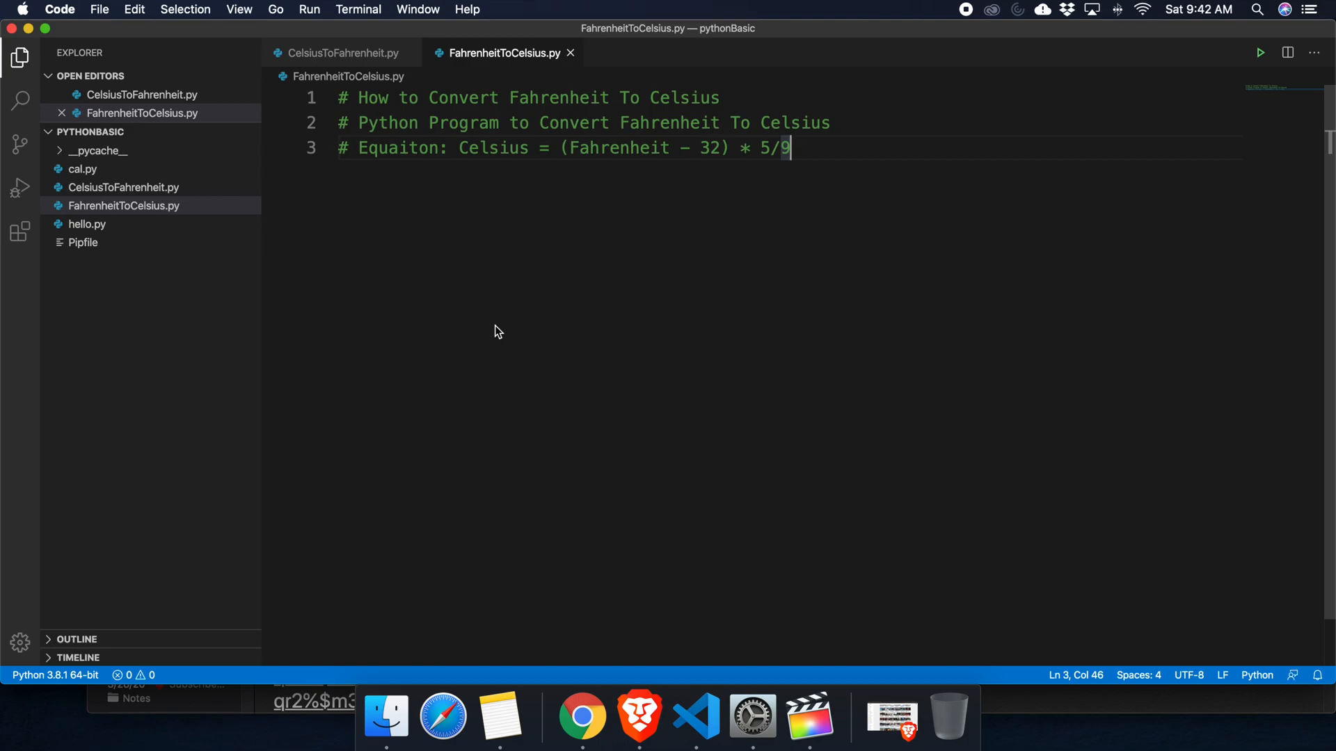
{"action": "mouse_move", "coordinate": [708, 117]}
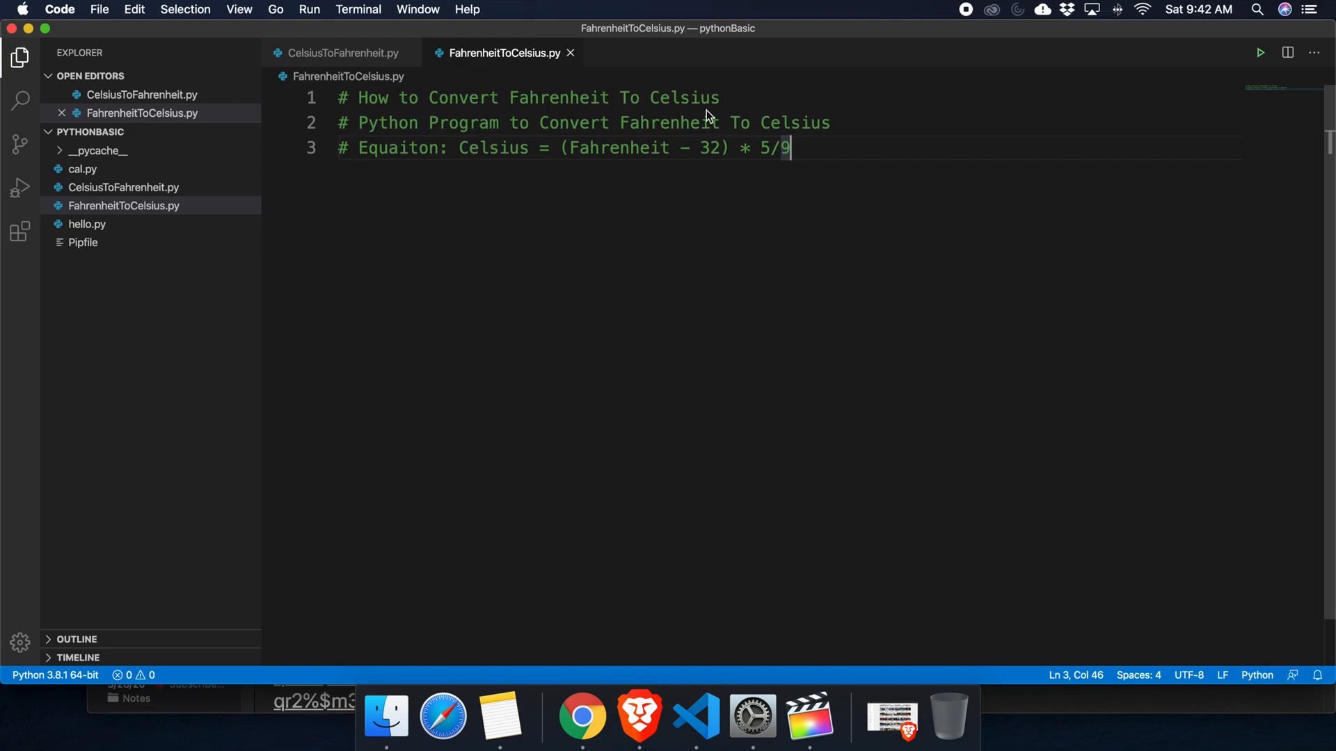
{"action": "mouse_move", "coordinate": [745, 117]}
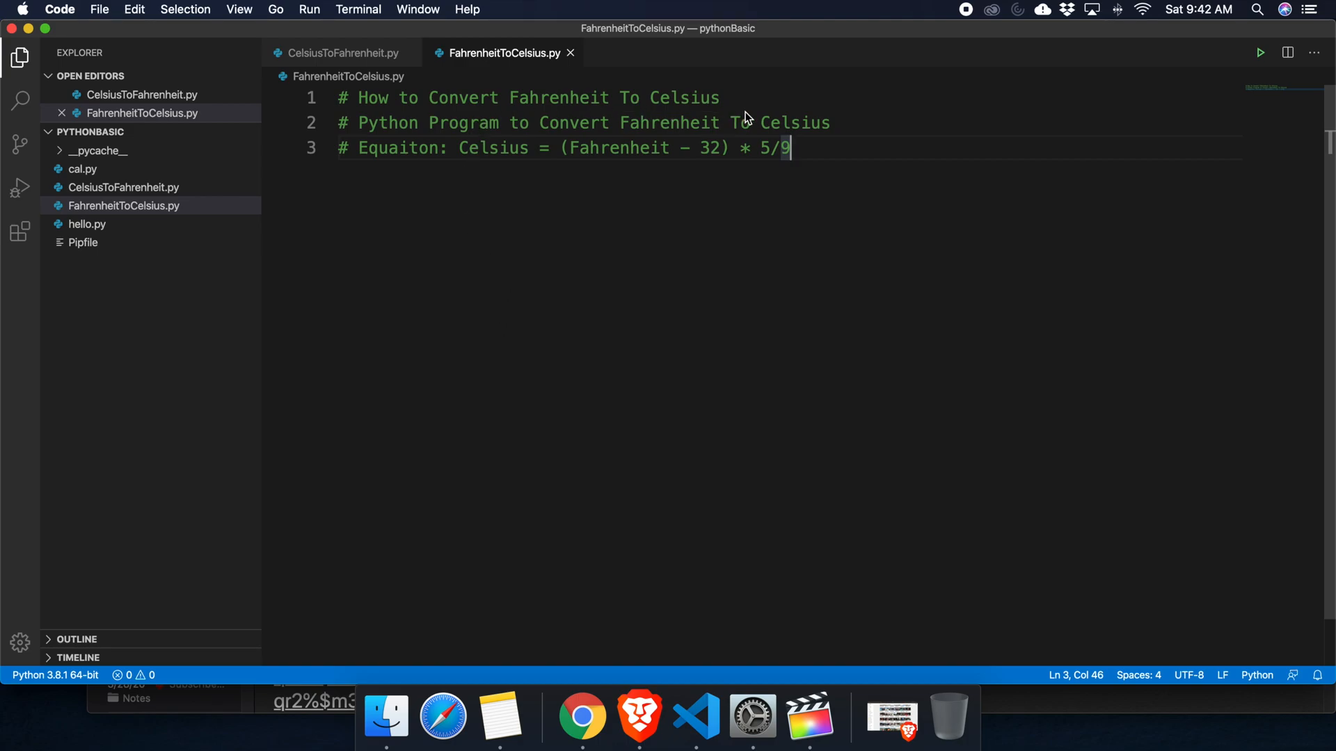
{"action": "mouse_move", "coordinate": [550, 112]}
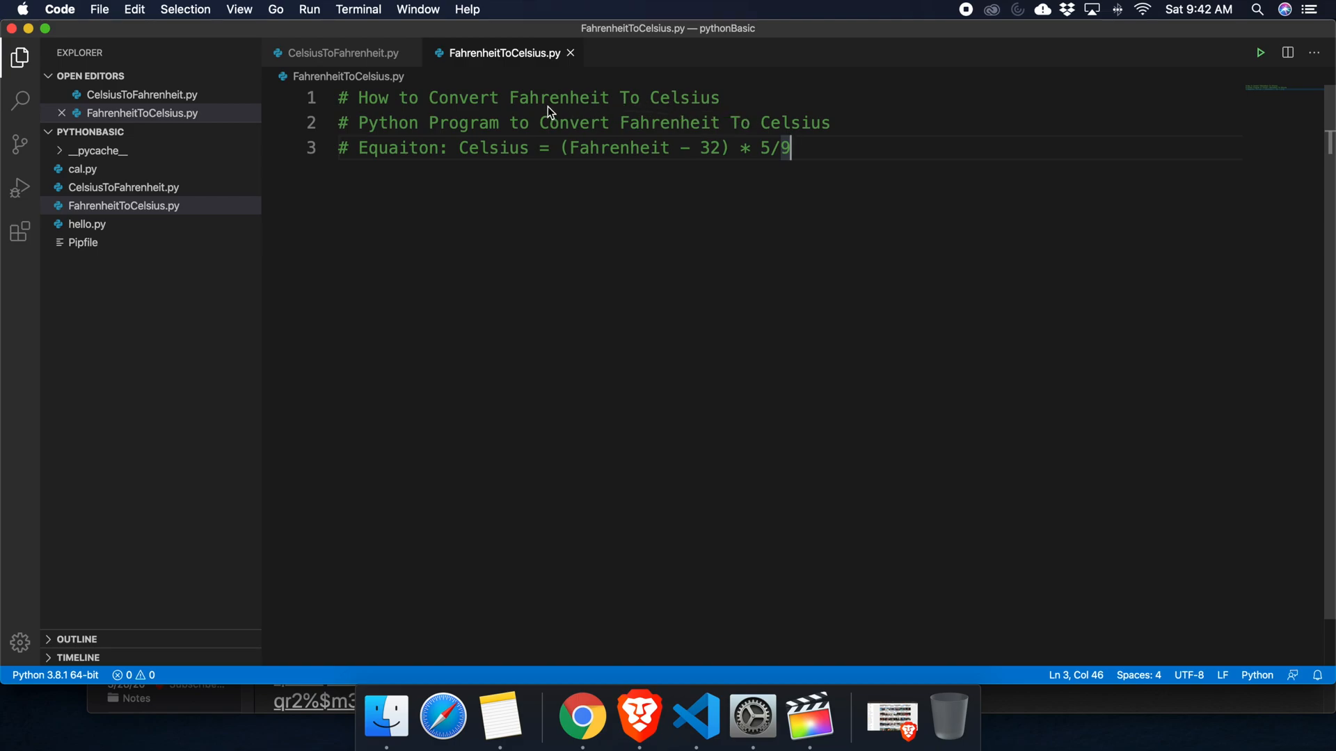
{"action": "mouse_move", "coordinate": [859, 163]}
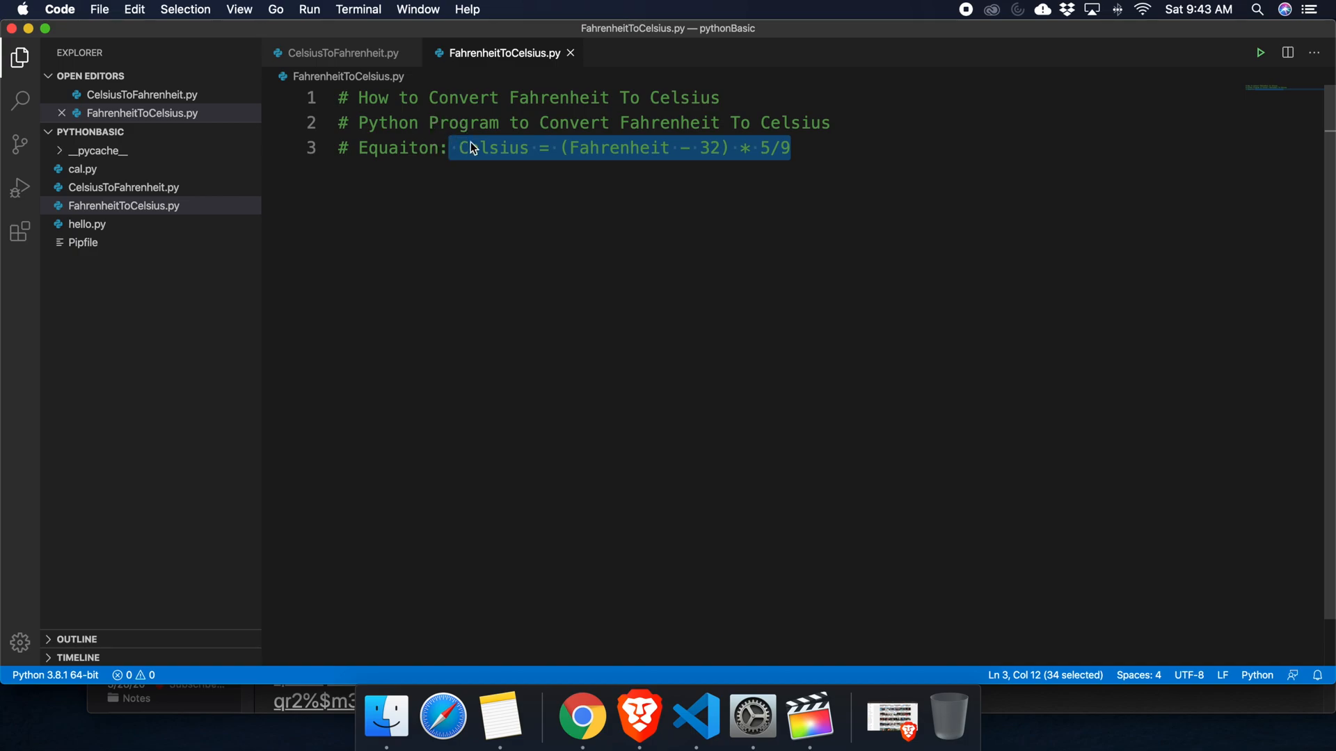
{"action": "mouse_move", "coordinate": [593, 177]}
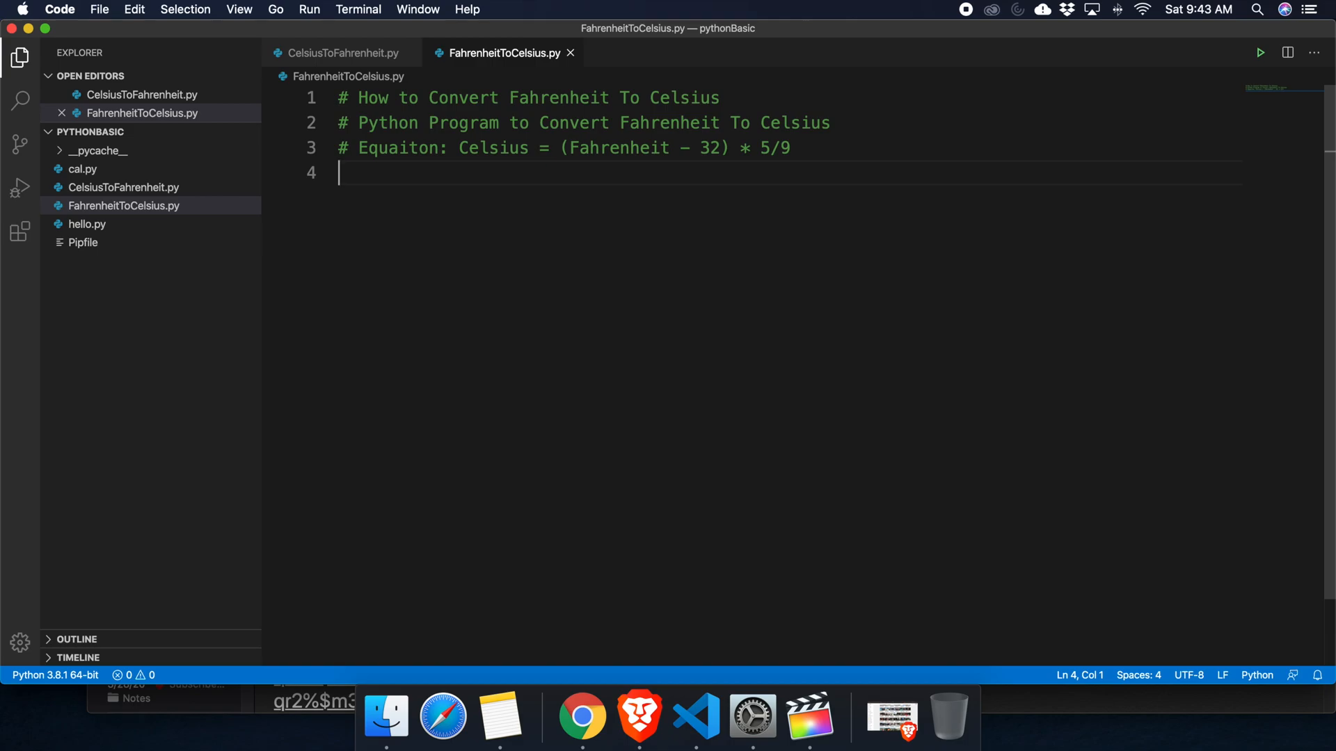
Write input('Enter Fahrenheit Temperature: ') on line 4, accepting the input autocomplete
{"action": "type", "text": "input("}
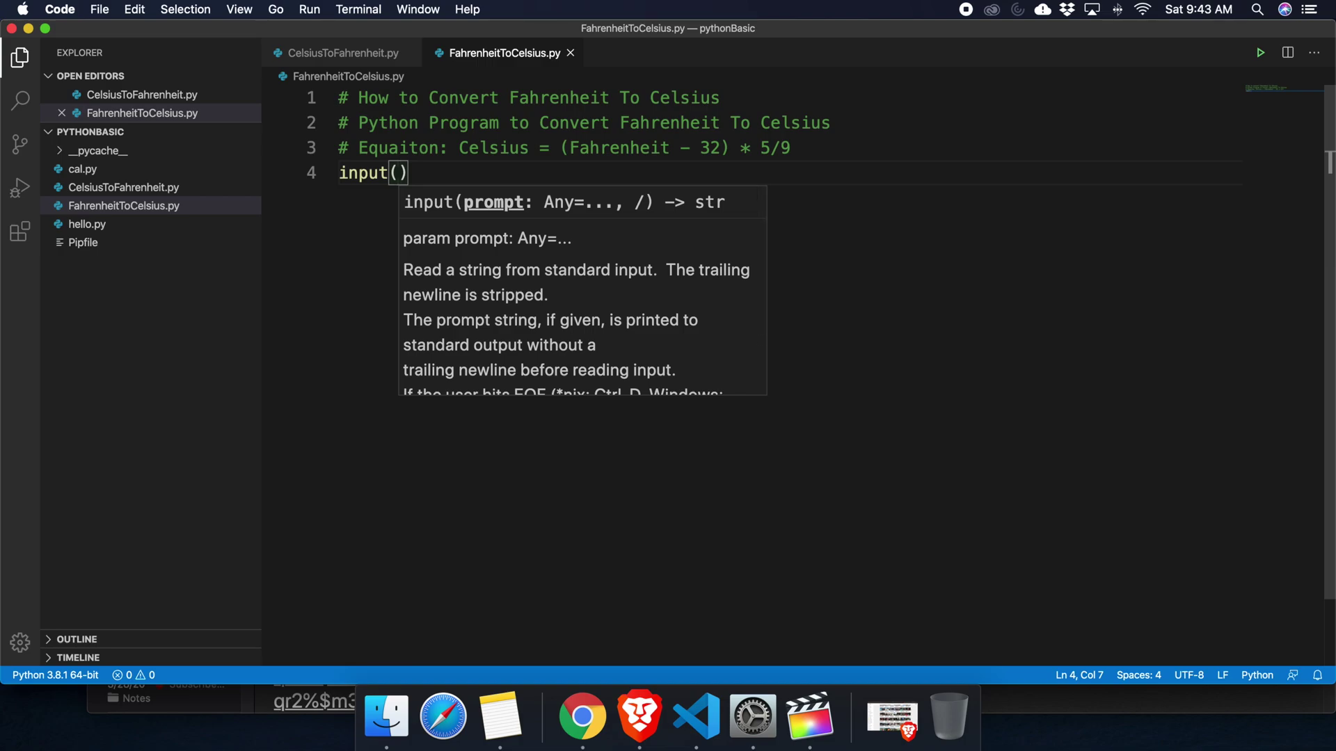
{"action": "type", "text": "'"}
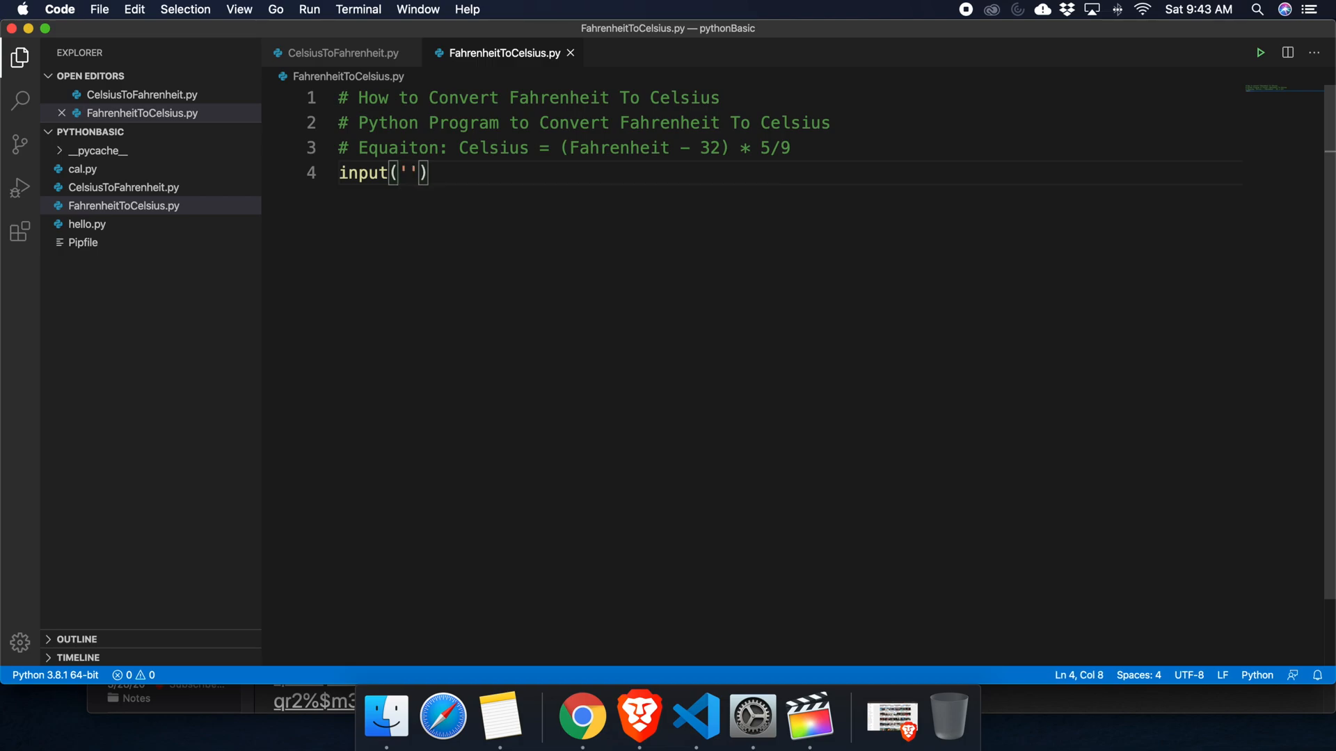
{"action": "type", "text": "Enter"}
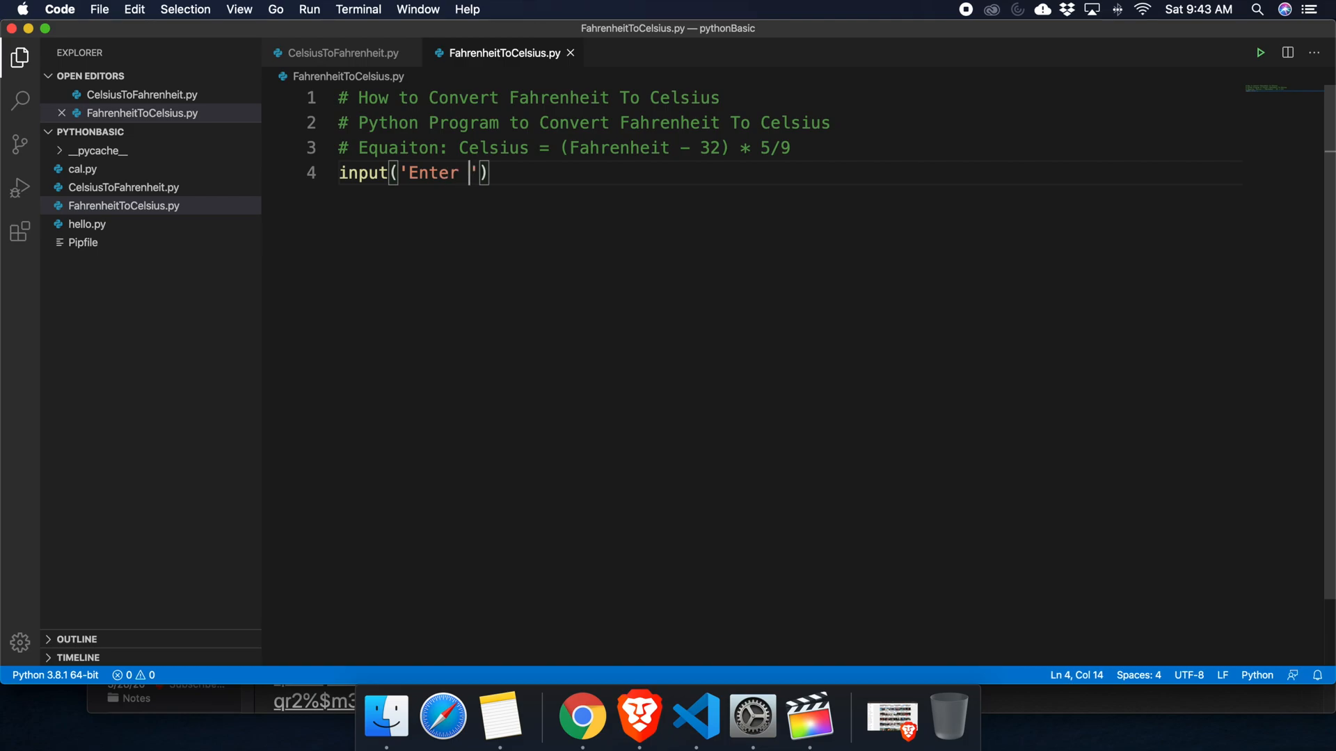
{"action": "double_click", "coordinate": [618, 147]}
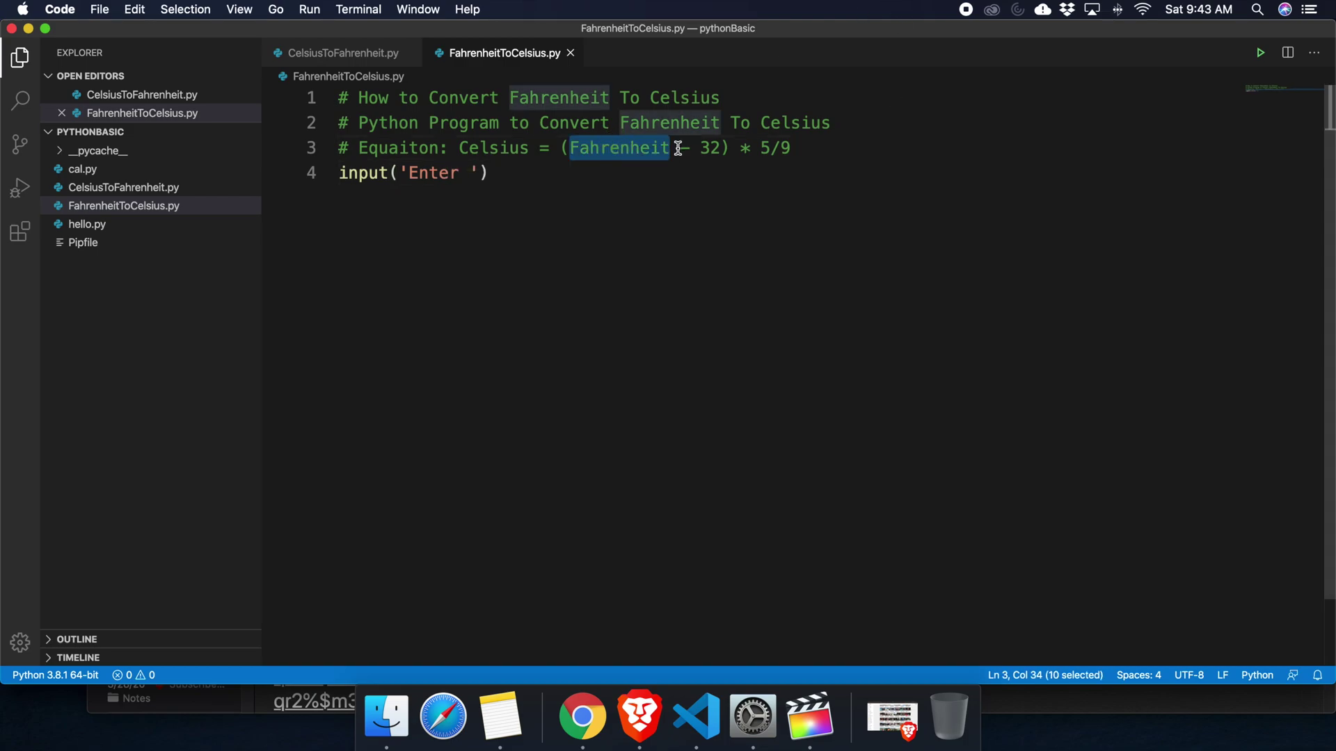
{"action": "left_click", "coordinate": [602, 172]}
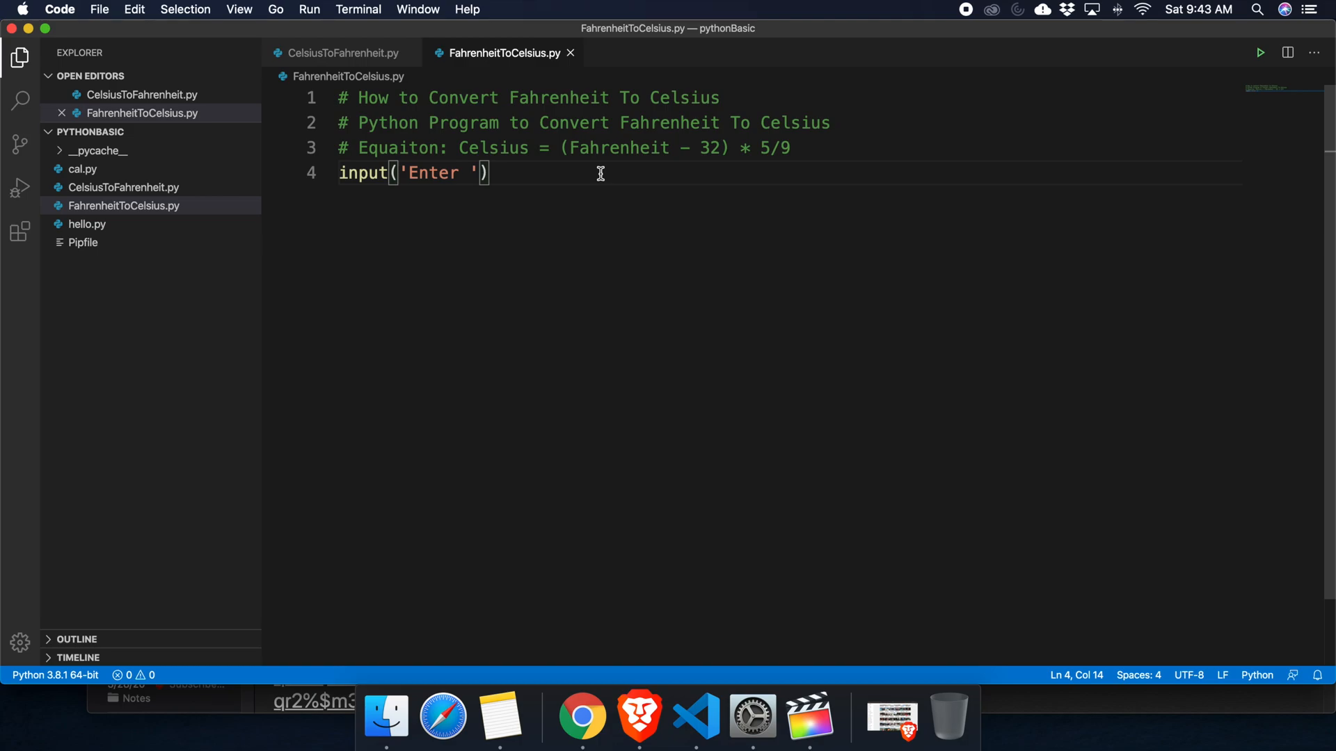
{"action": "type", "text": "Fahrenheit Tem"}
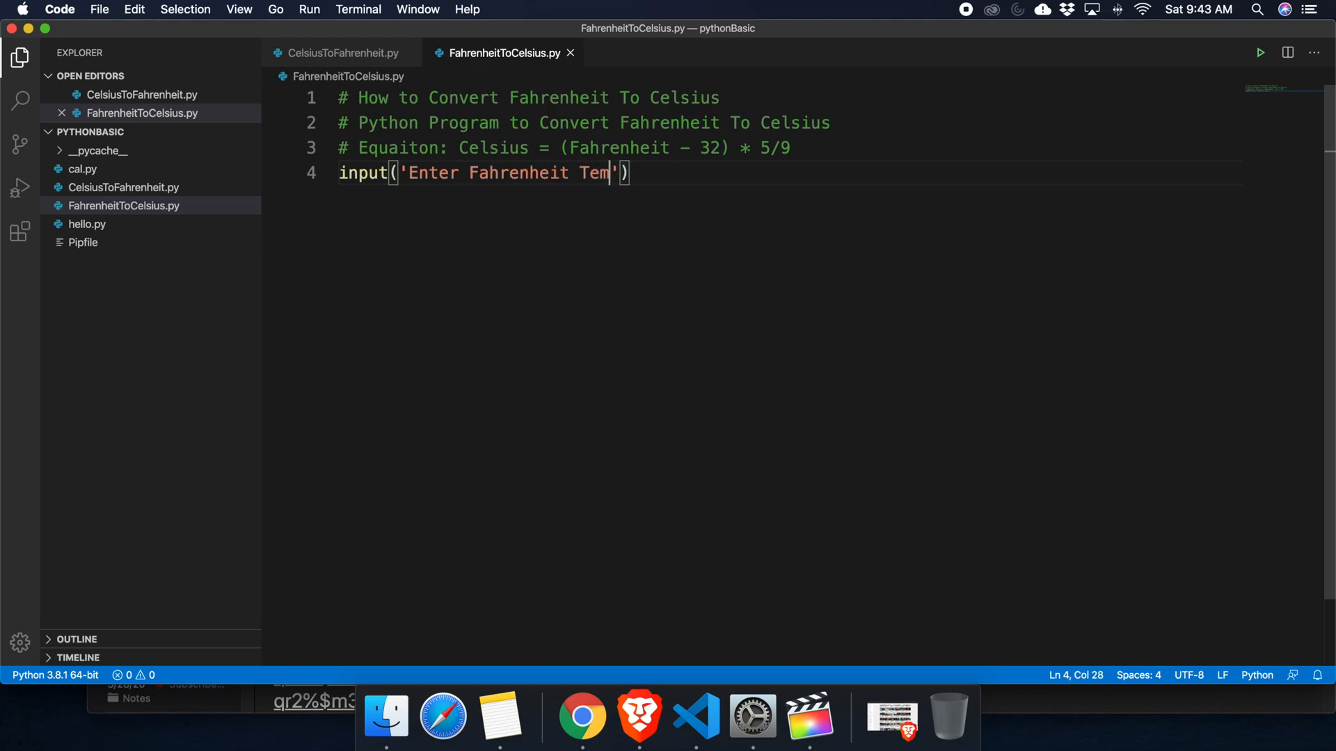
{"action": "type", "text": "perature"}
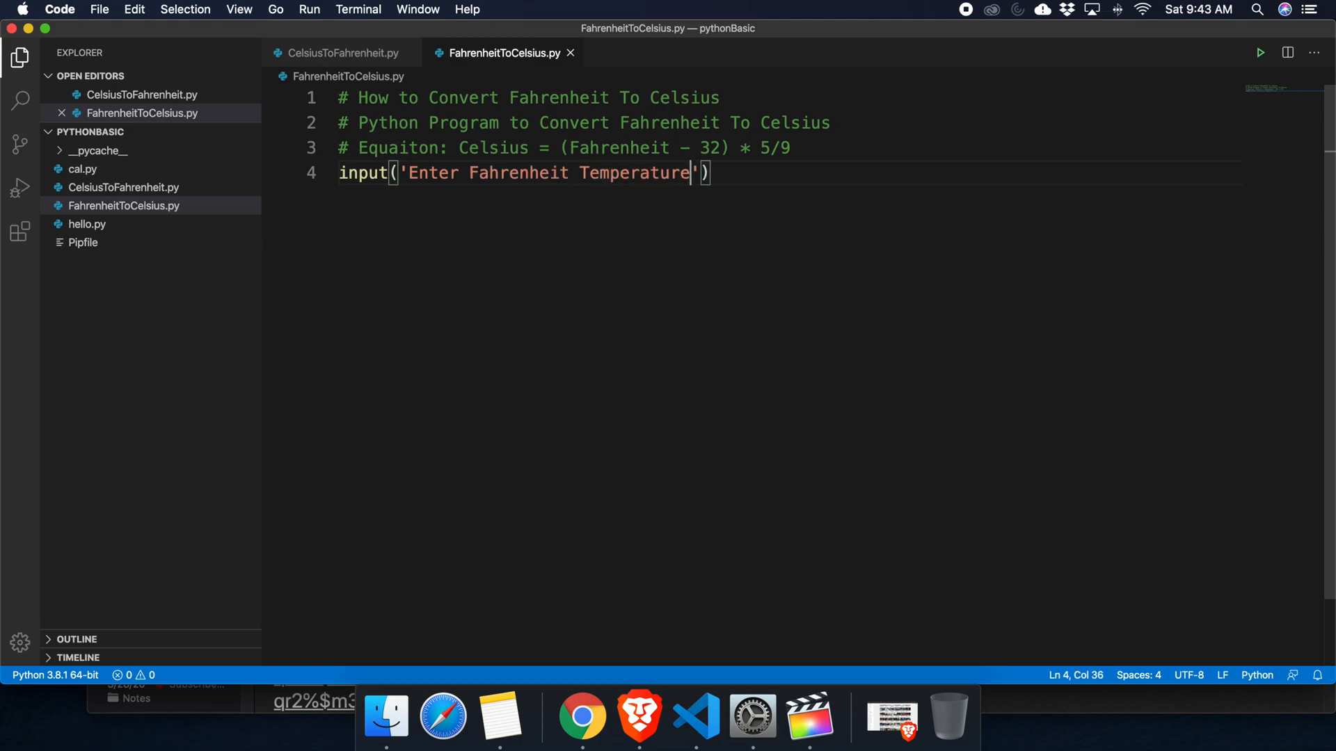
{"action": "type", "text": ":"}
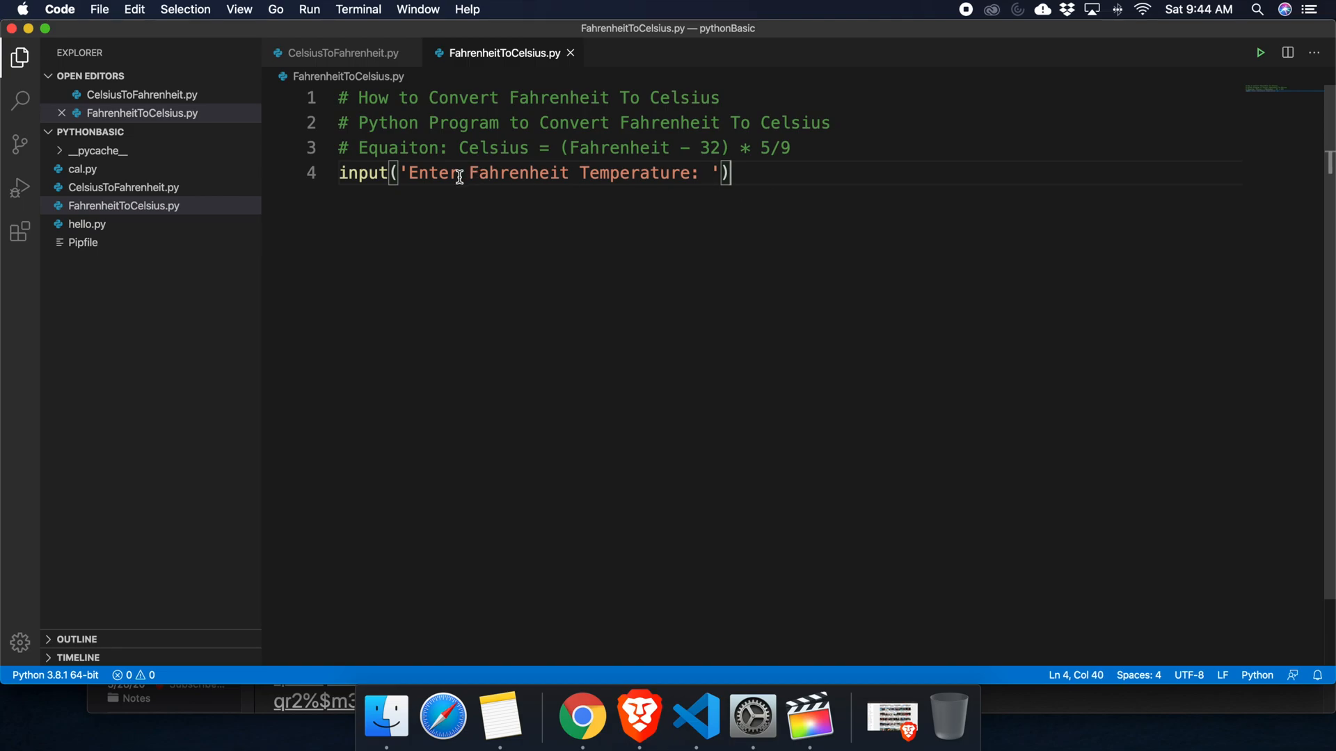
{"action": "mouse_move", "coordinate": [441, 176]}
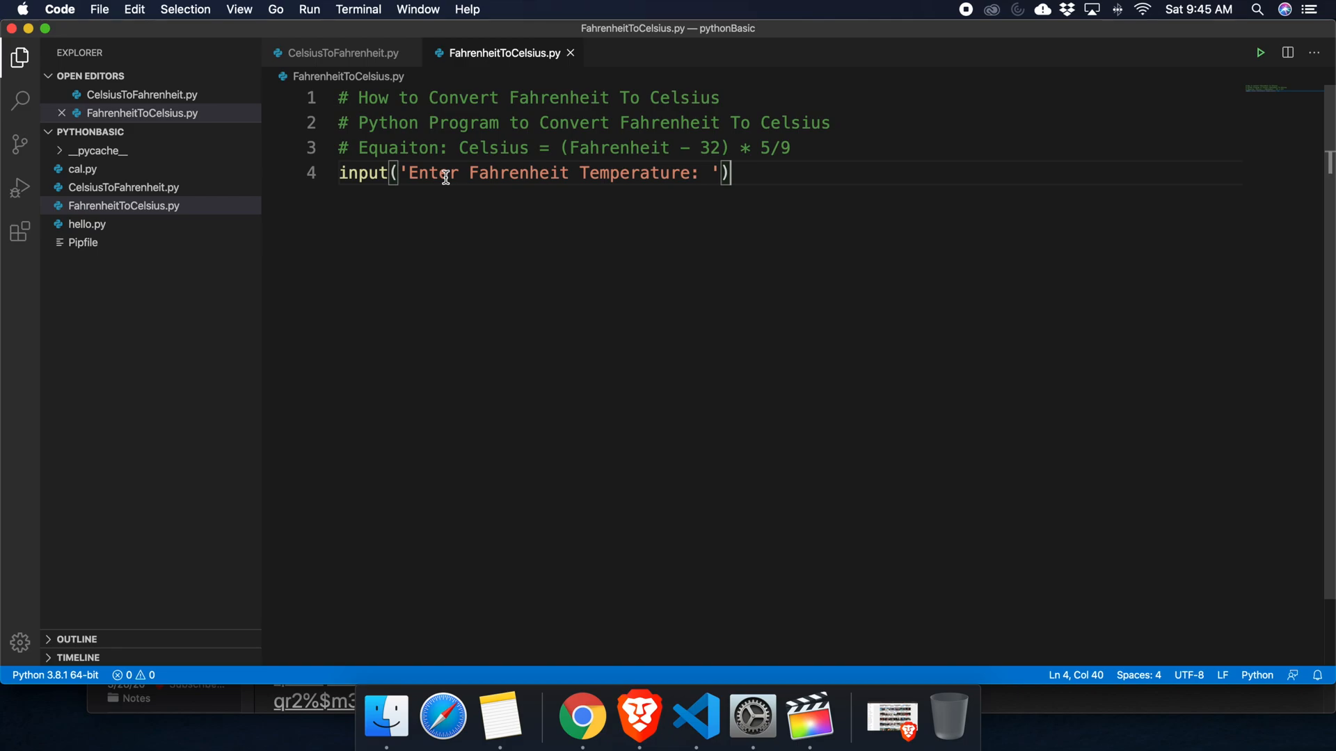
{"action": "mouse_move", "coordinate": [702, 172]}
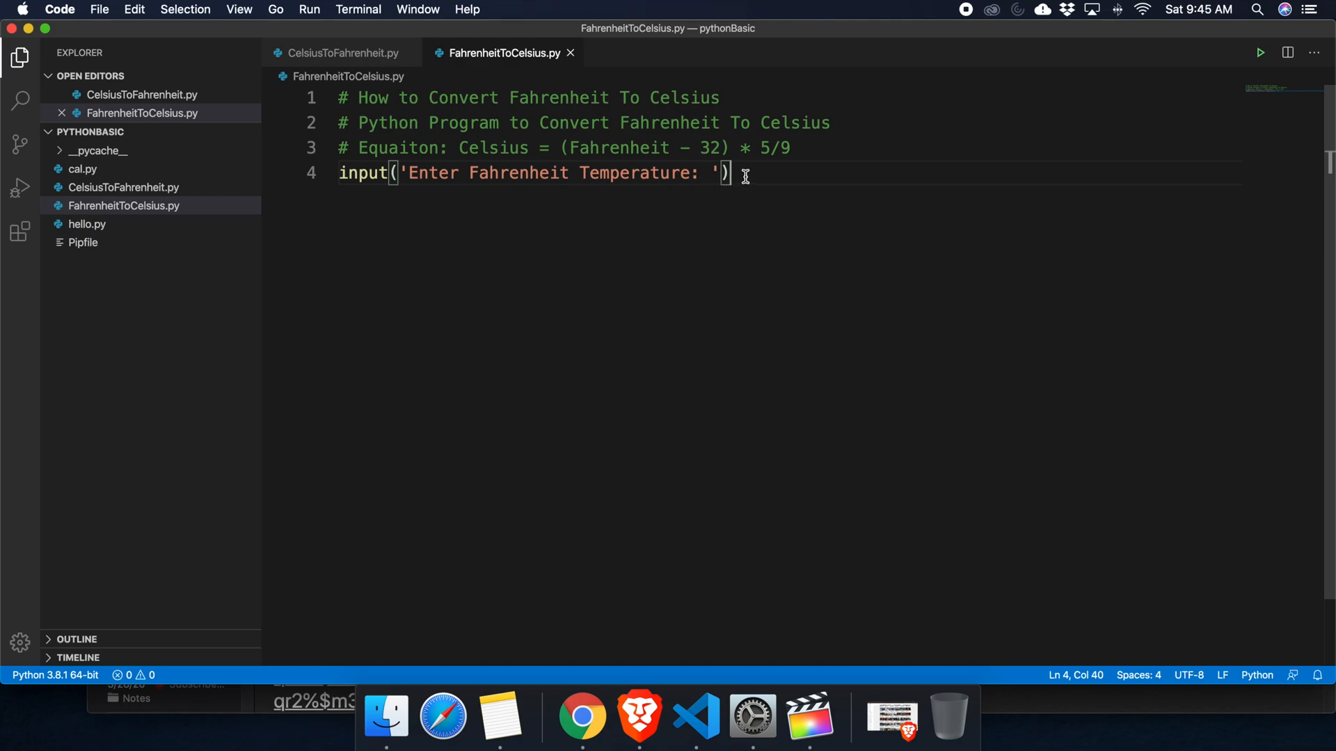
{"action": "mouse_move", "coordinate": [593, 172]}
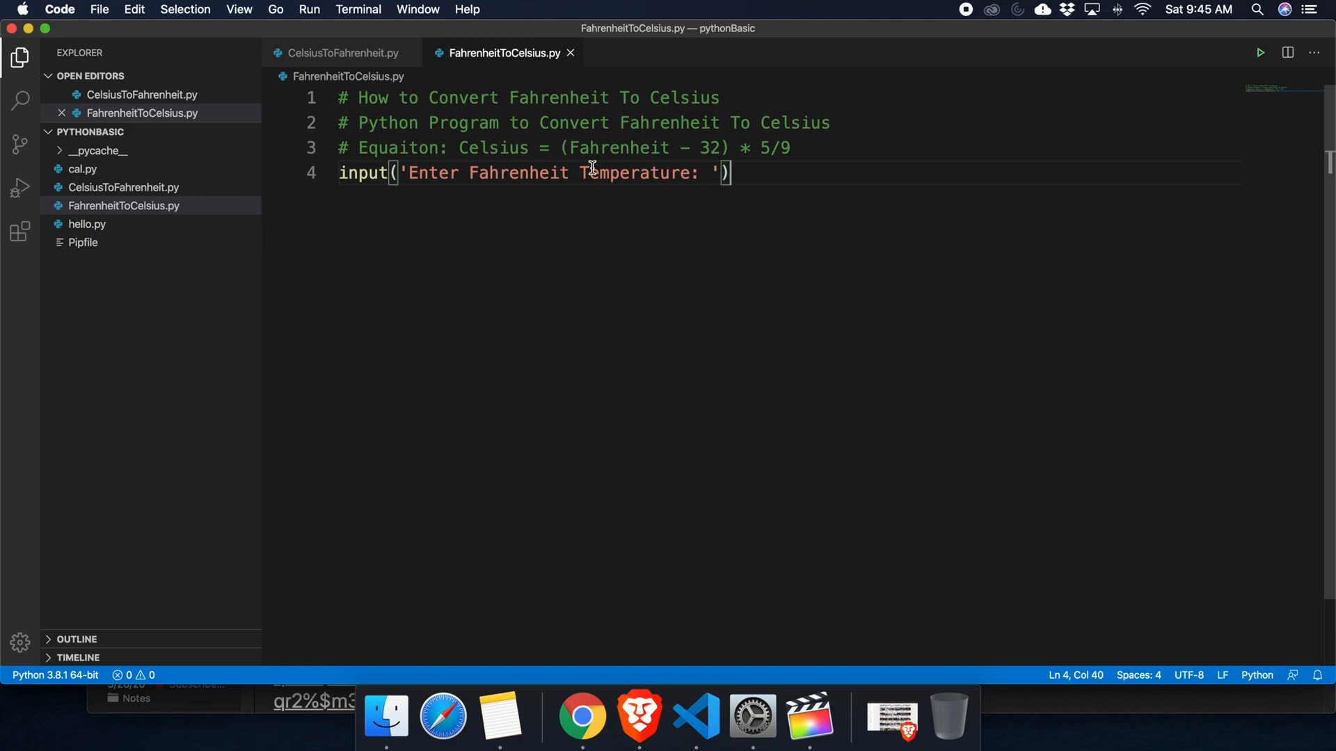
Wrap the input(...) call on line 4 in float( ... ) so the entry becomes a number
{"action": "key", "text": "Home"}
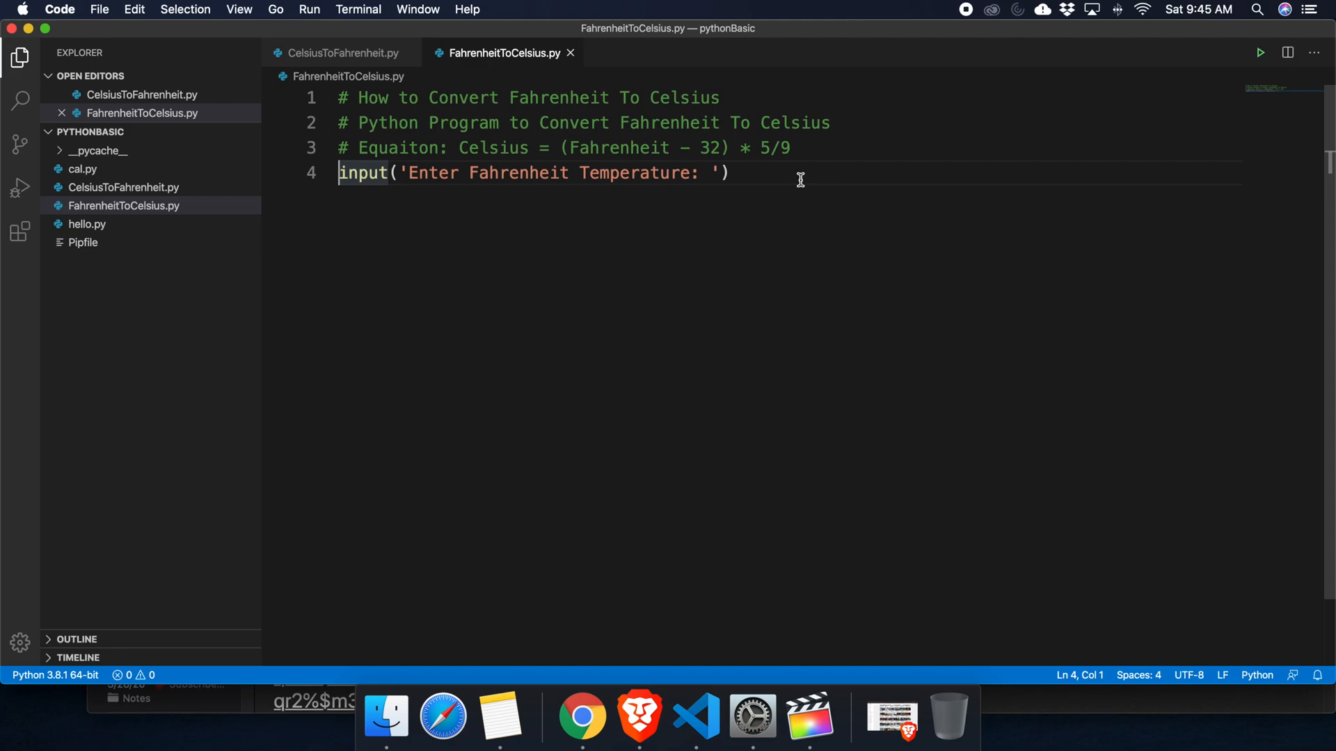
{"action": "type", "text": "float"}
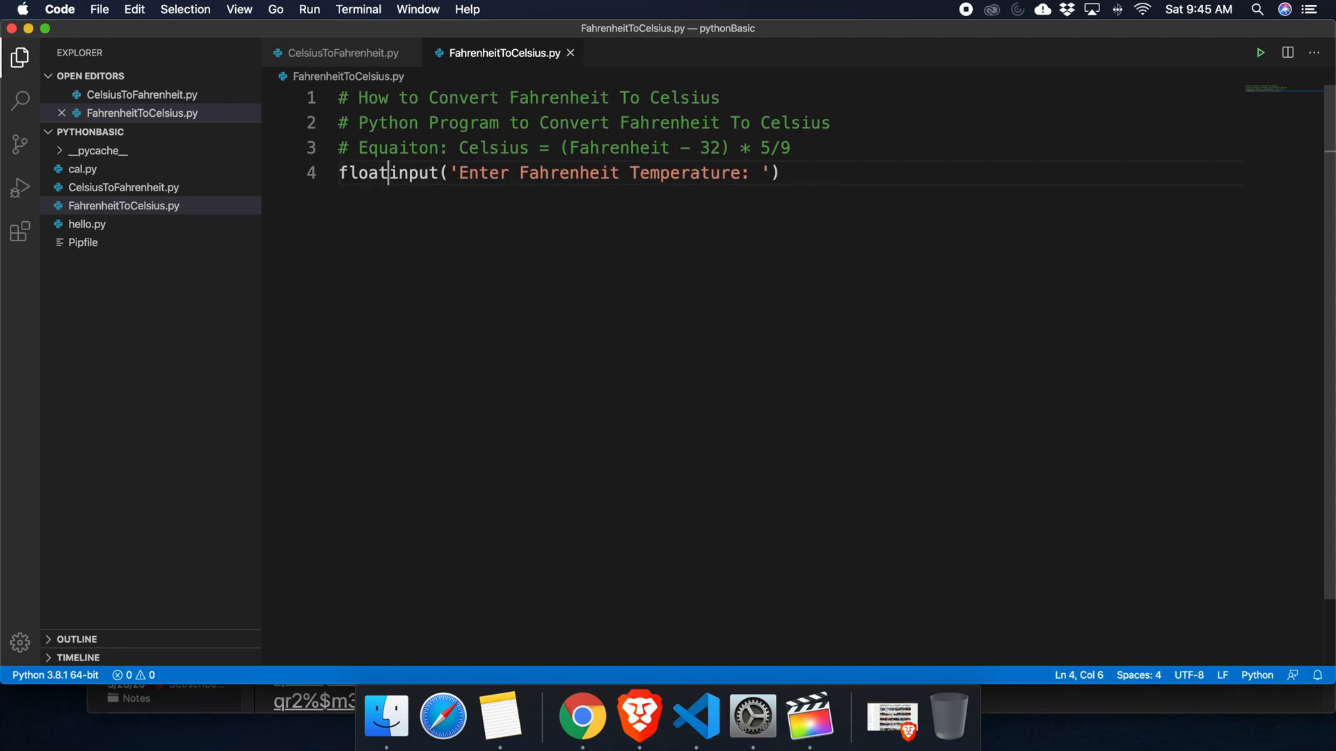
{"action": "type", "text": "("}
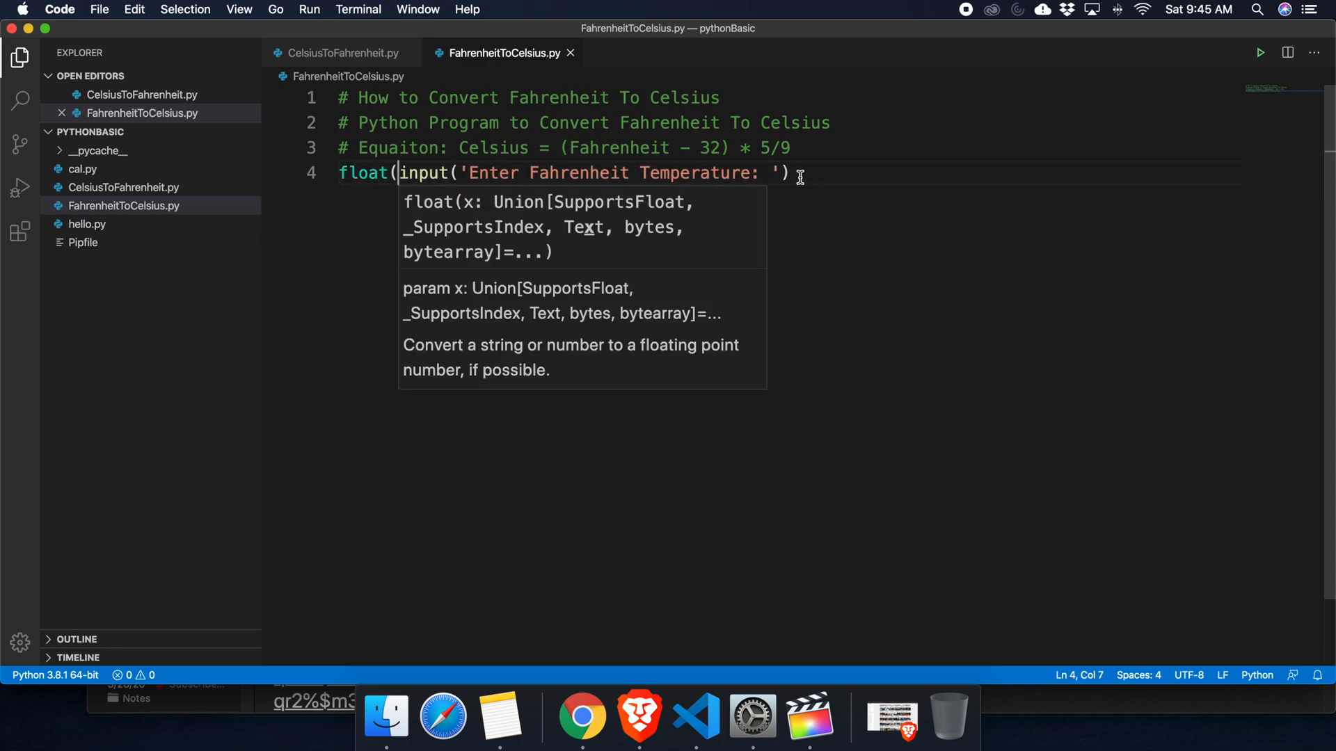
{"action": "type", "text": ")"}
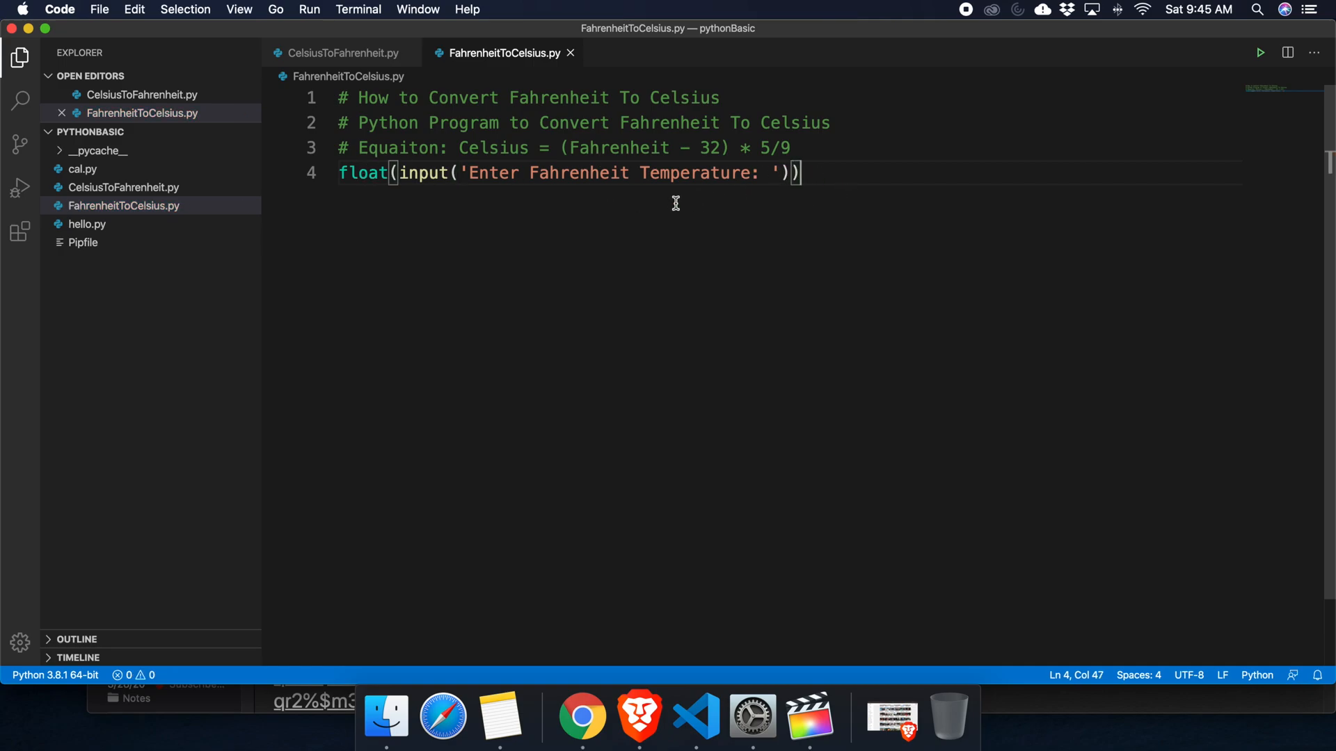
{"action": "mouse_move", "coordinate": [679, 191]}
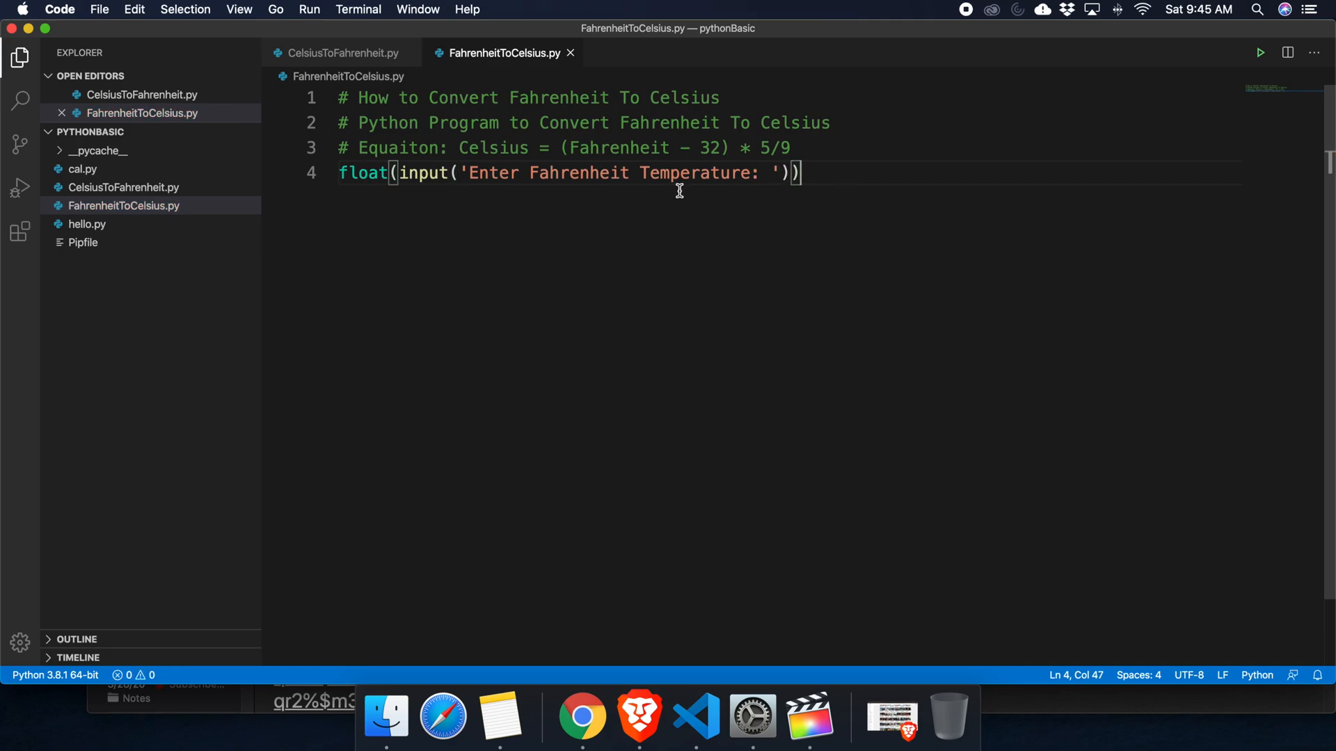
{"action": "left_click", "coordinate": [339, 172]}
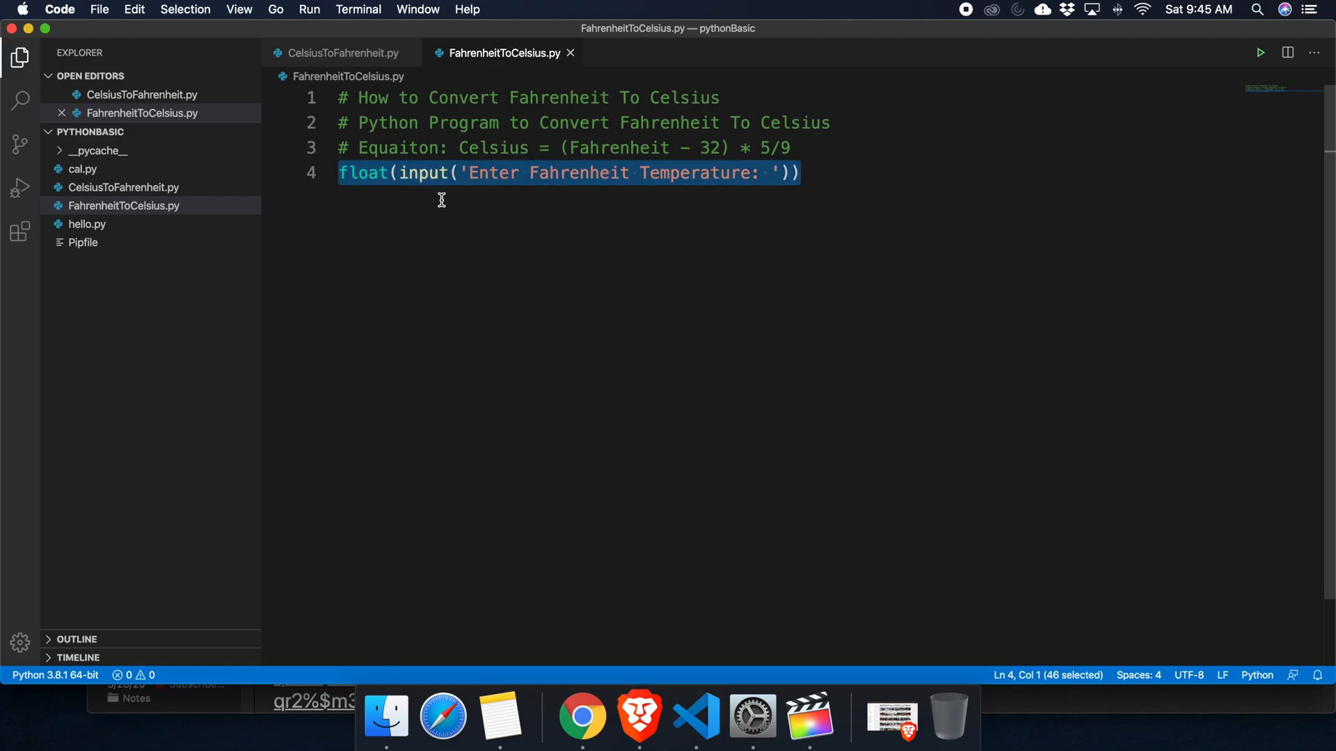
{"action": "mouse_move", "coordinate": [671, 187]}
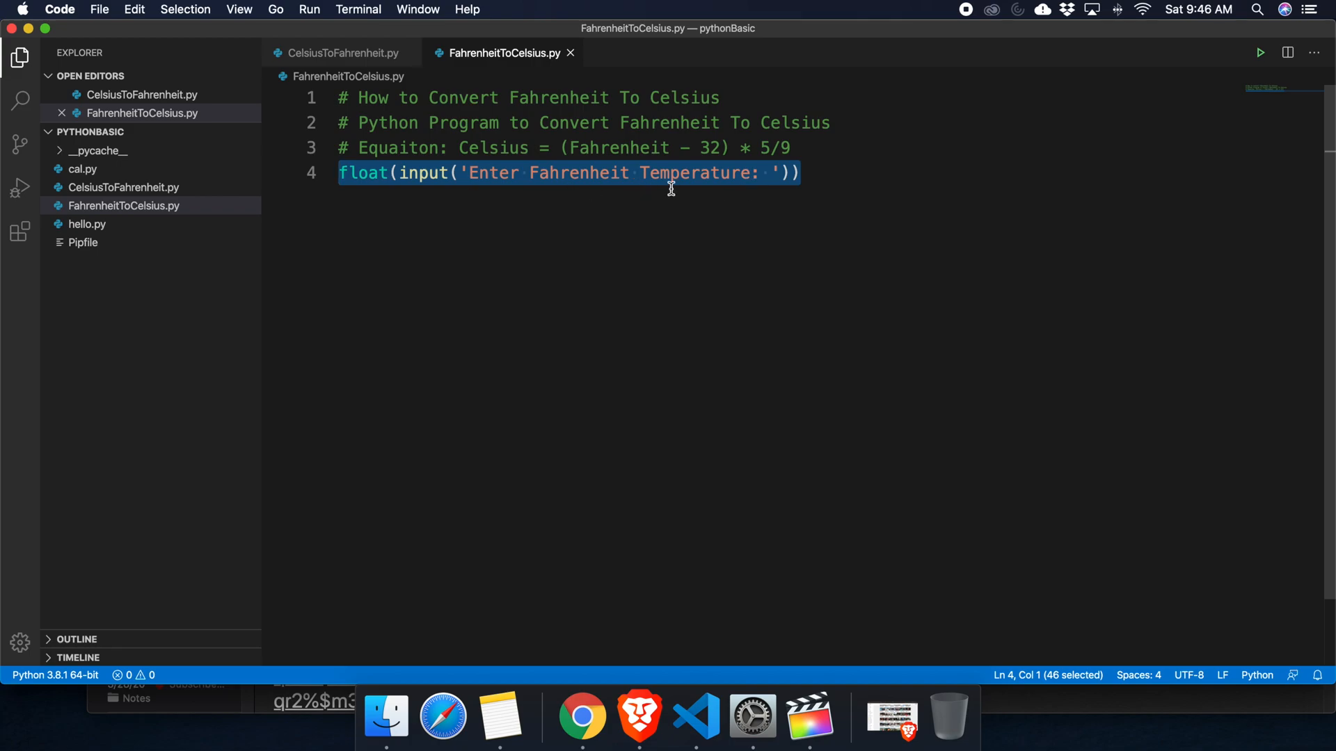
{"action": "left_click", "coordinate": [392, 173]}
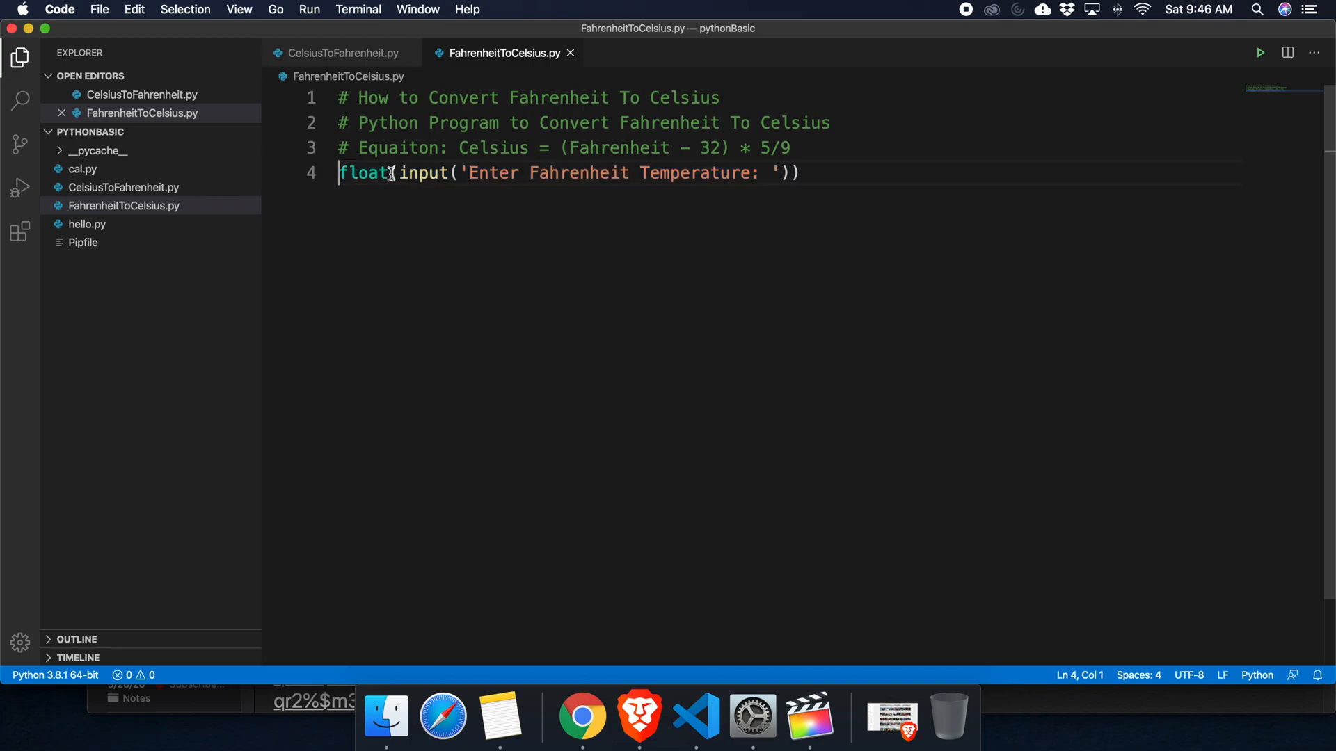
Assign the float input to fer = ..., with a blank line separating it from the comments
{"action": "type", "text": "fer ="}
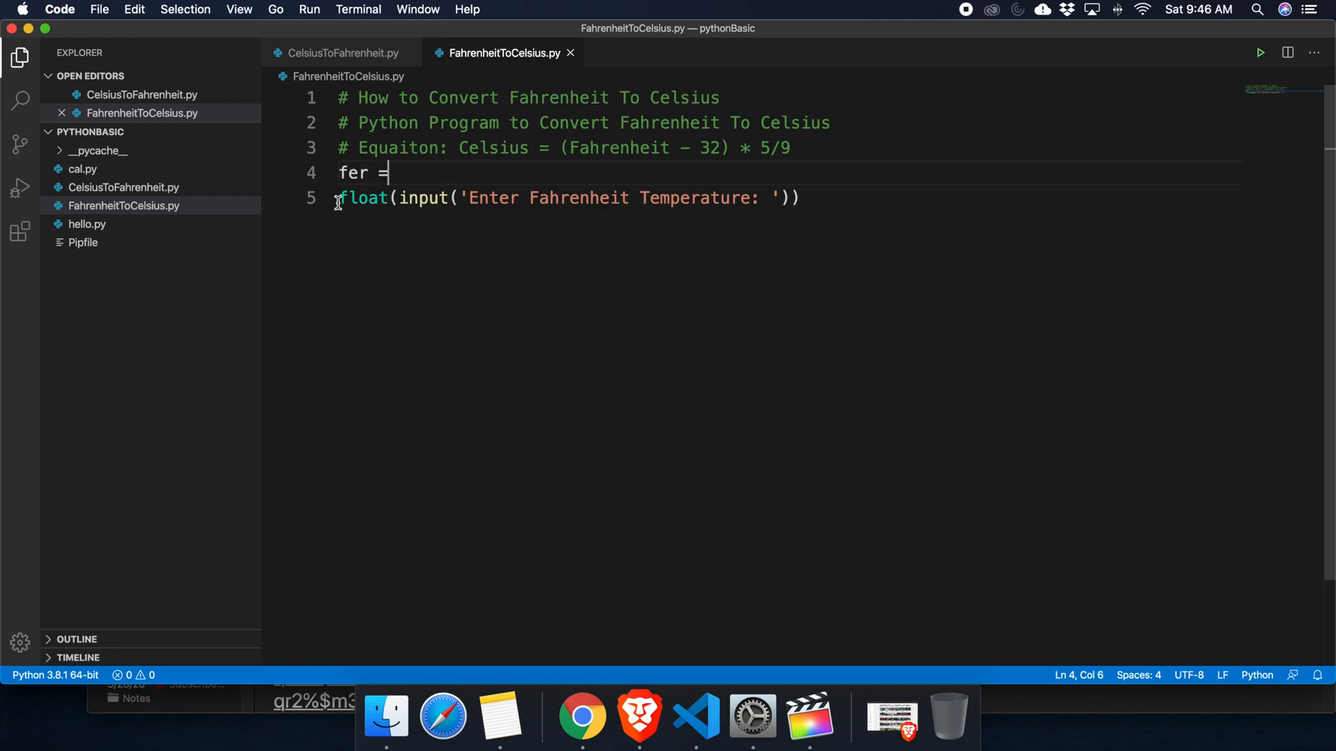
{"action": "key", "text": "backspace"}
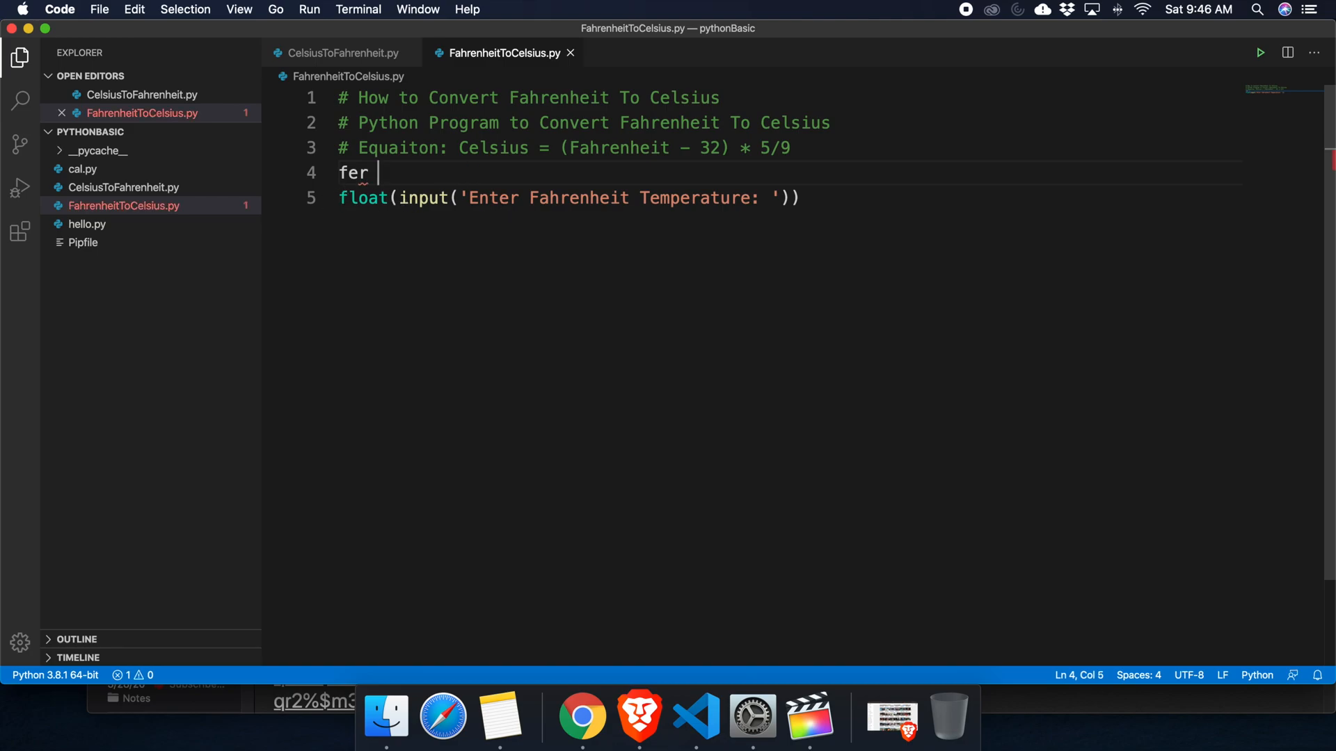
{"action": "type", "text": "="}
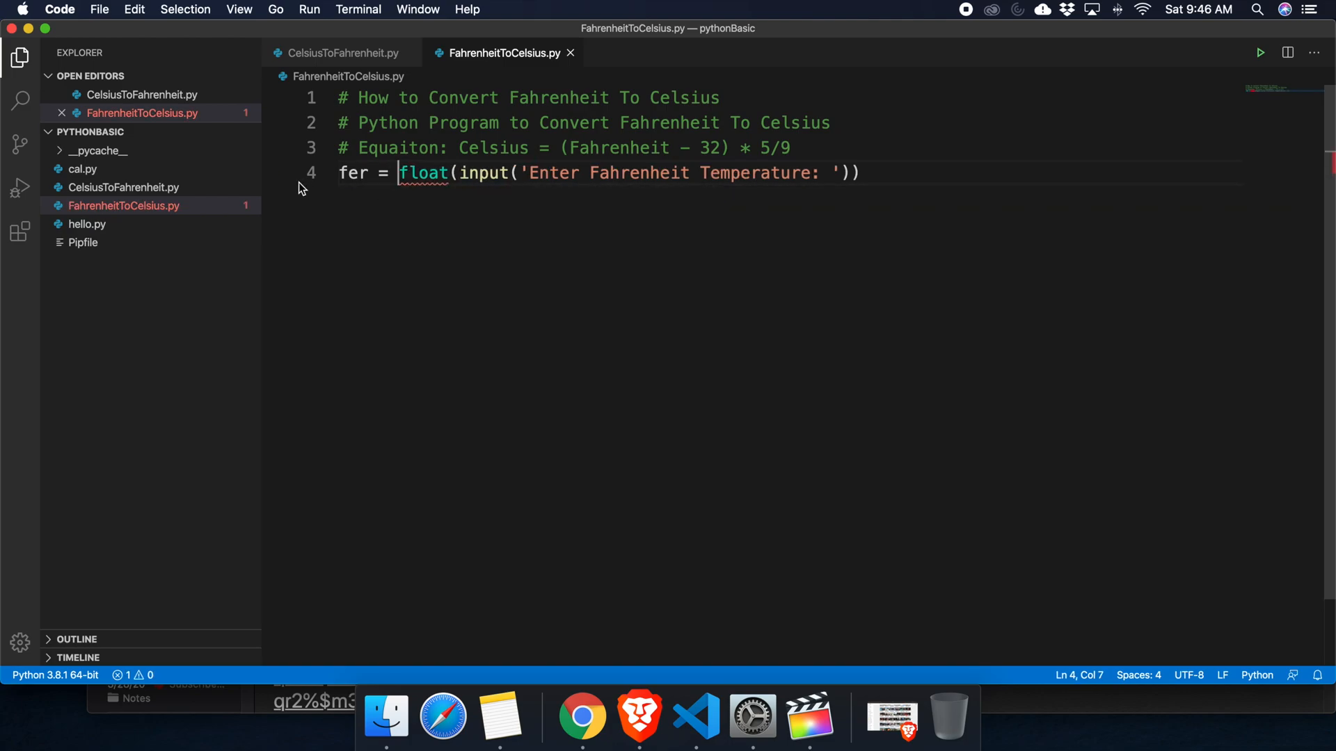
{"action": "key", "text": "enter"}
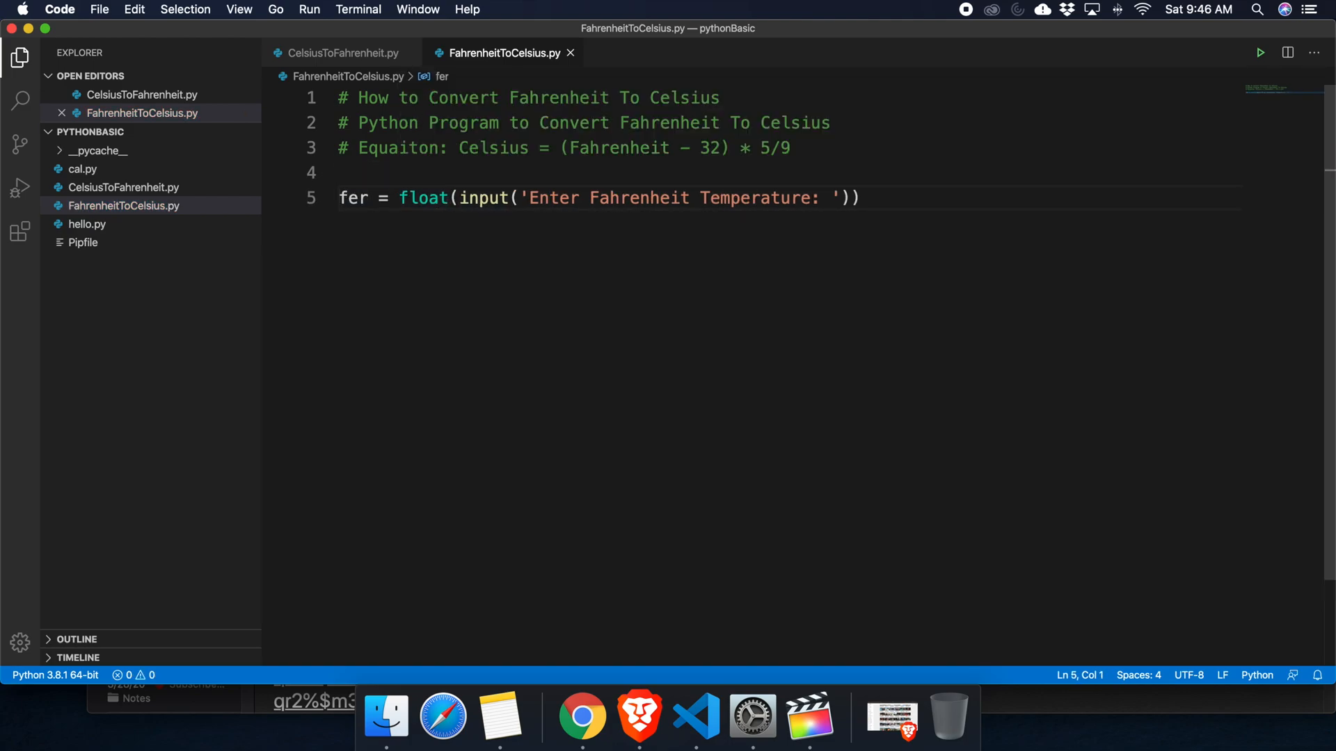
{"action": "left_click", "coordinate": [862, 197]}
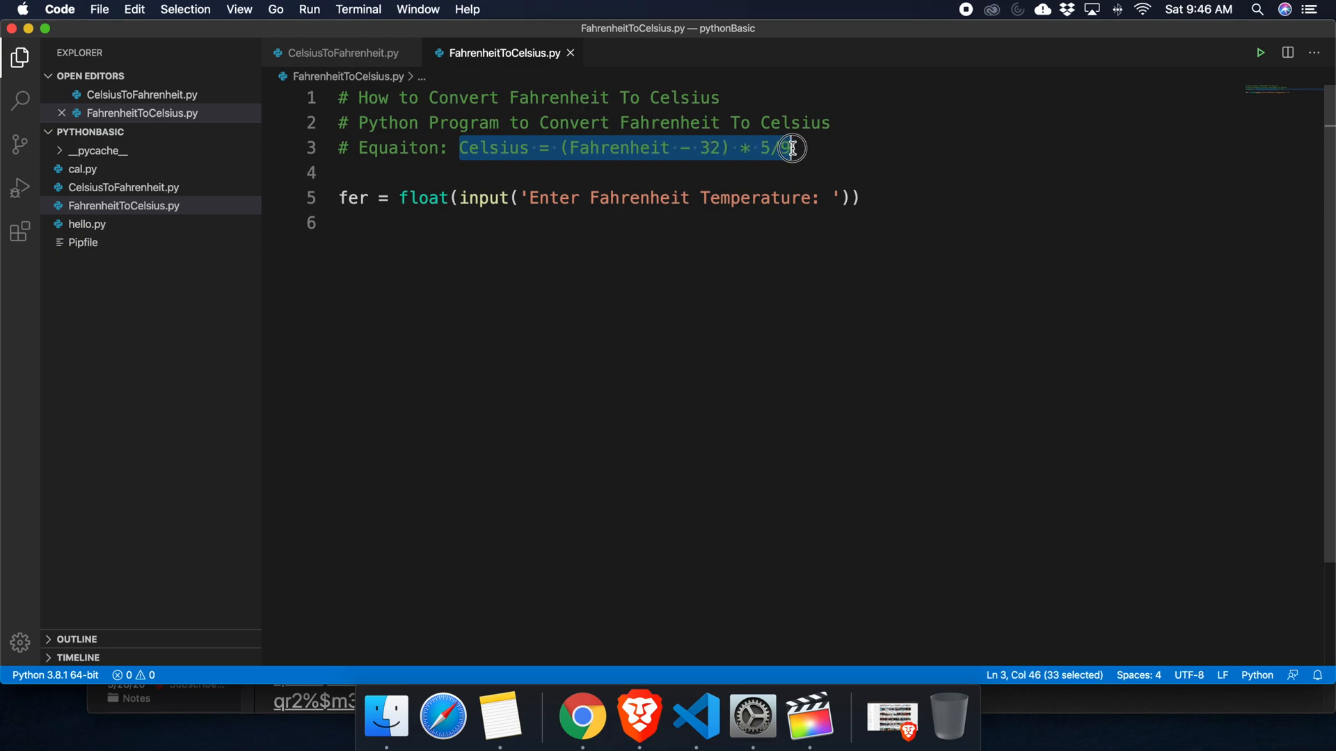
Write cel = (fer - 32) * 5/9 on line 6 and start a new line below it
{"action": "left_click", "coordinate": [349, 222]}
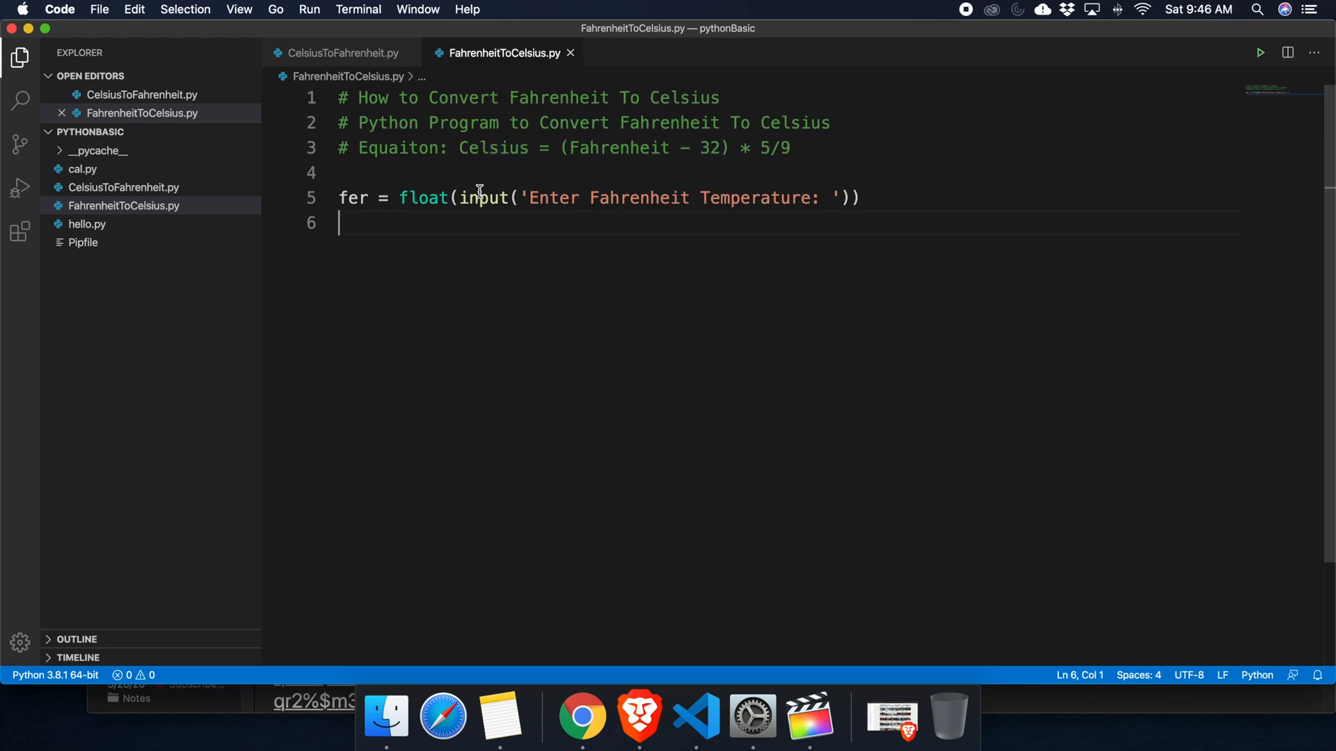
{"action": "type", "text": "fer"}
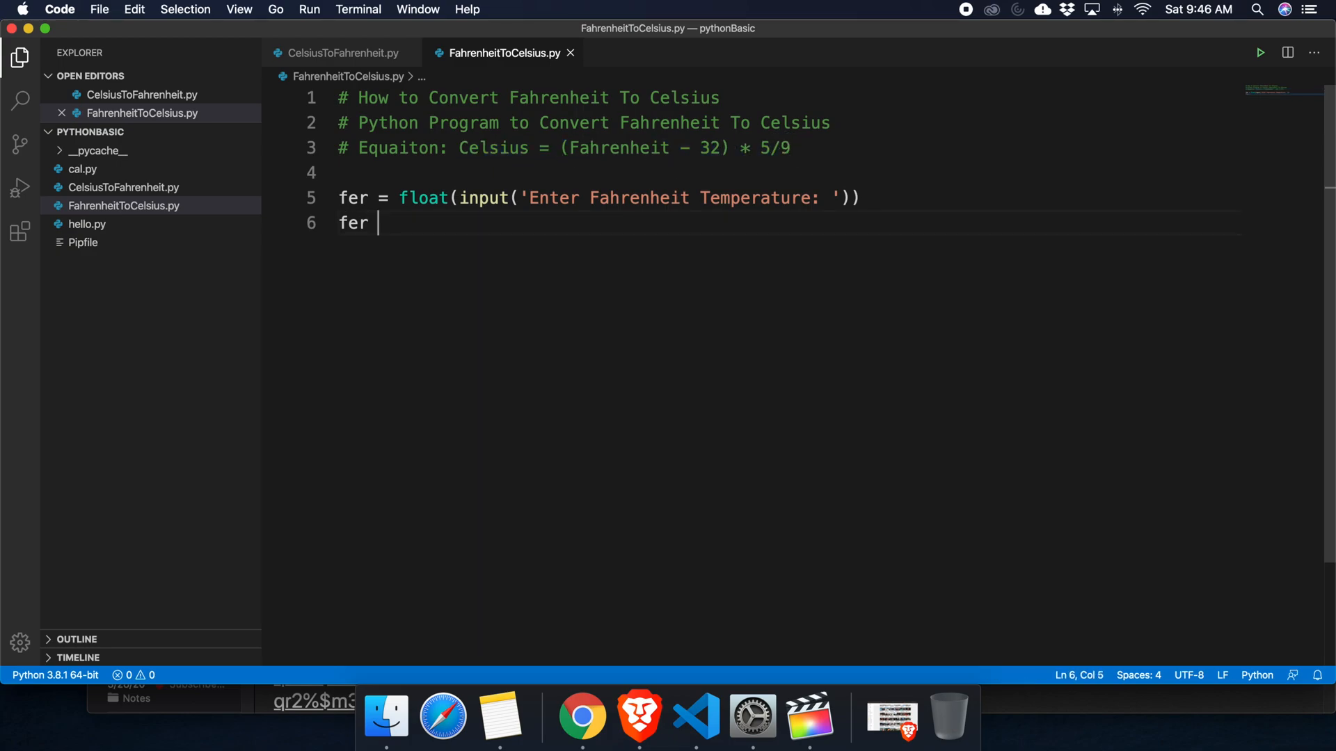
{"action": "type", "text": "-"}
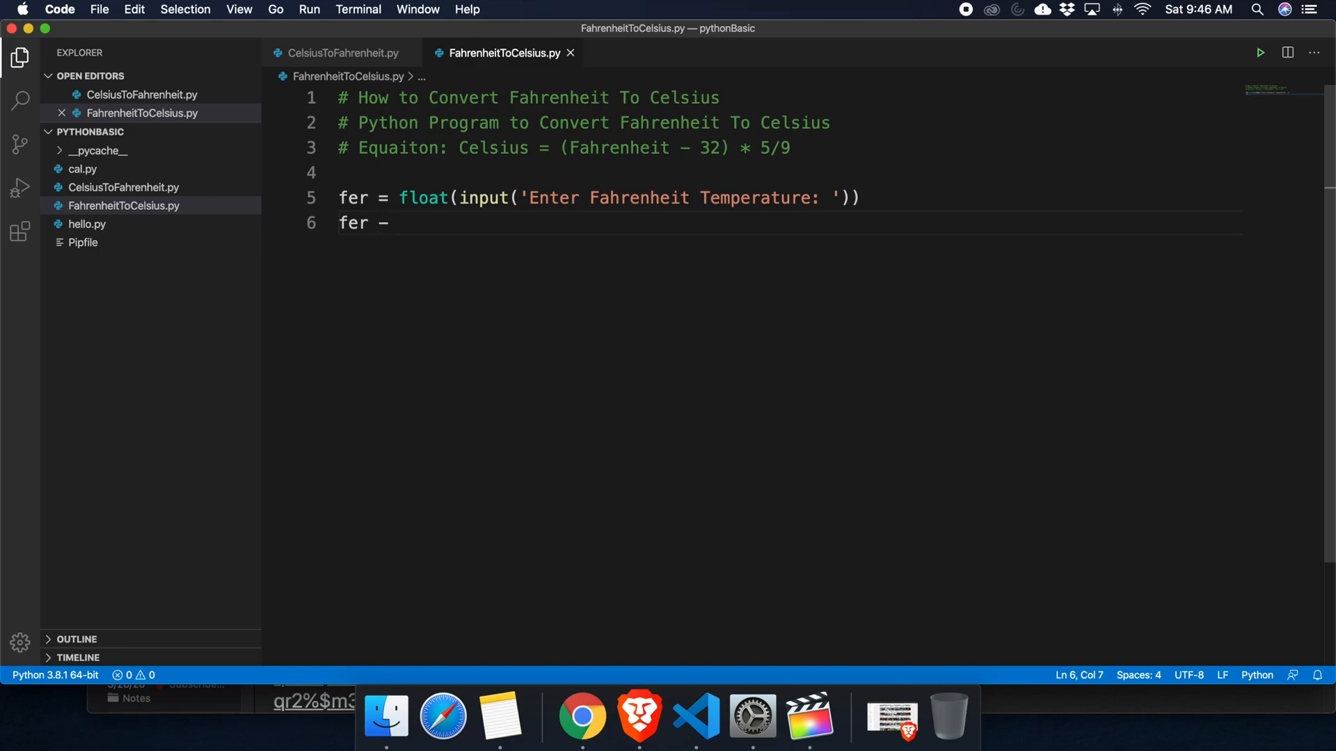
{"action": "type", "text": "32"}
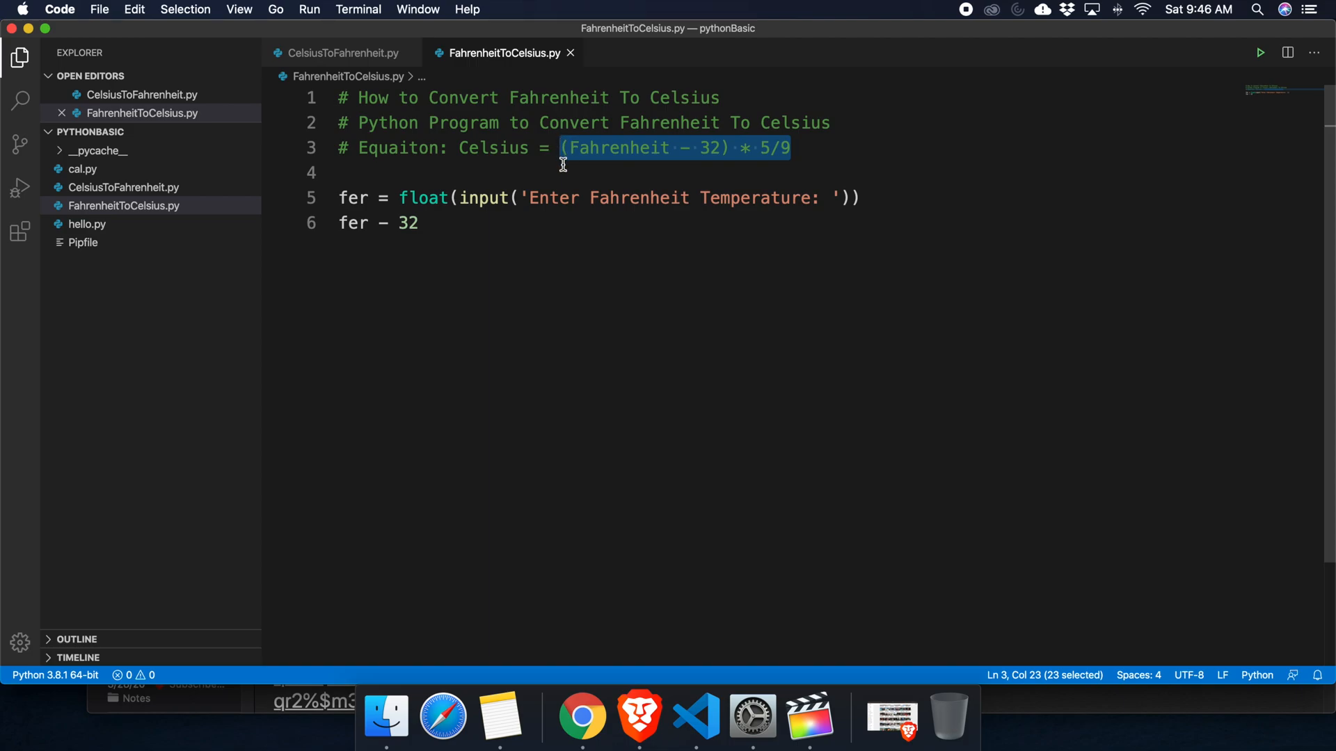
{"action": "double_click", "coordinate": [351, 222]}
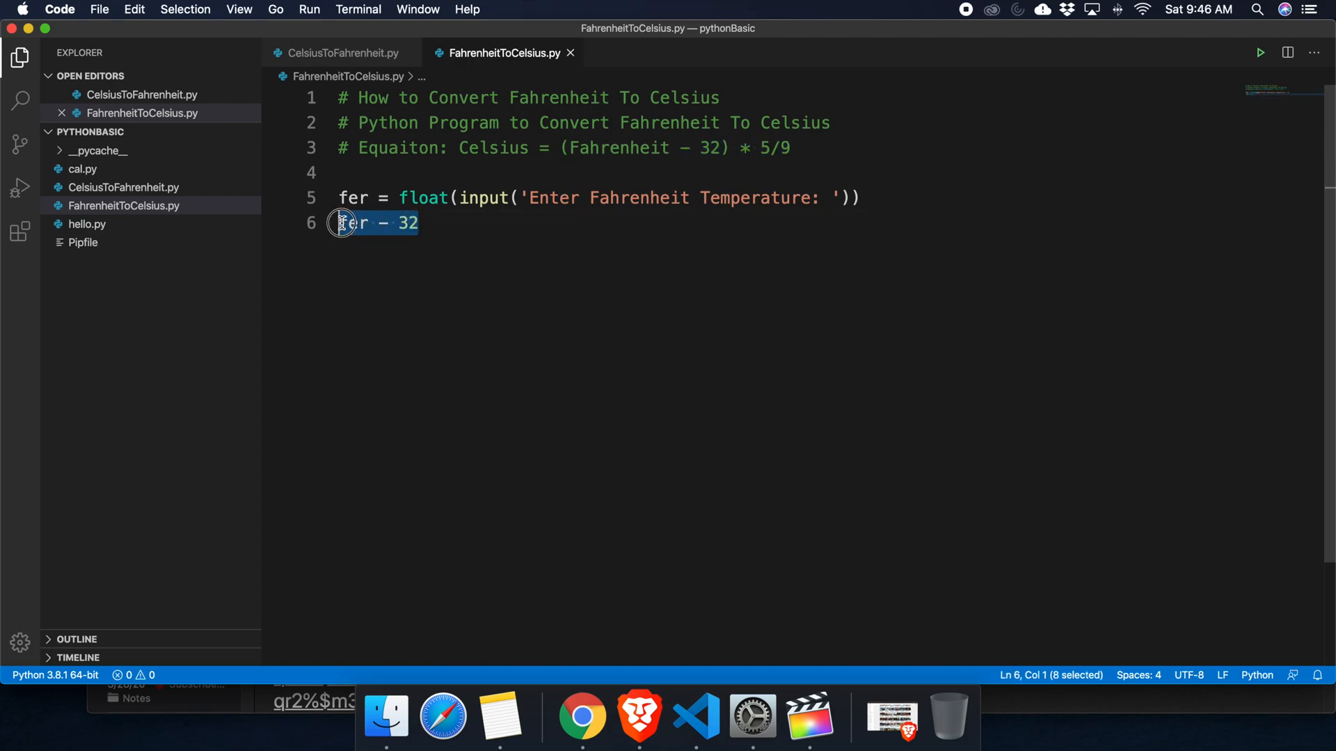
{"action": "type", "text": "(Fahrenheit - 32) * 5/9"}
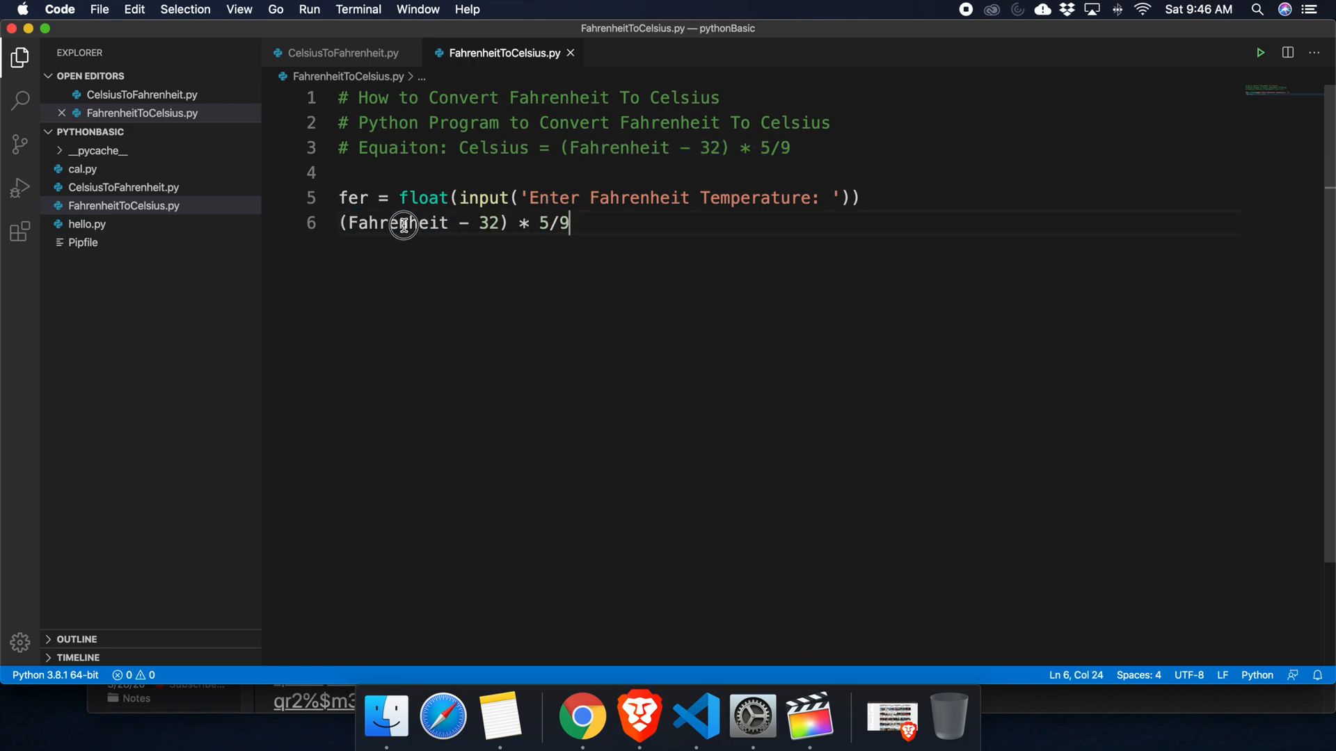
{"action": "type", "text": "fe"}
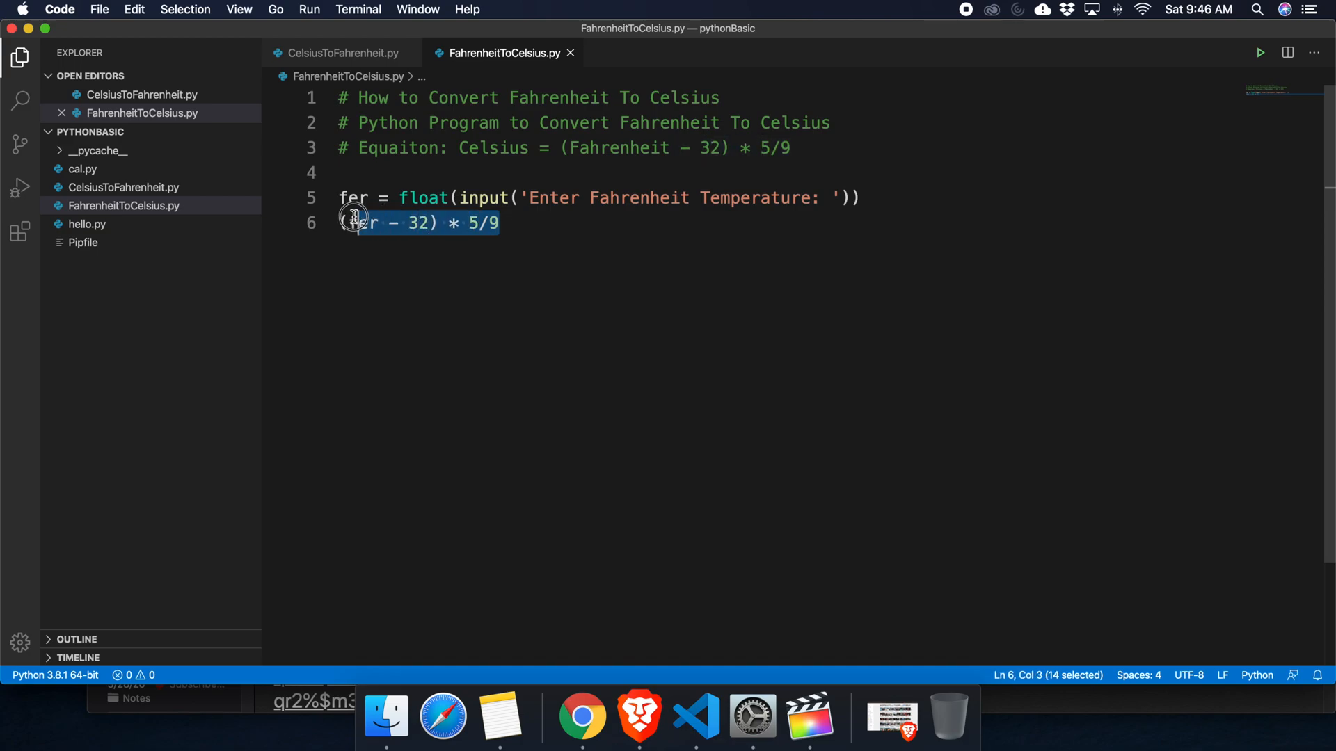
{"action": "left_click", "coordinate": [447, 236]}
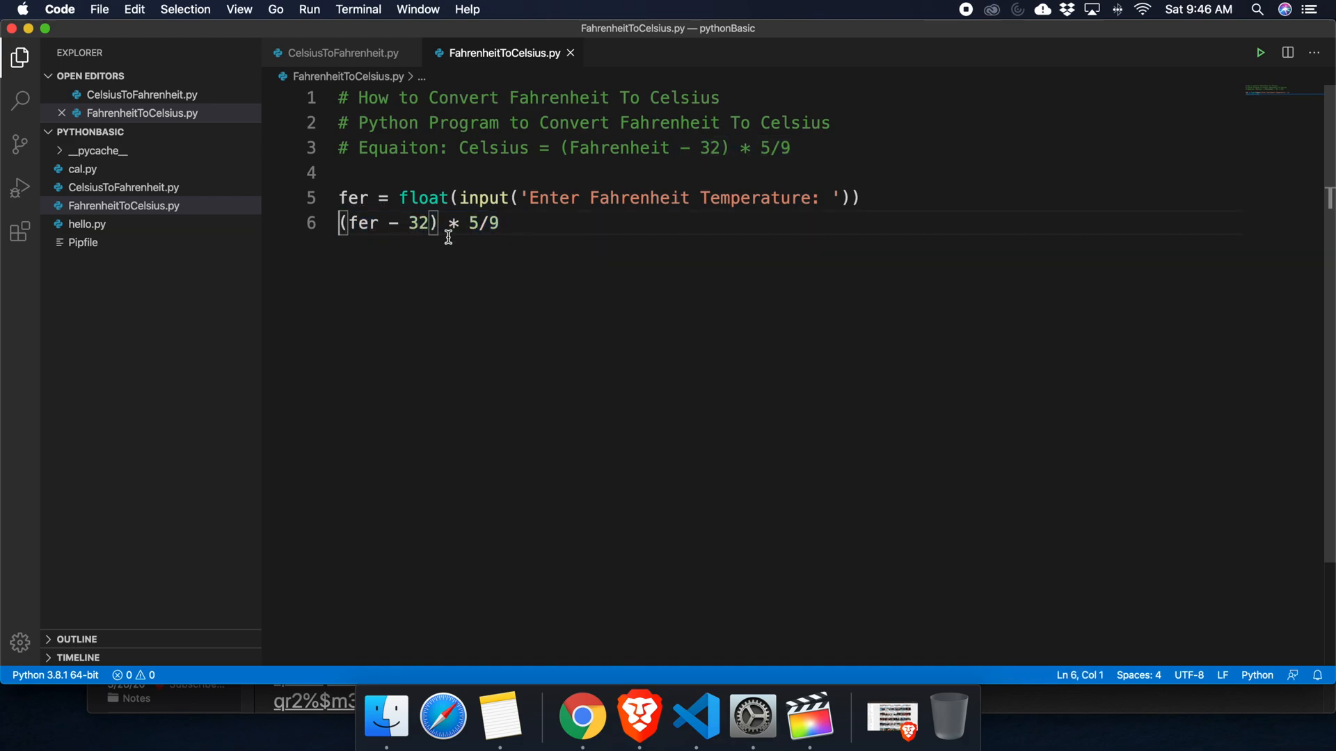
{"action": "type", "text": "cel ="}
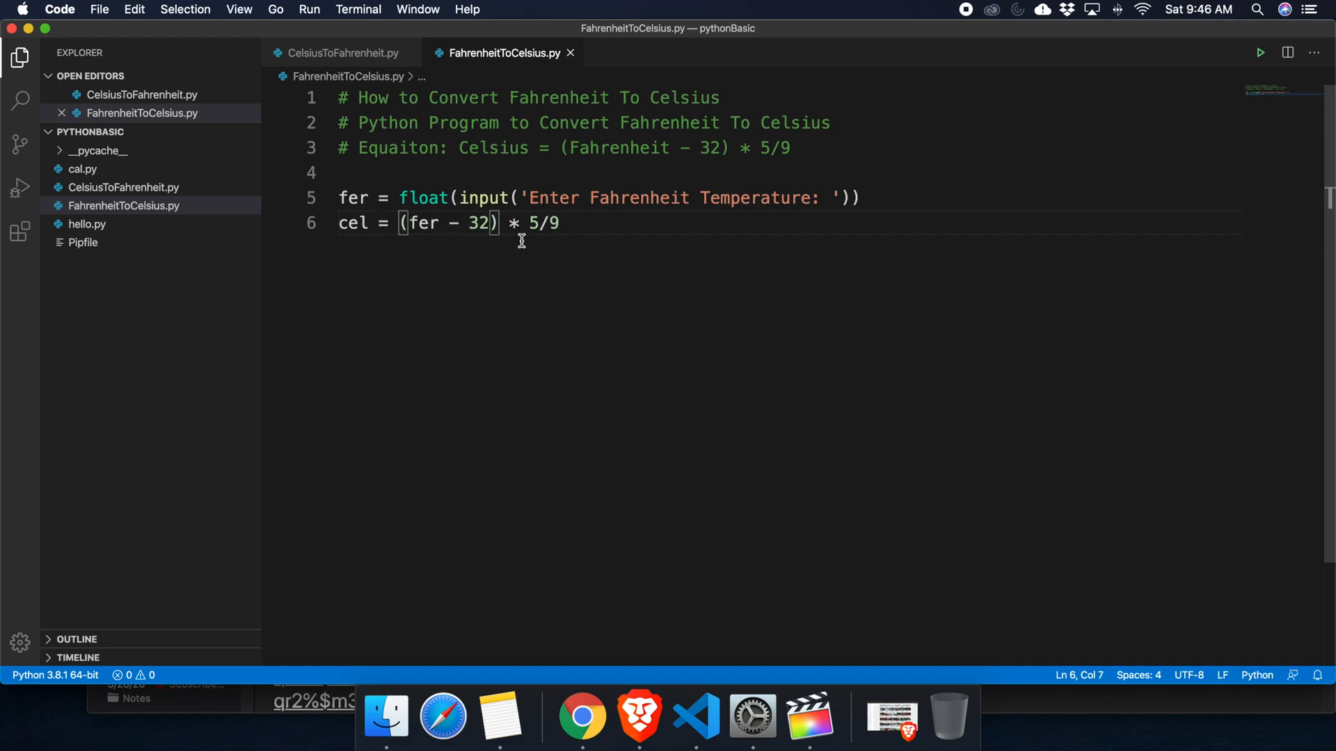
{"action": "key", "text": "Return"}
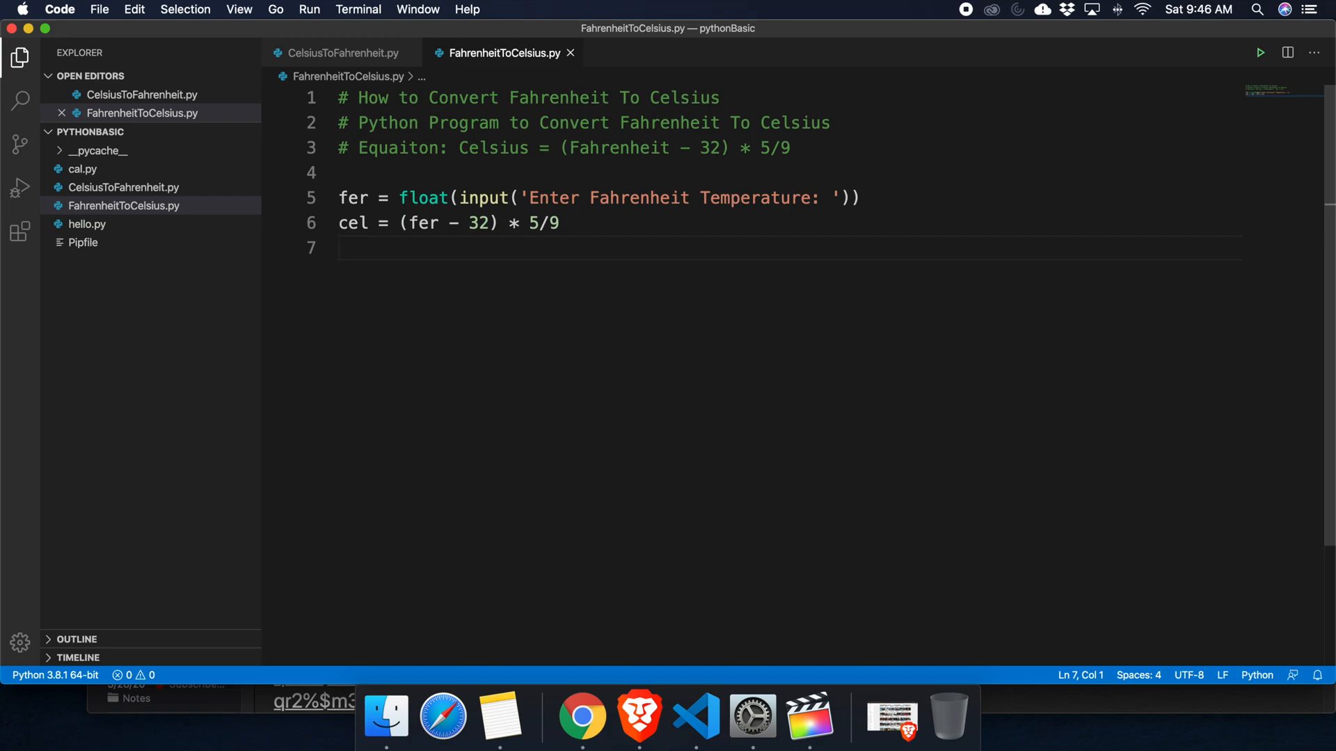
Write print('Celsius Temperature: {0}'.format(cel)) on line 7, reusing words from earlier lines
{"action": "type", "text": "print("}
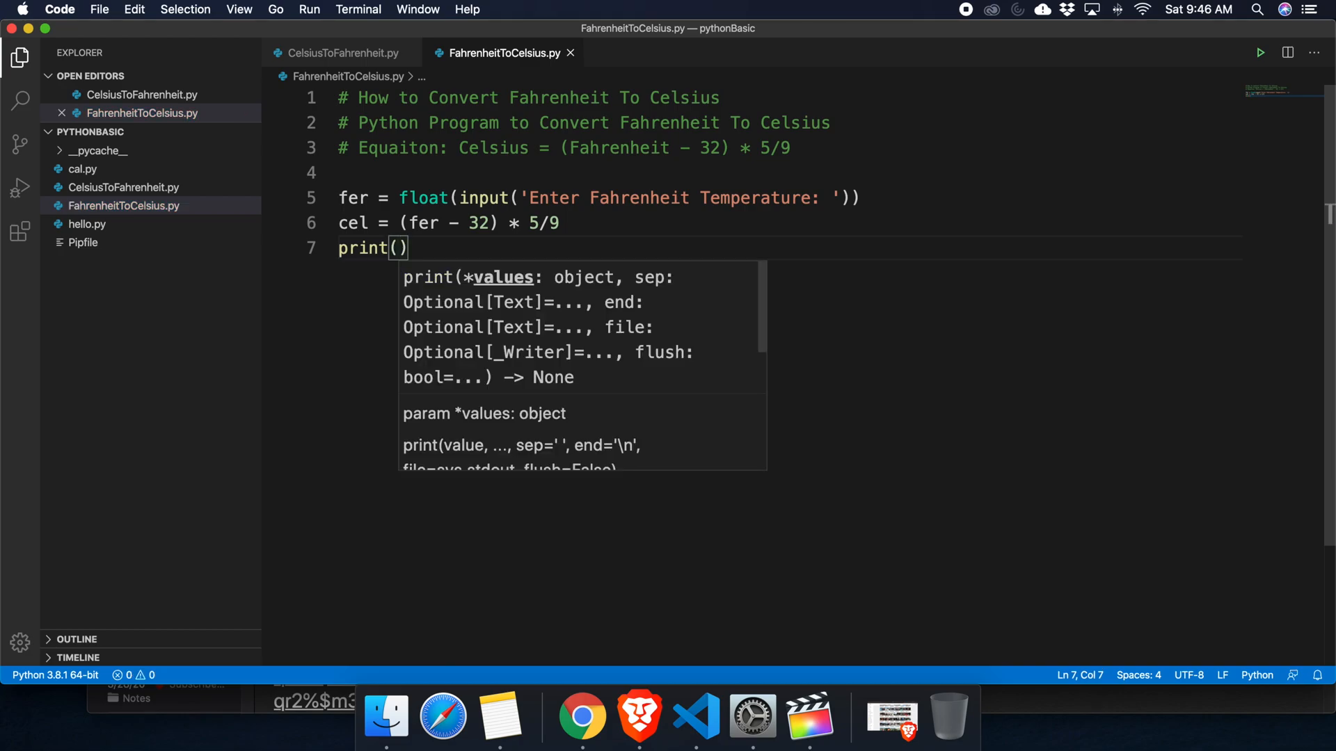
{"action": "type", "text": "'"}
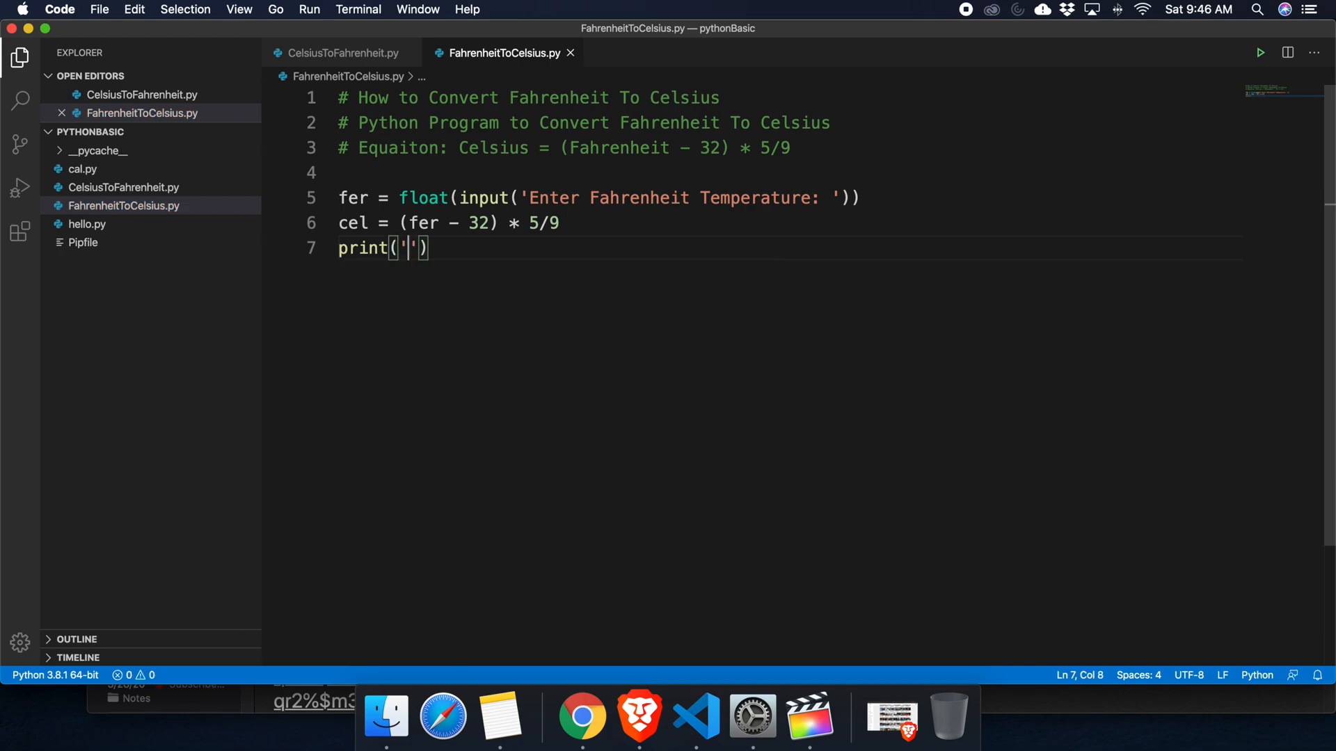
{"action": "mouse_move", "coordinate": [838, 106]}
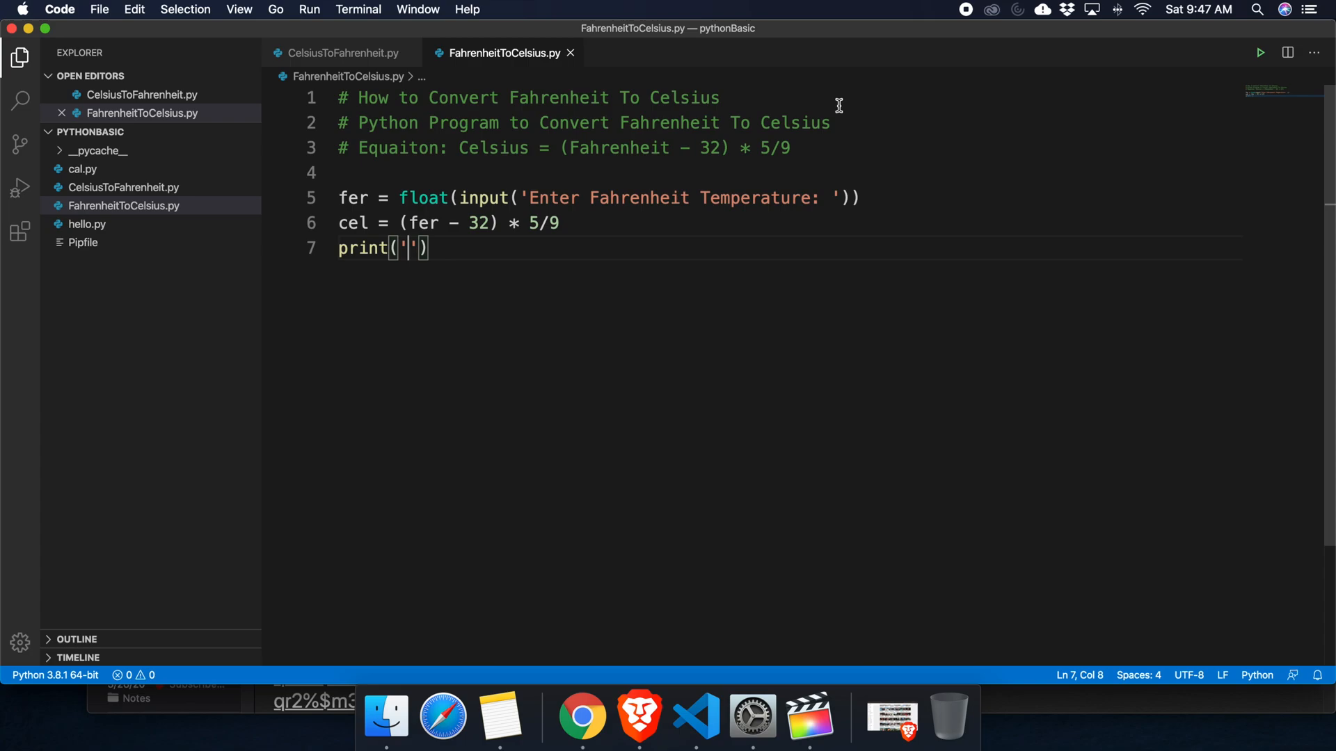
{"action": "double_click", "coordinate": [795, 122]}
{"action": "type", "text": "Celsius"}
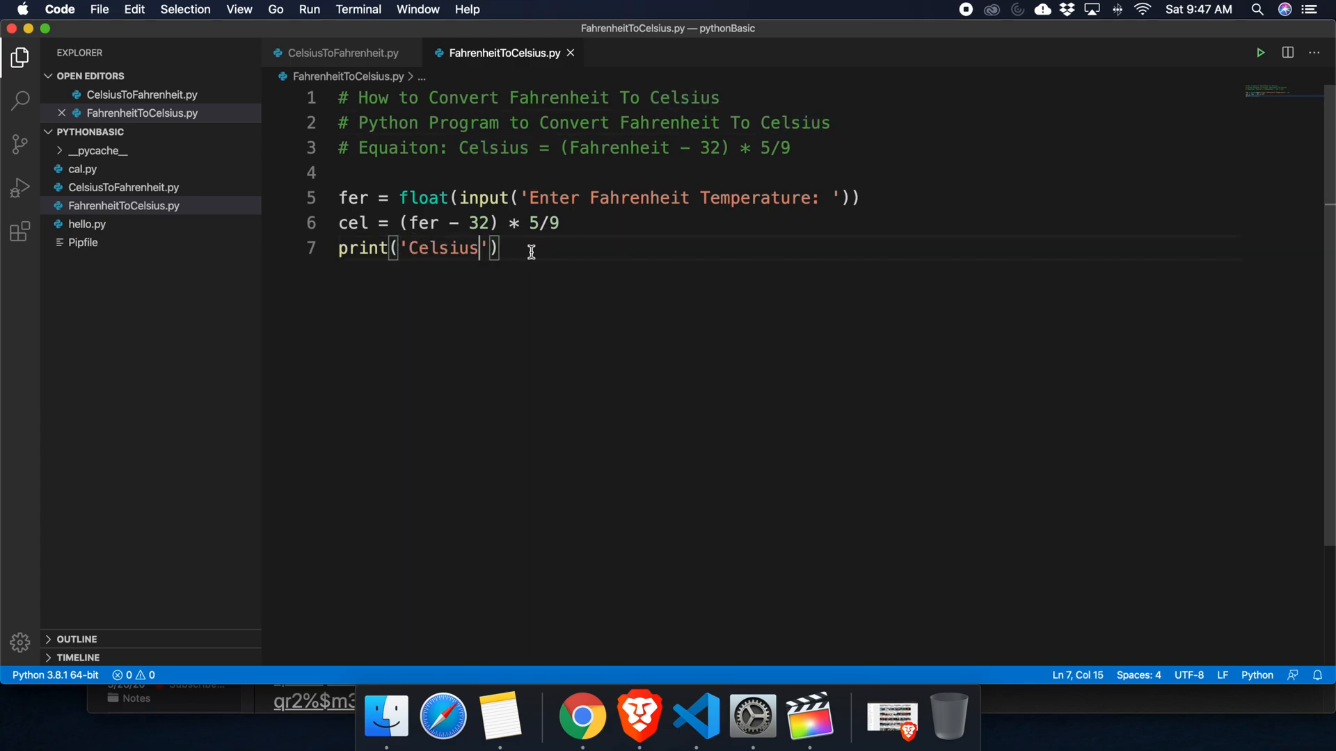
{"action": "double_click", "coordinate": [754, 197]}
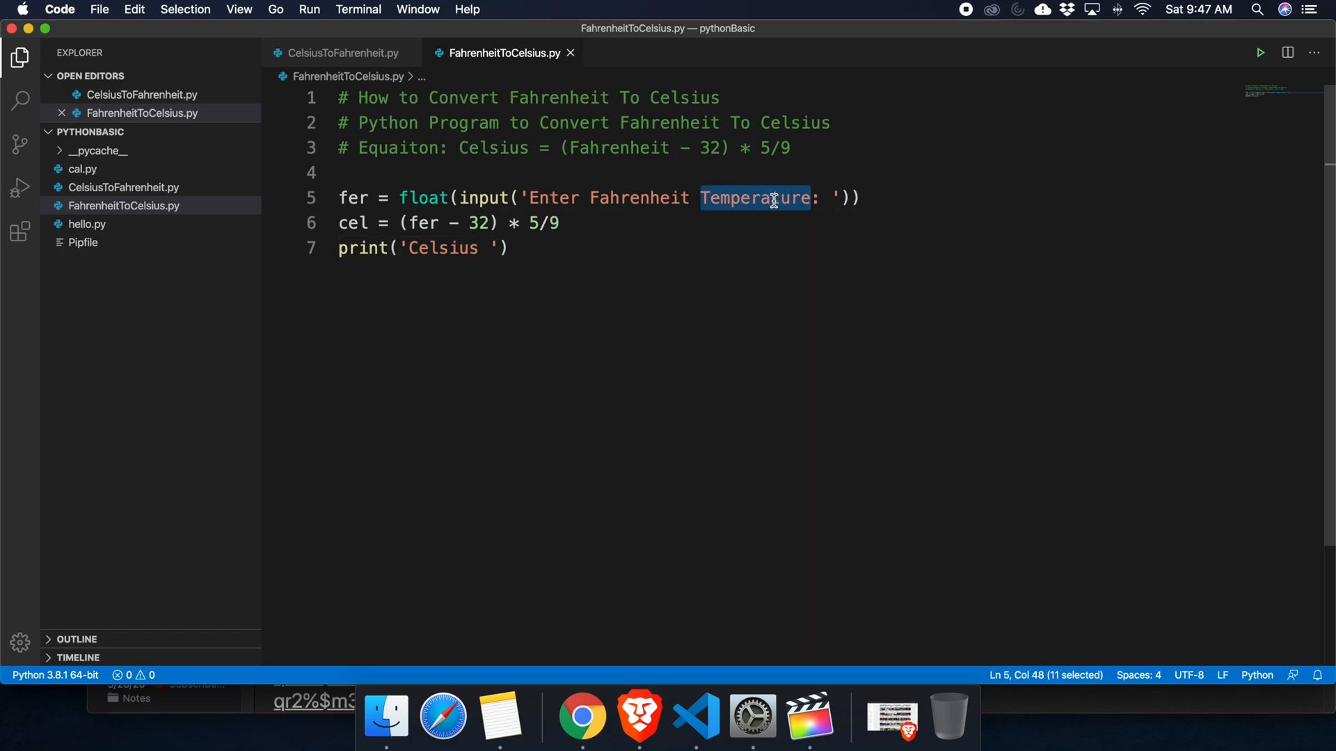
{"action": "type", "text": "Temperature"}
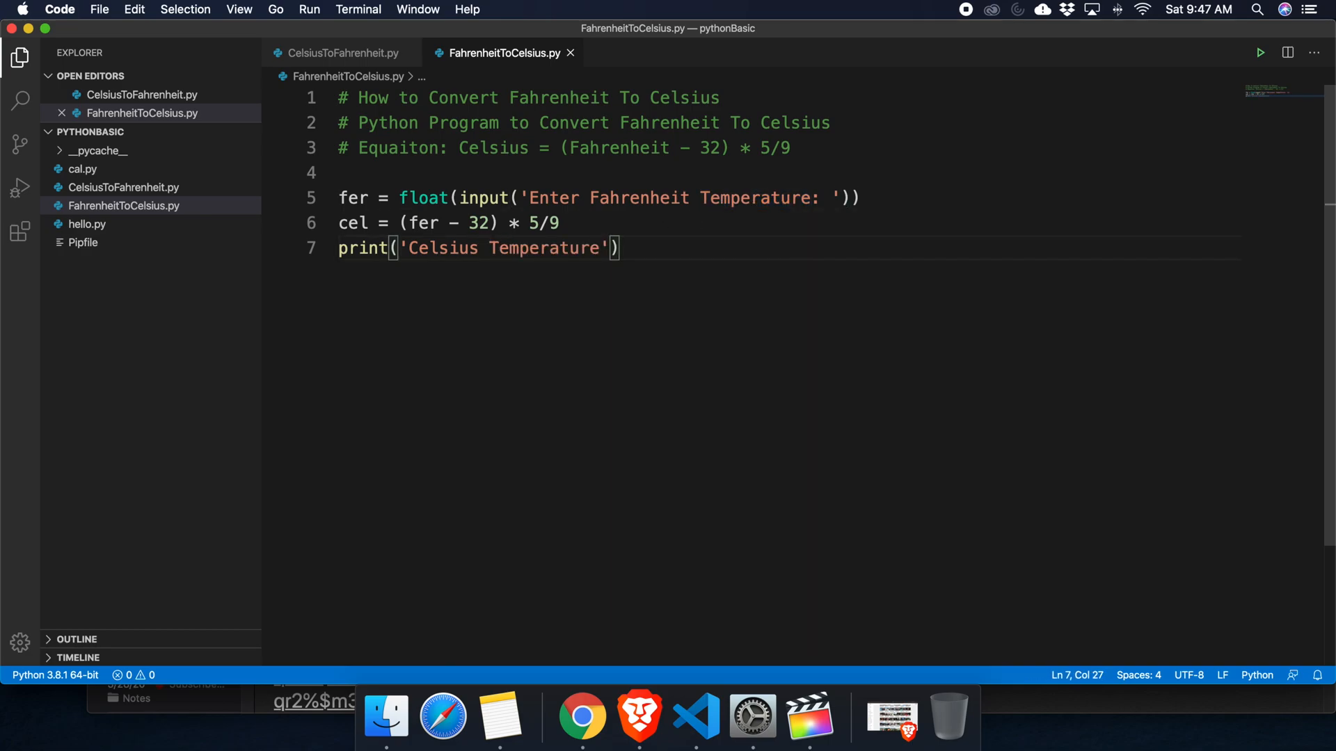
{"action": "type", "text": ": {}"}
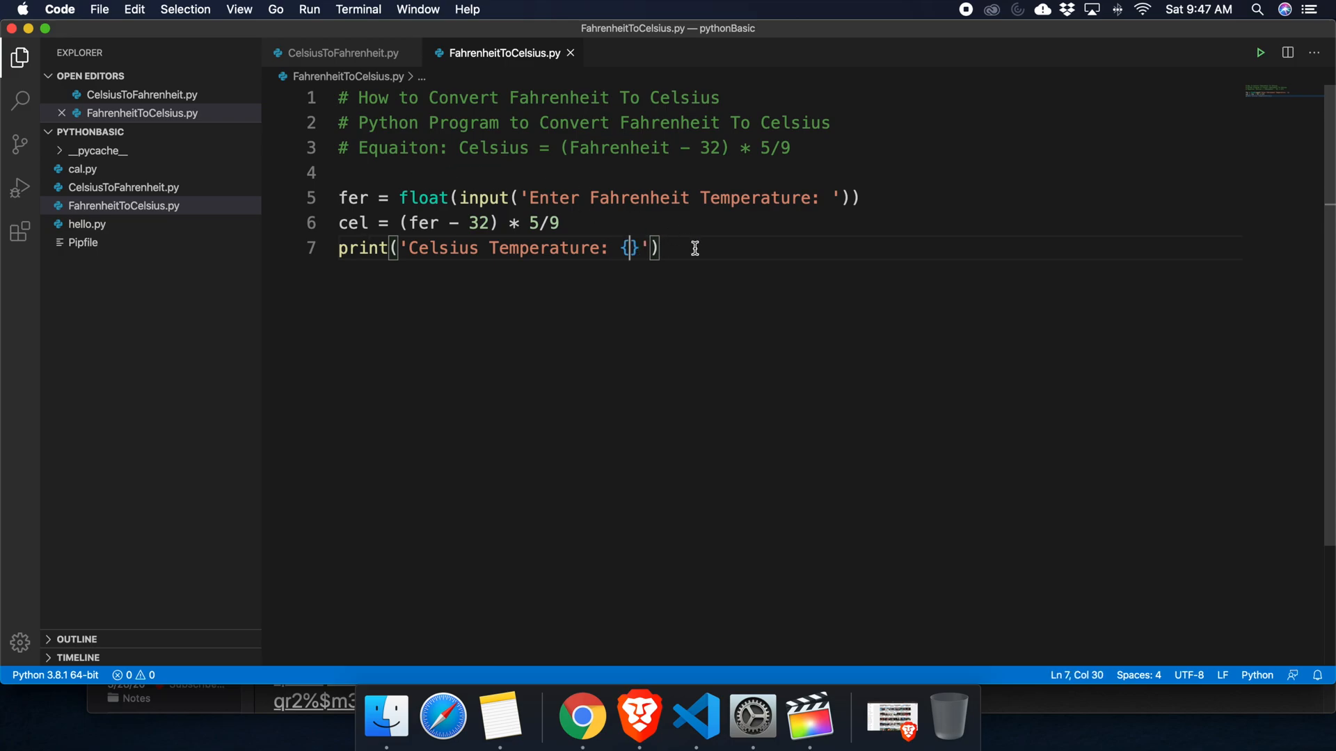
{"action": "type", "text": "0"}
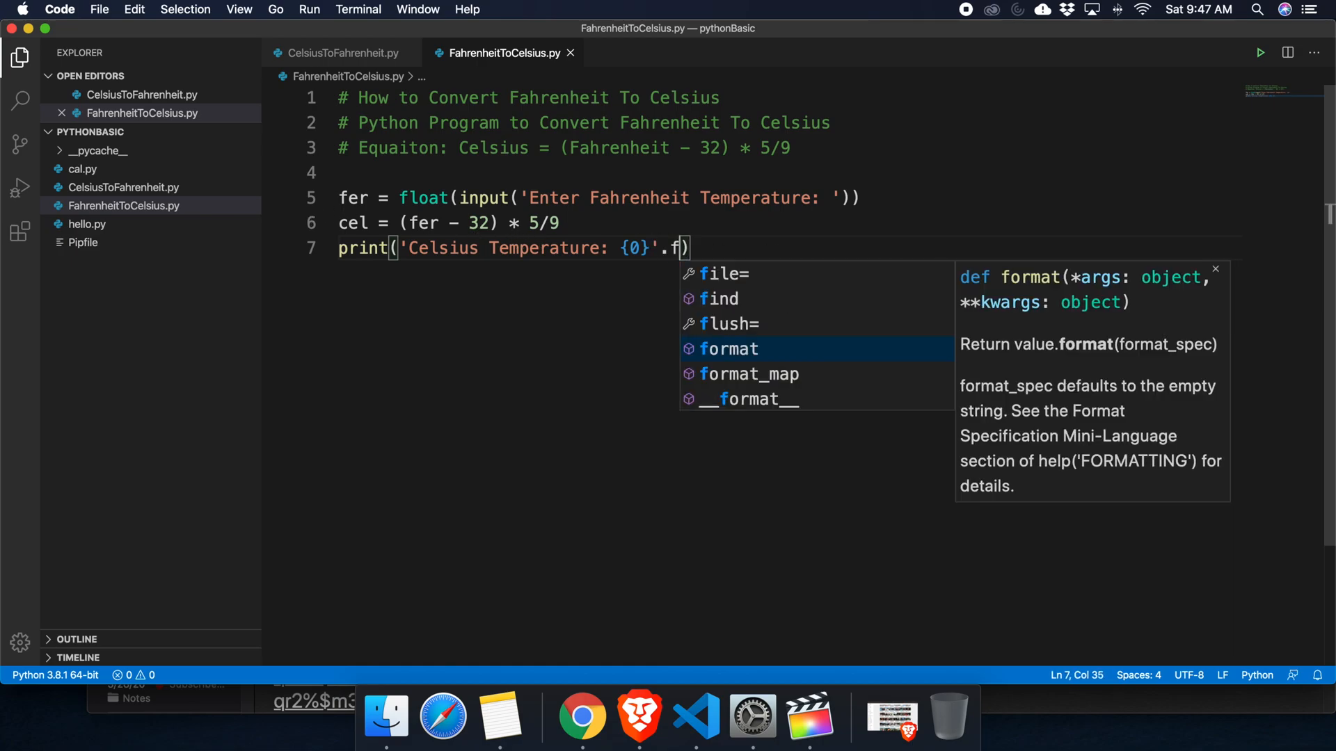
{"action": "left_click", "coordinate": [728, 348]}
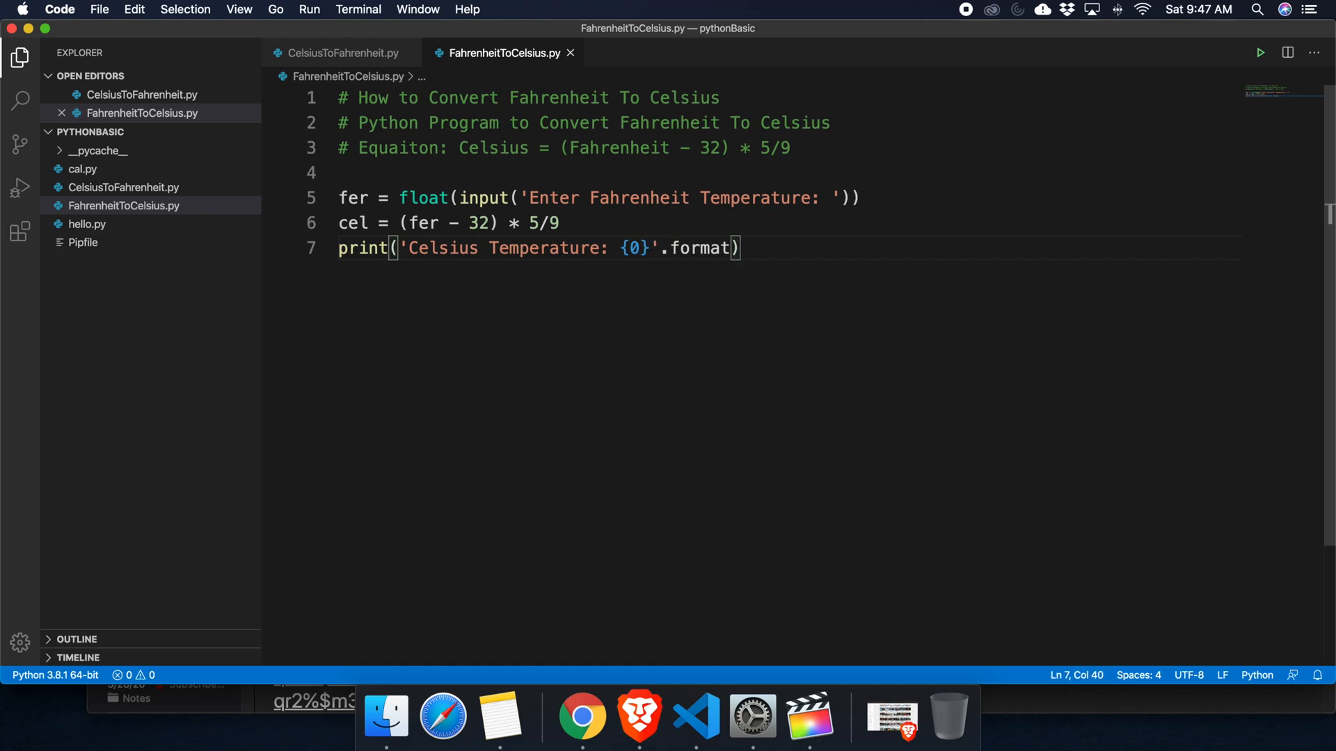
{"action": "type", "text": "("}
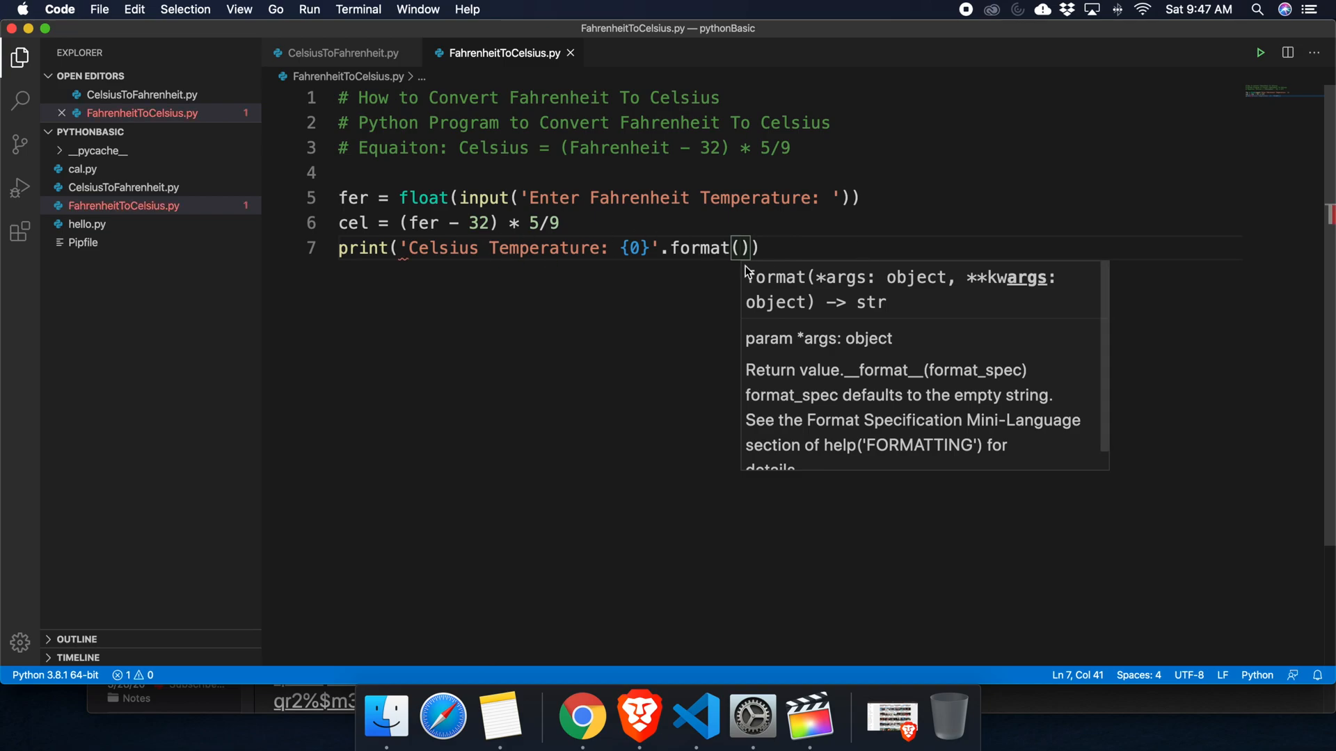
{"action": "mouse_move", "coordinate": [699, 348]}
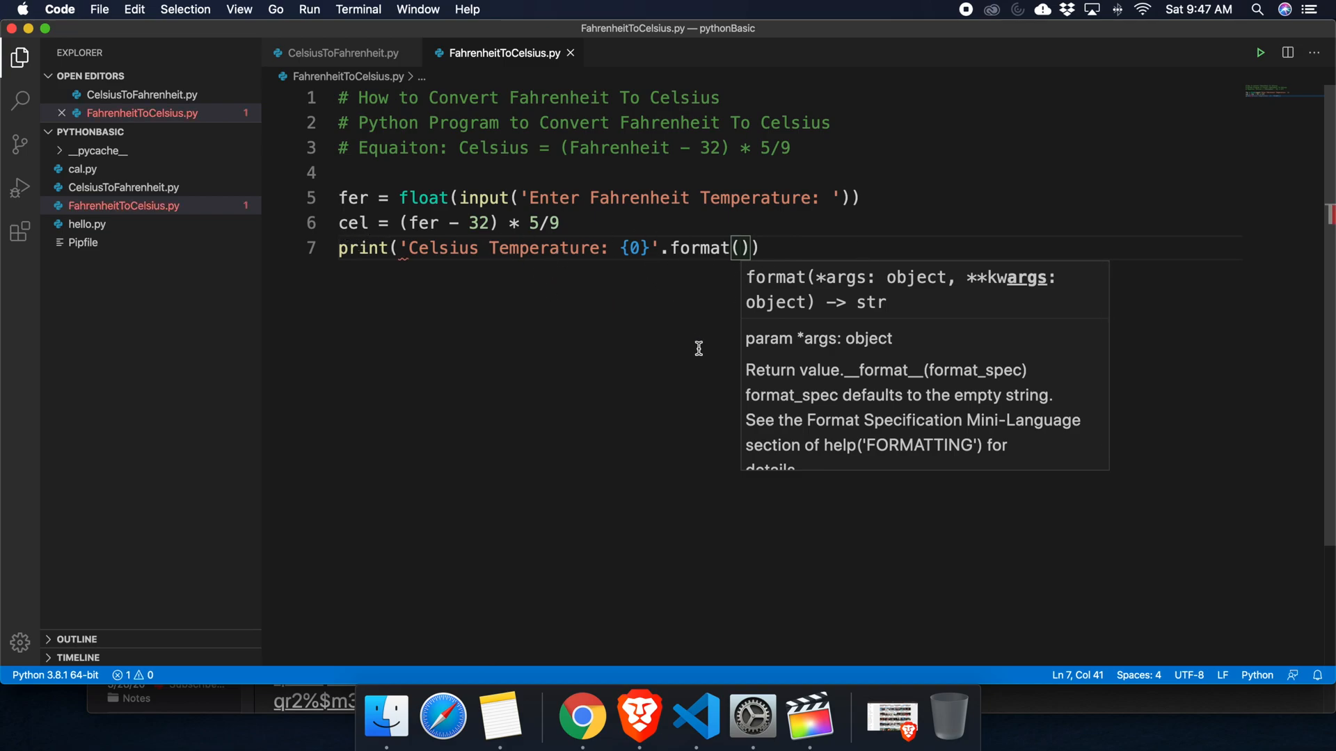
{"action": "type", "text": "cel"}
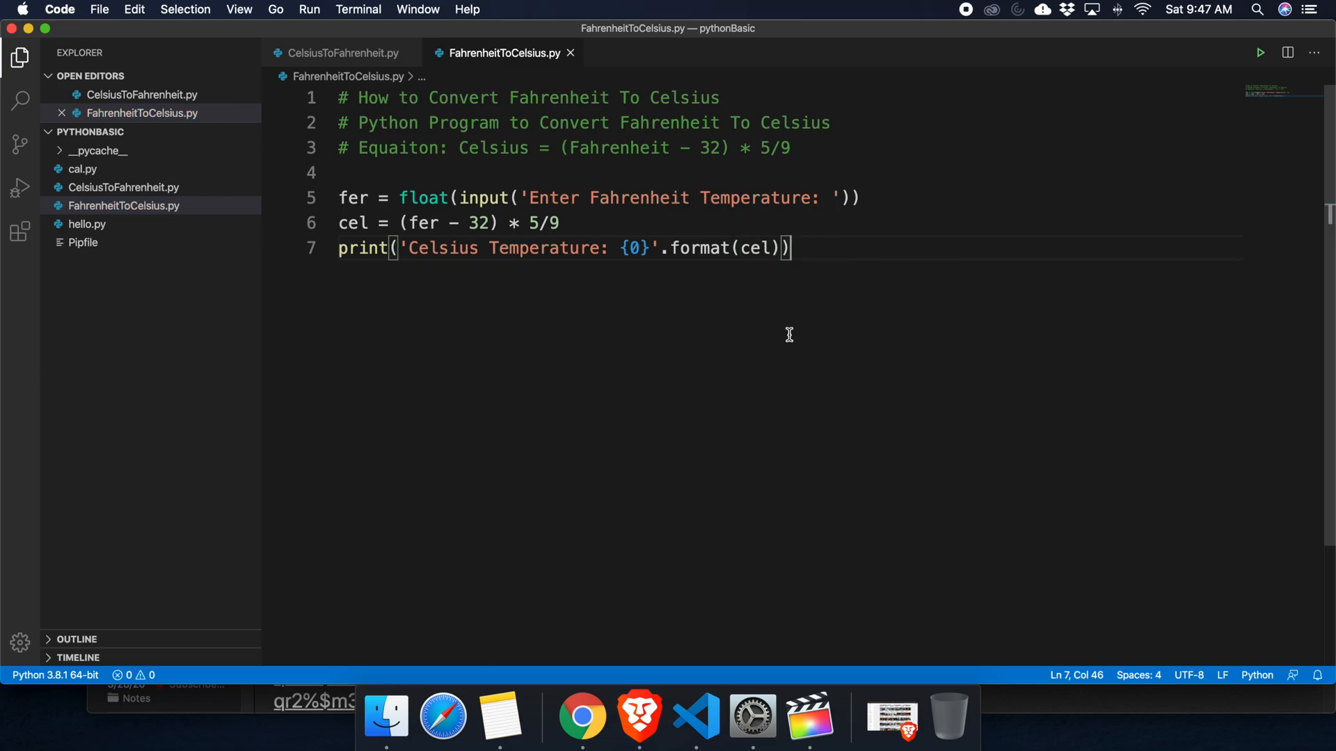
{"action": "mouse_move", "coordinate": [658, 295]}
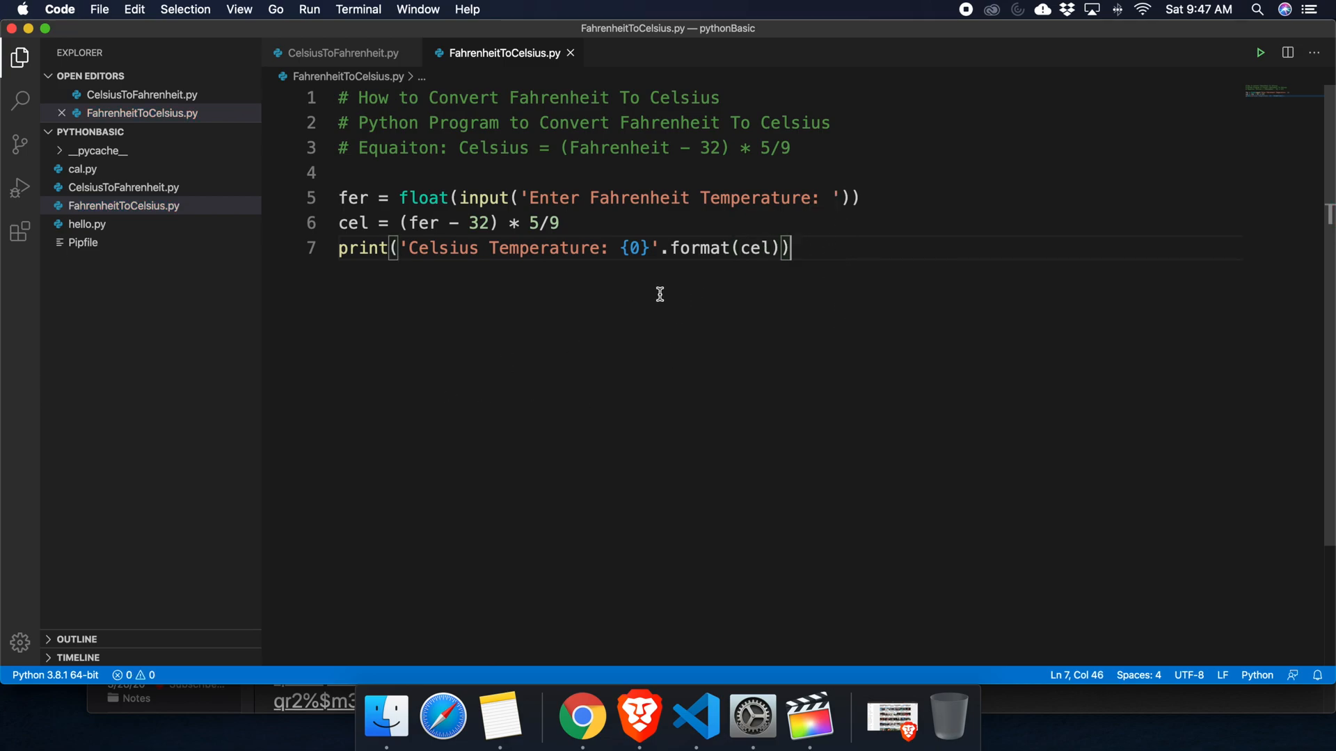
{"action": "mouse_move", "coordinate": [626, 294]}
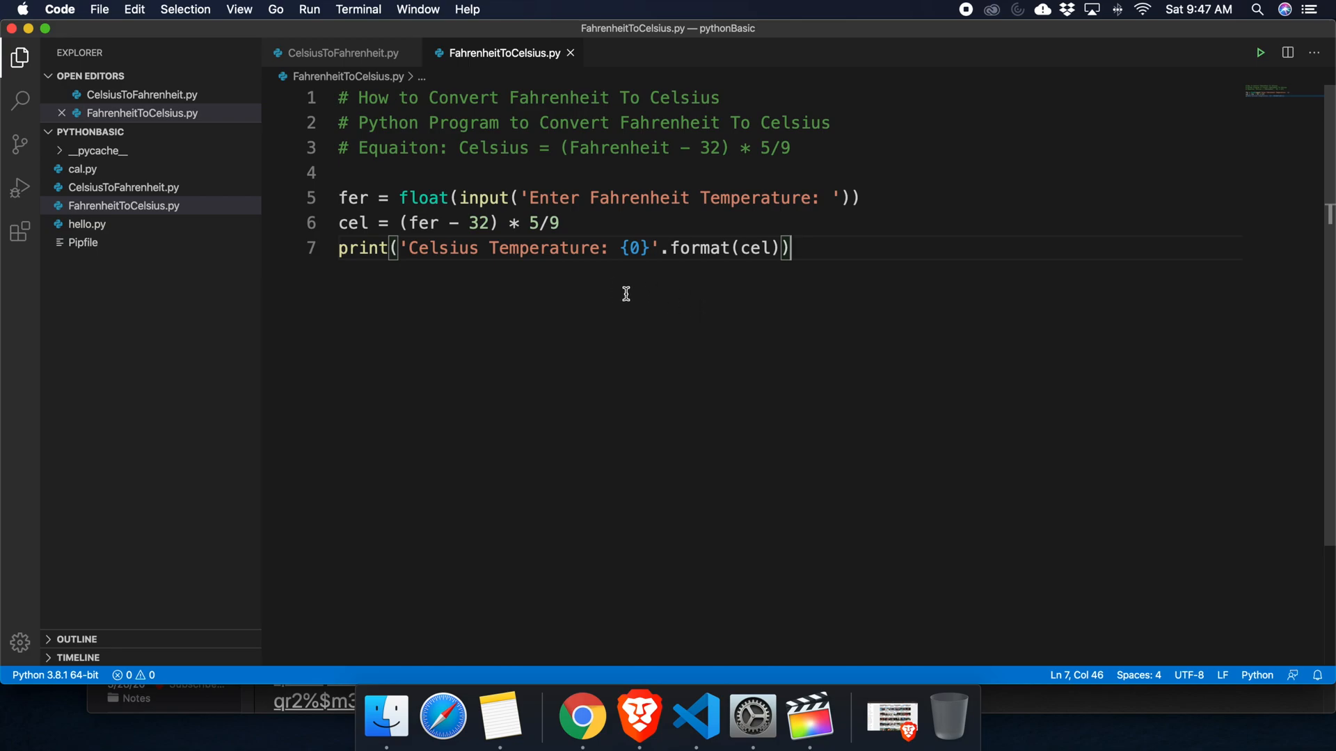
Run FahrenheitToCelsius.py via the editor context menu's Run Python File in Terminal
{"action": "right_click", "coordinate": [627, 293]}
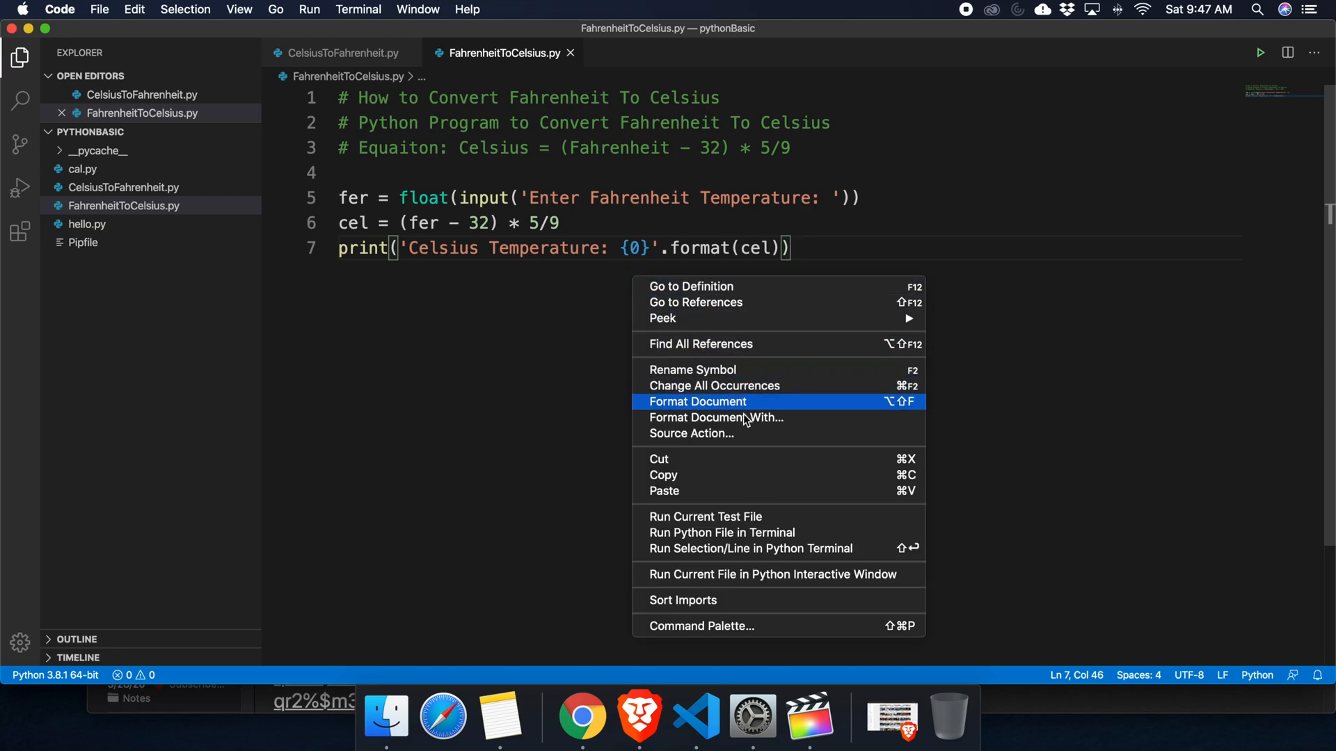
{"action": "mouse_move", "coordinate": [775, 537]}
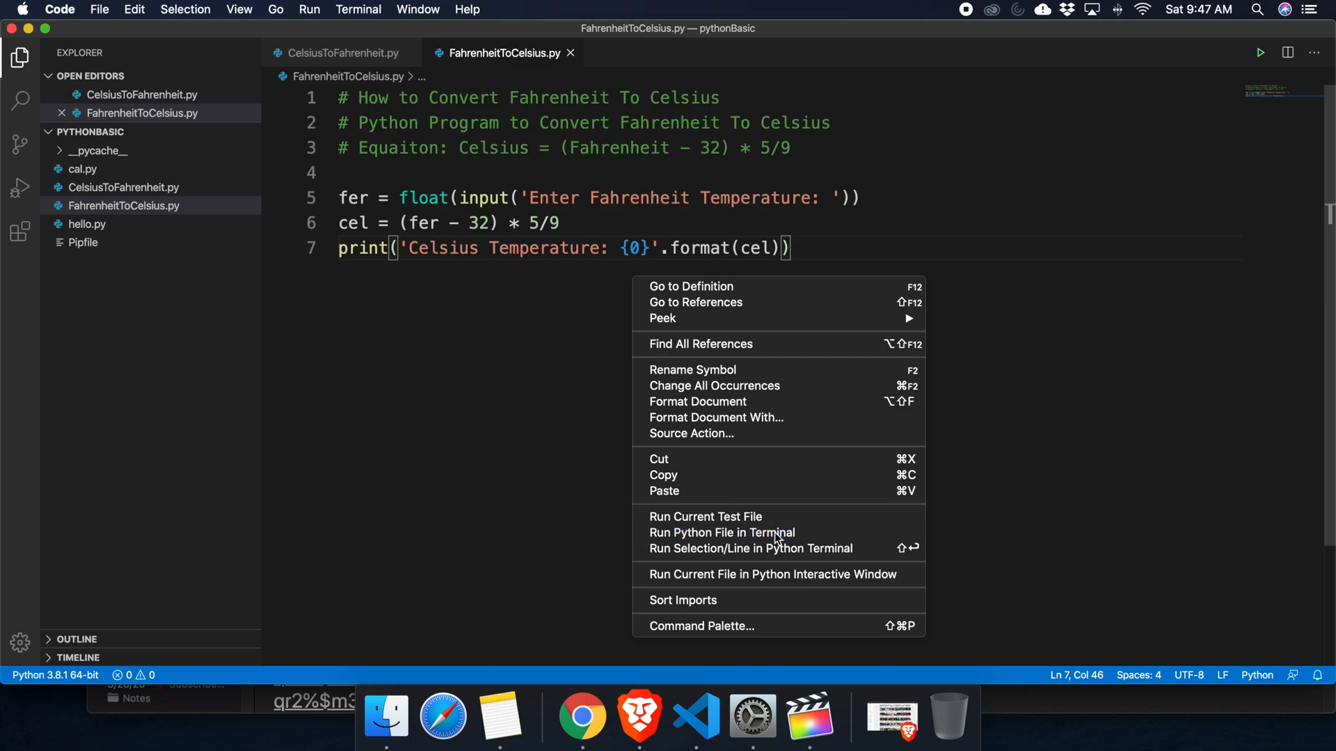
{"action": "left_click", "coordinate": [721, 532]}
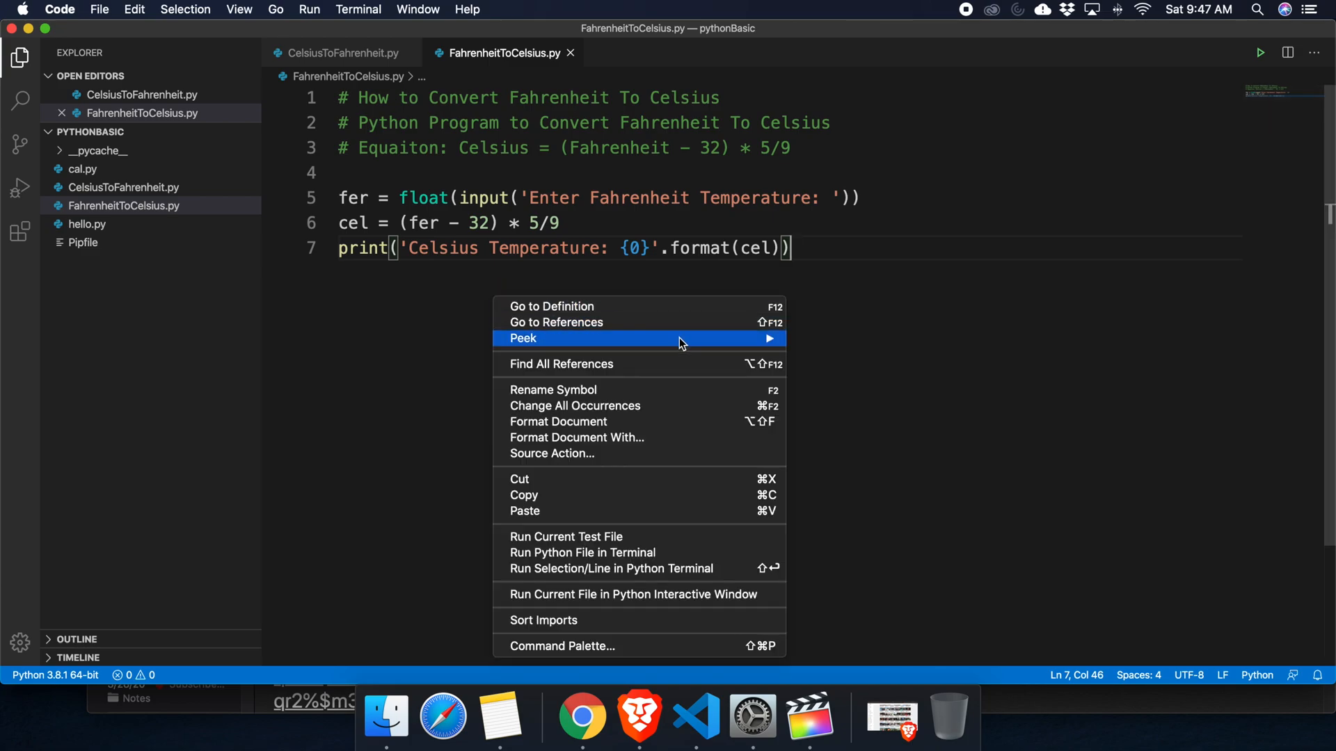
{"action": "mouse_move", "coordinate": [609, 338]}
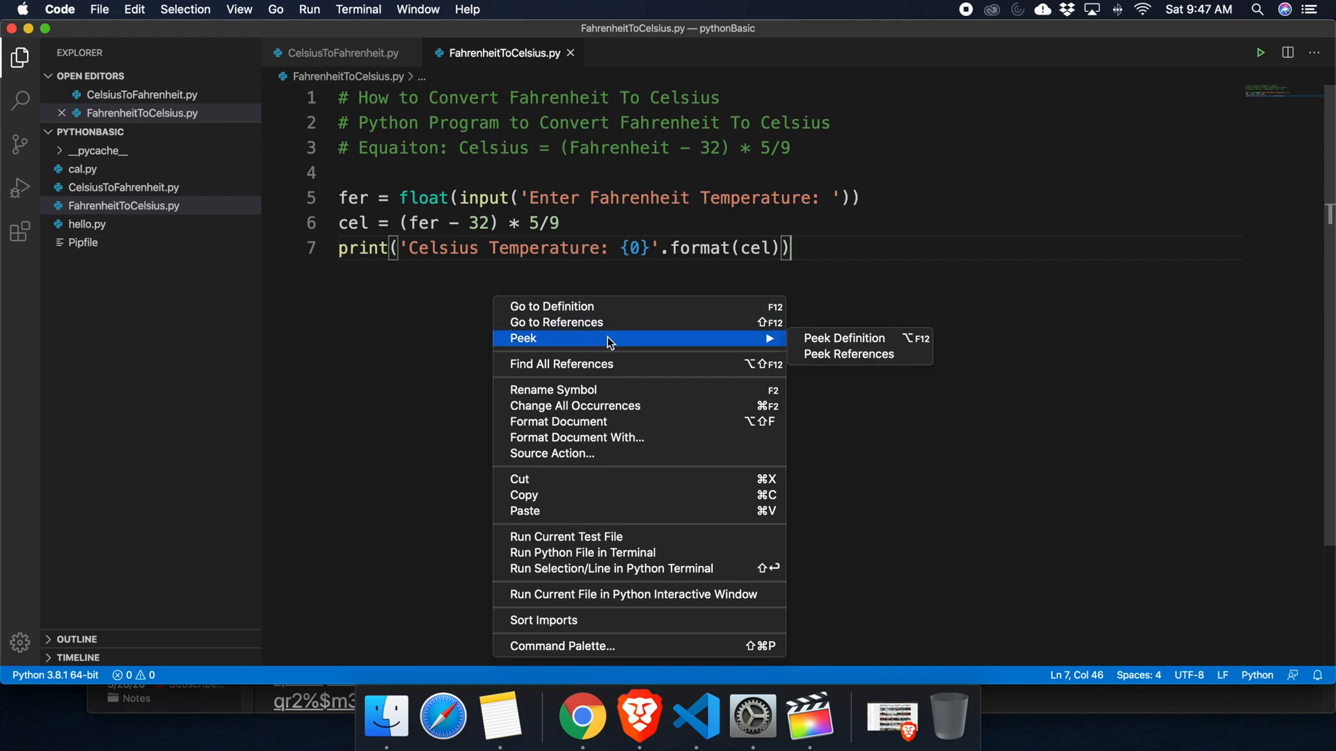
{"action": "mouse_move", "coordinate": [595, 373]}
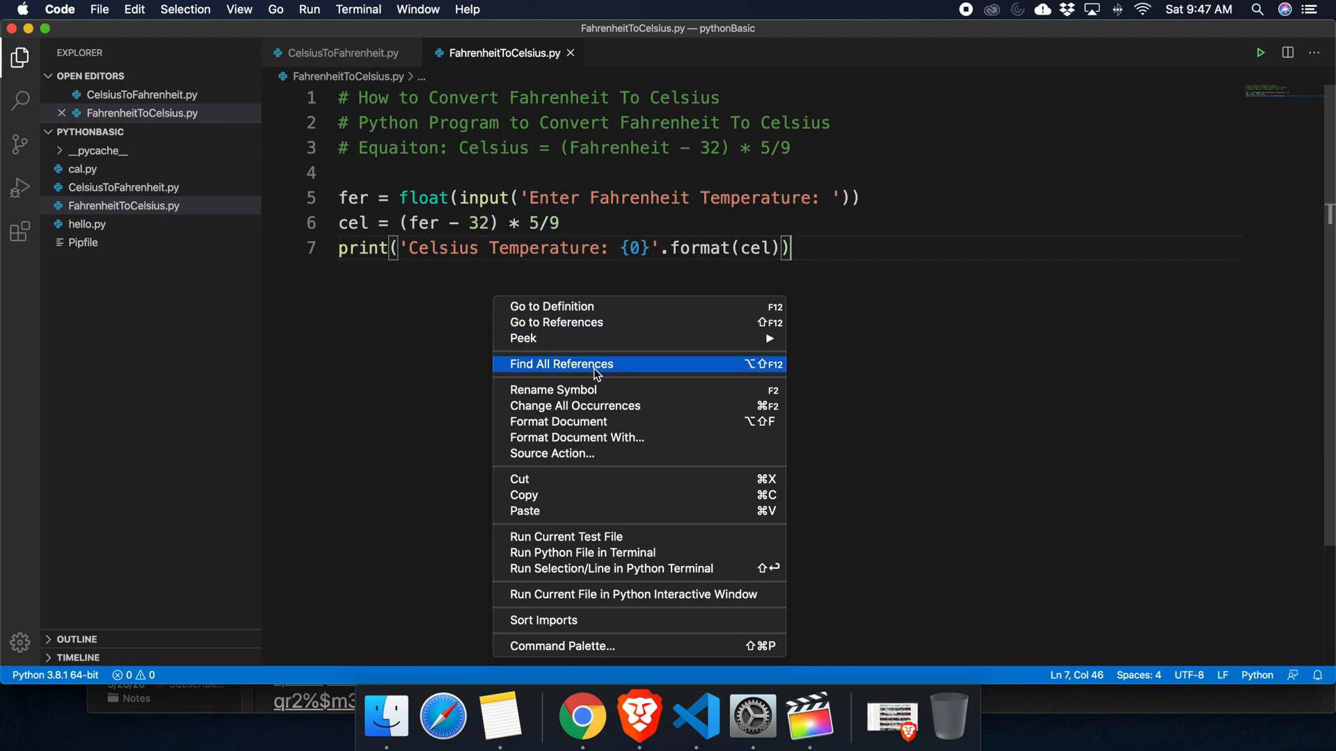
{"action": "left_click", "coordinate": [583, 552]}
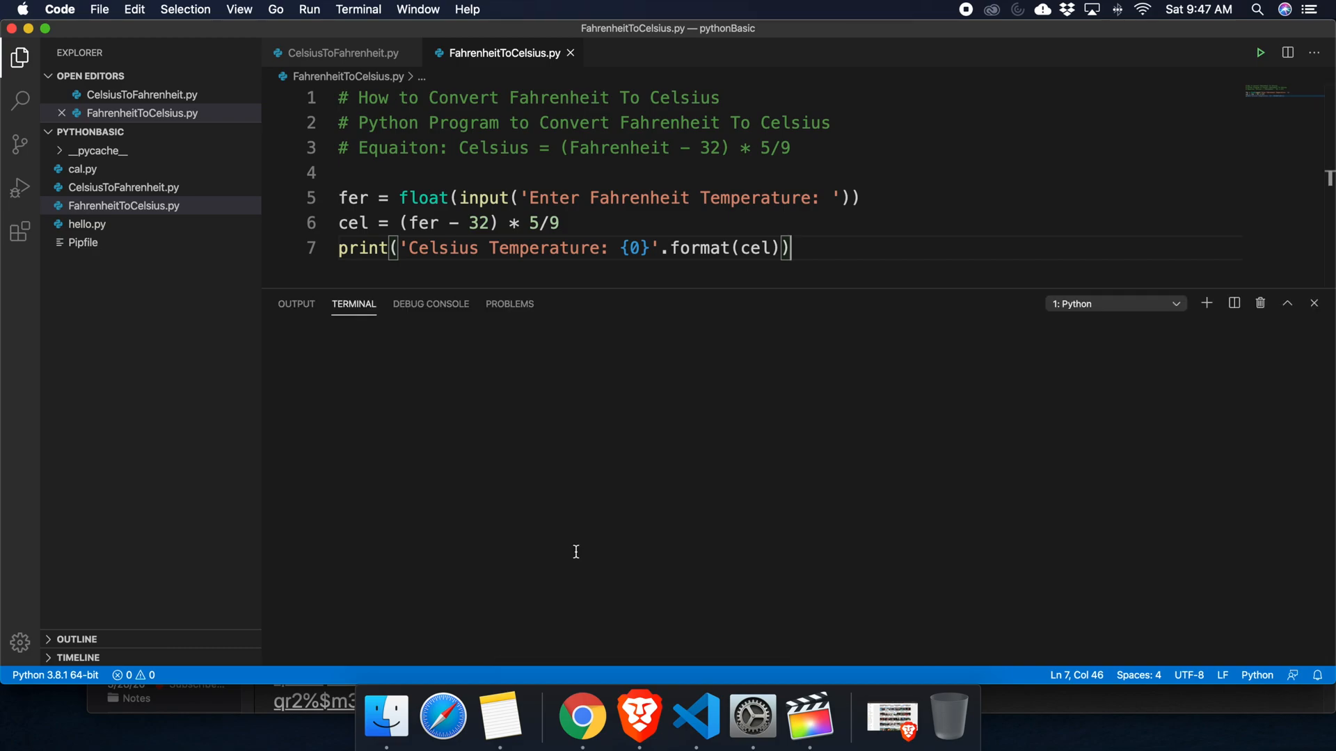
Enter 120 at the Fahrenheit prompt, getting Celsius Temperature: 48.888888888888886
{"action": "left_click", "coordinate": [1259, 53]}
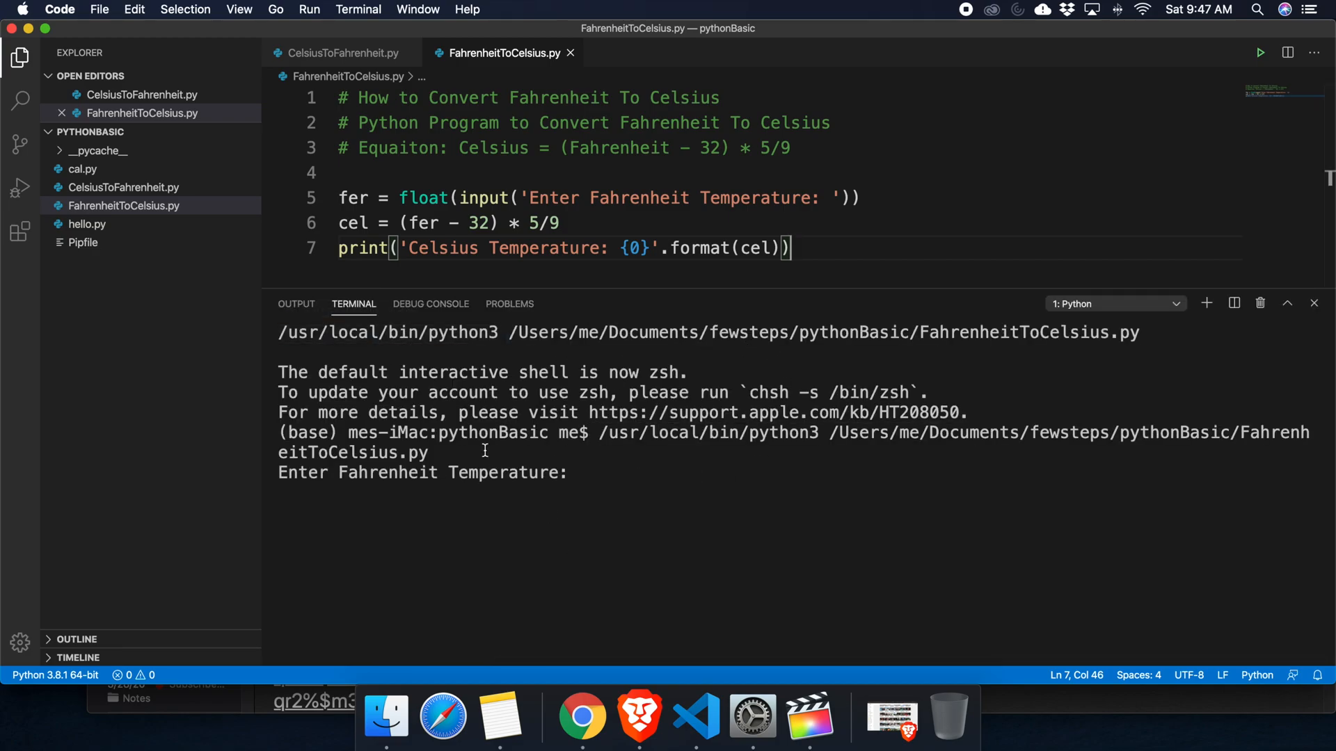
{"action": "mouse_move", "coordinate": [429, 479]}
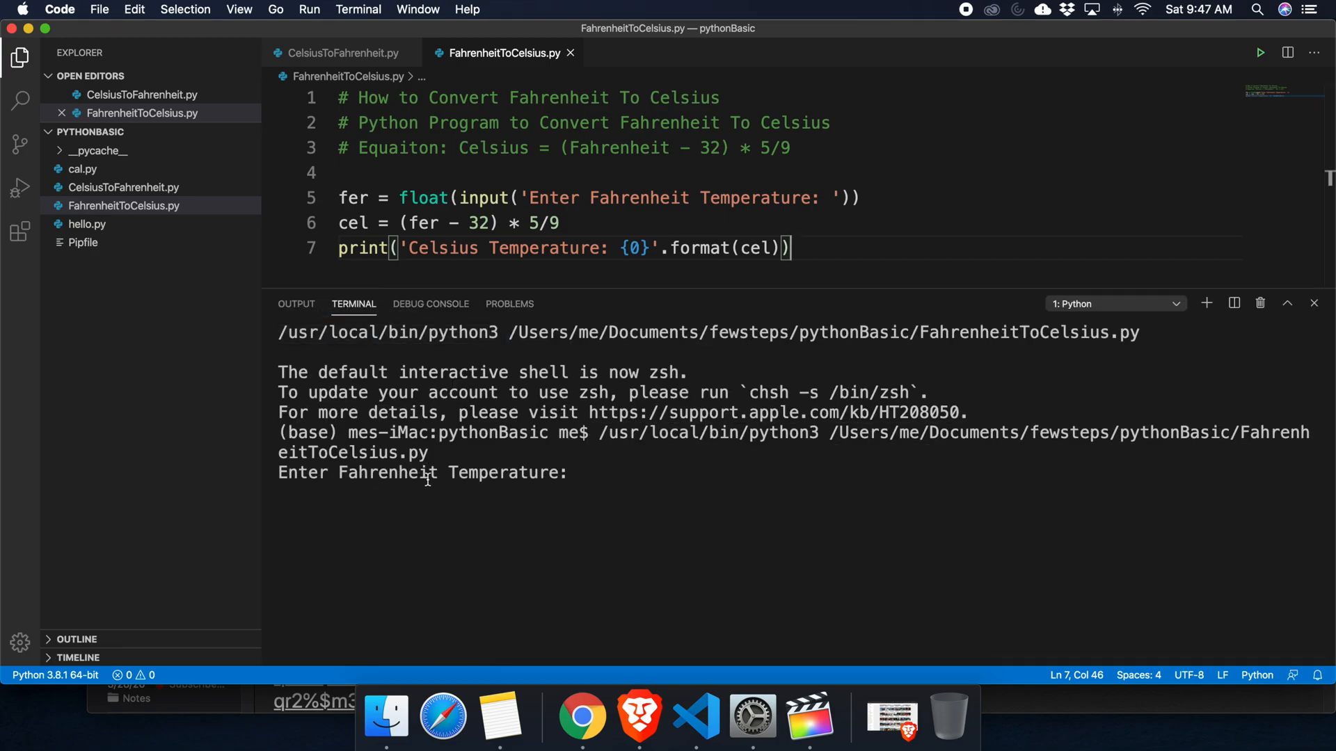
{"action": "left_click", "coordinate": [647, 477]}
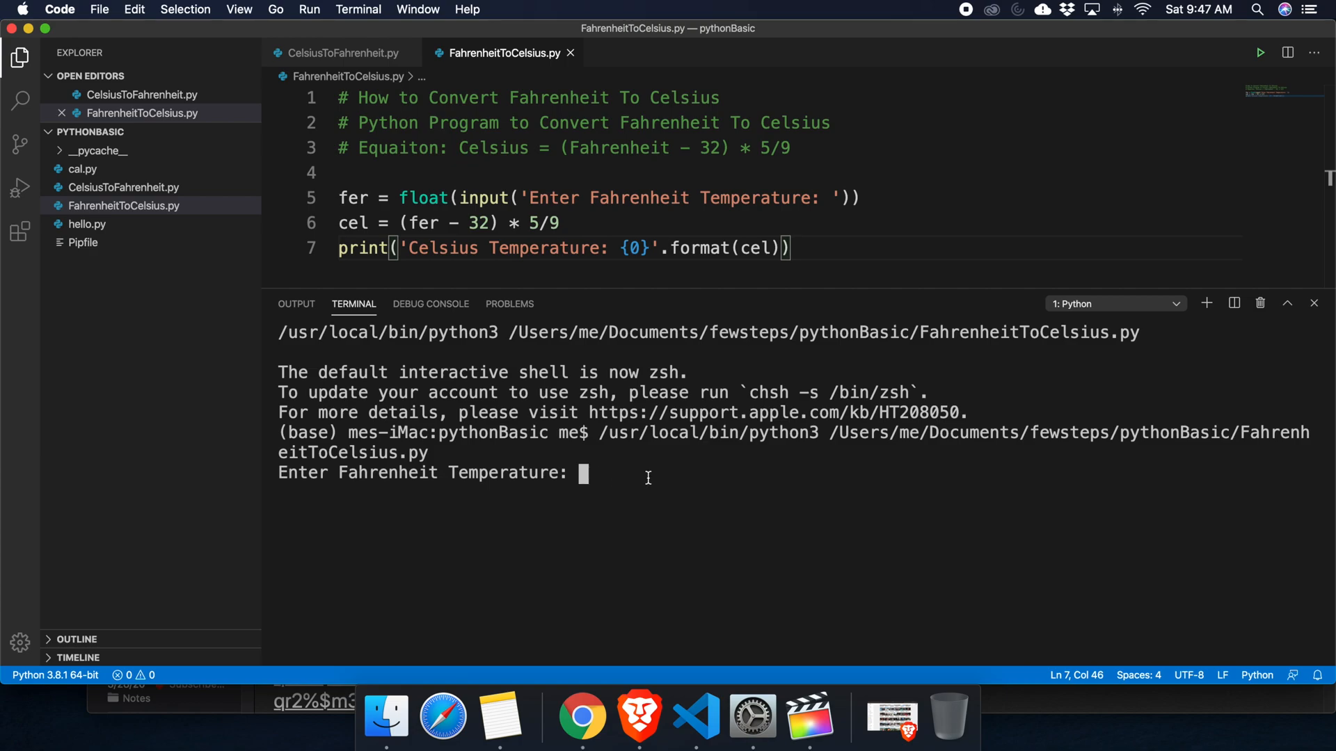
{"action": "type", "text": "120"}
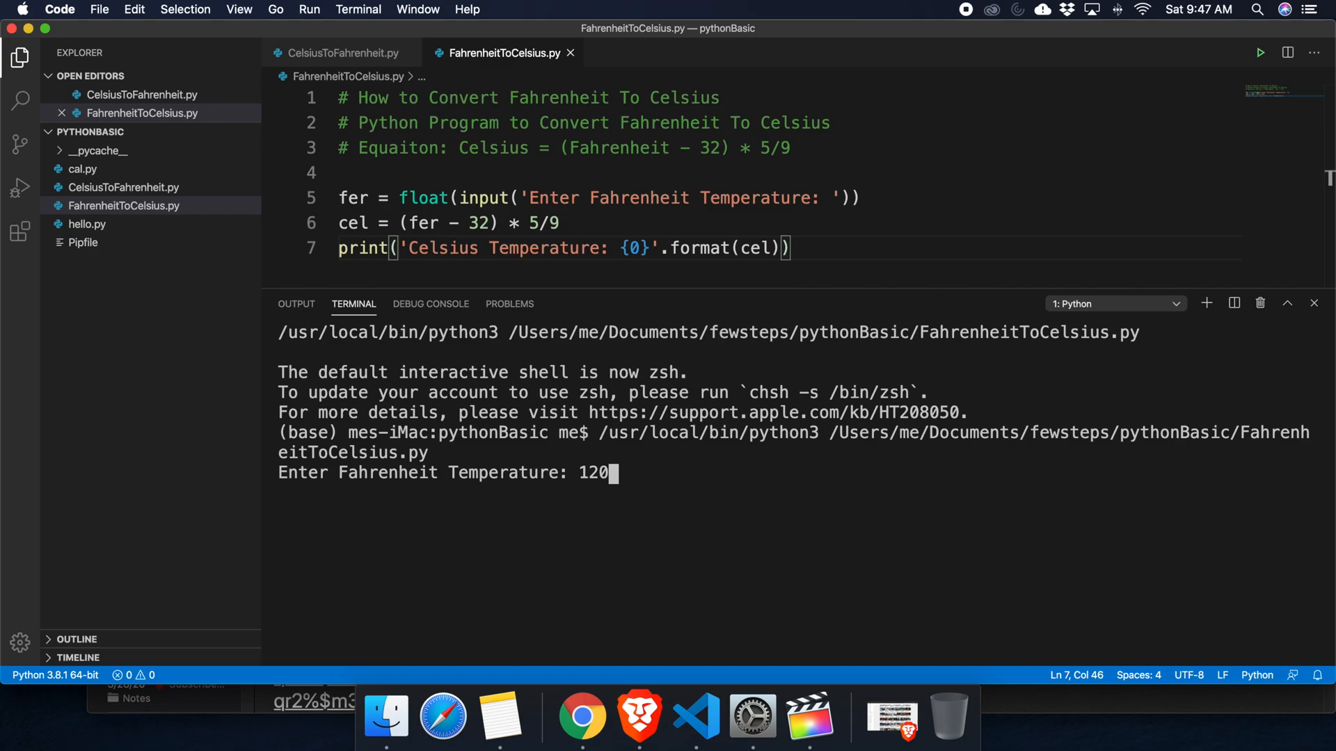
{"action": "key", "text": "Return"}
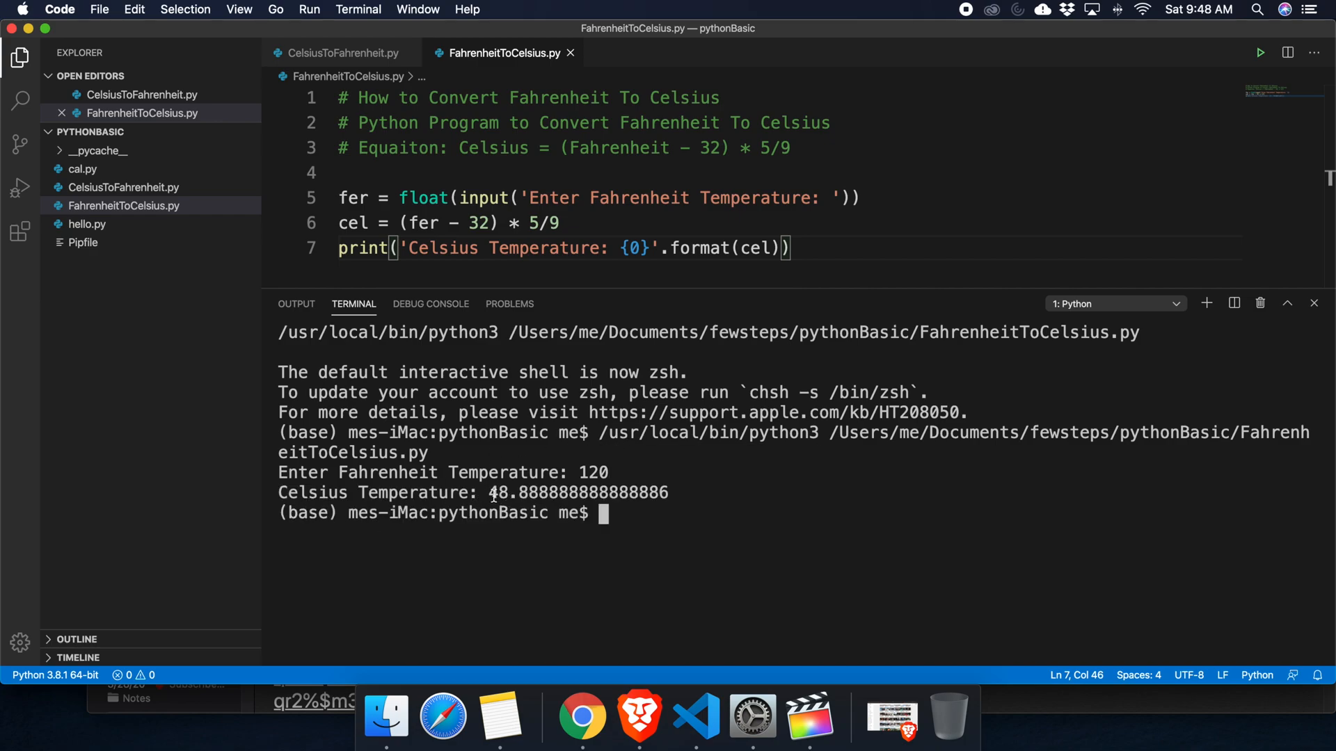
{"action": "mouse_move", "coordinate": [503, 446]}
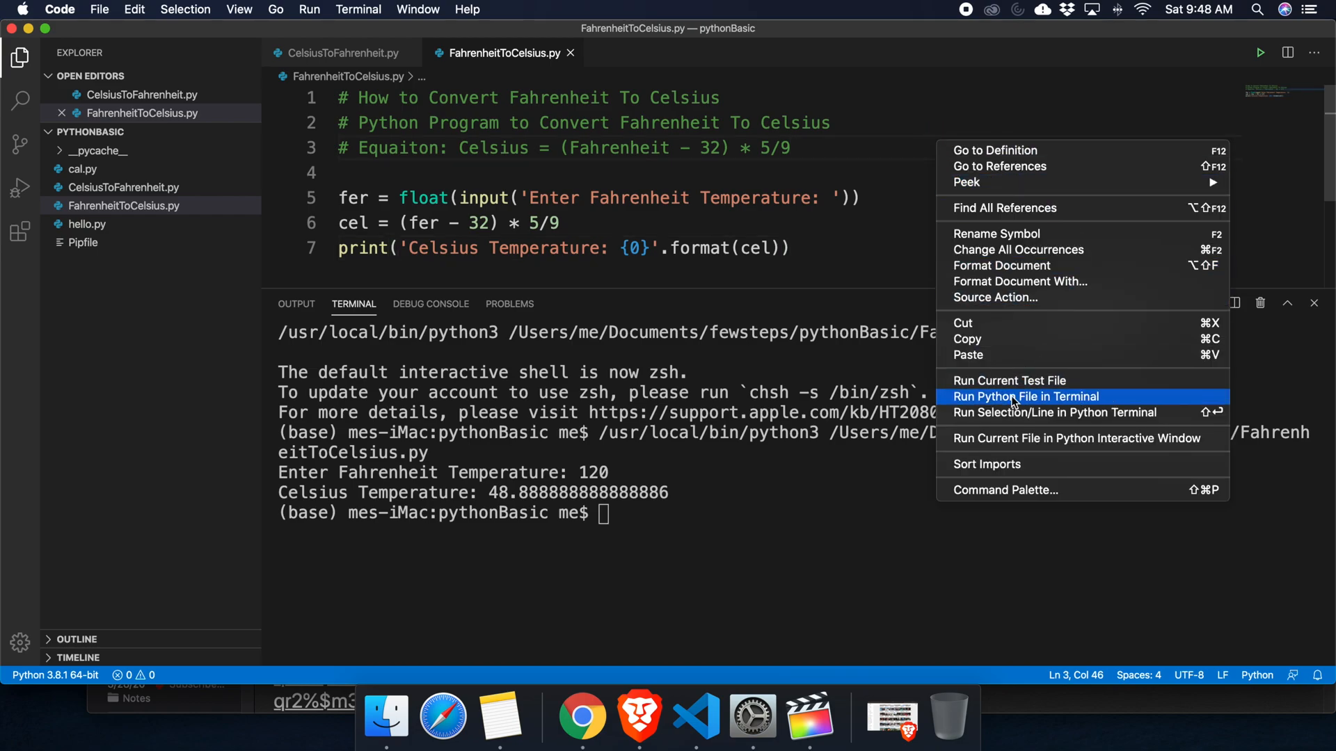
Run the script again with 96, getting Celsius Temperature: 35.55555555555556
{"action": "left_click", "coordinate": [1025, 397]}
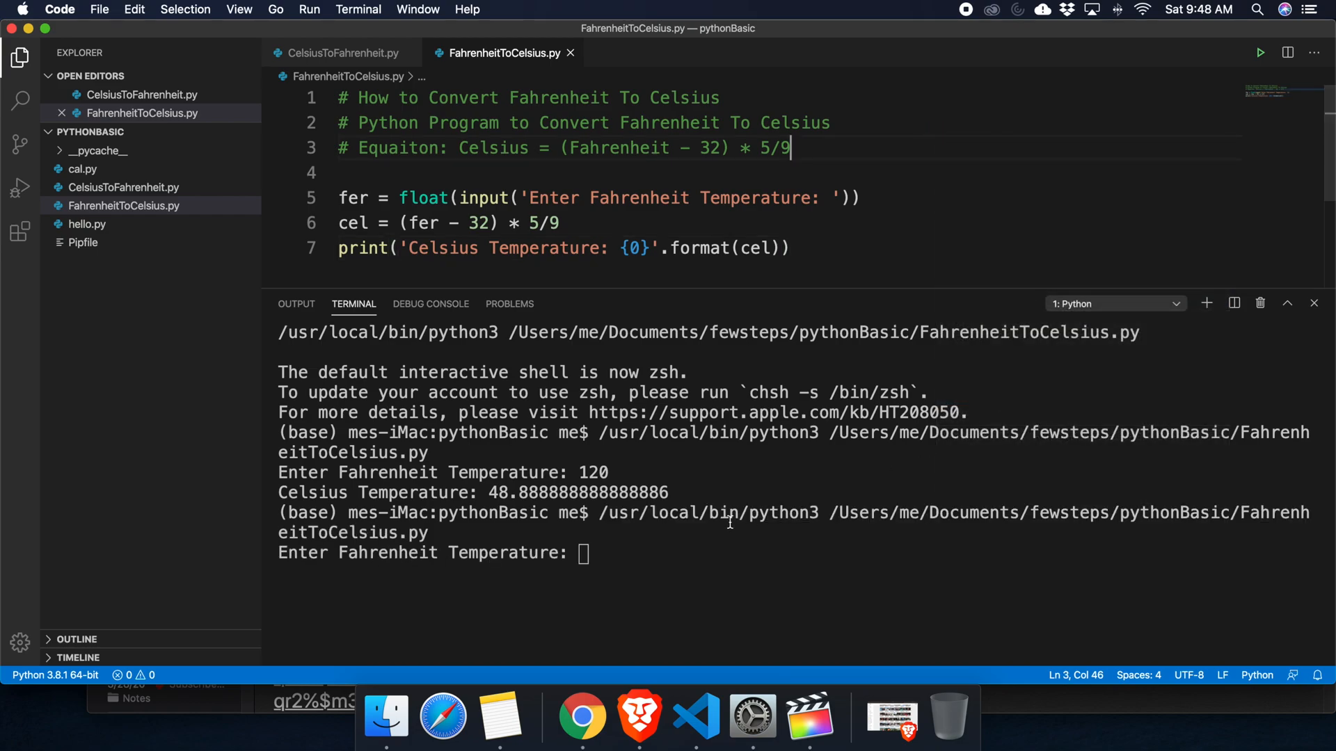
{"action": "mouse_move", "coordinate": [586, 553]}
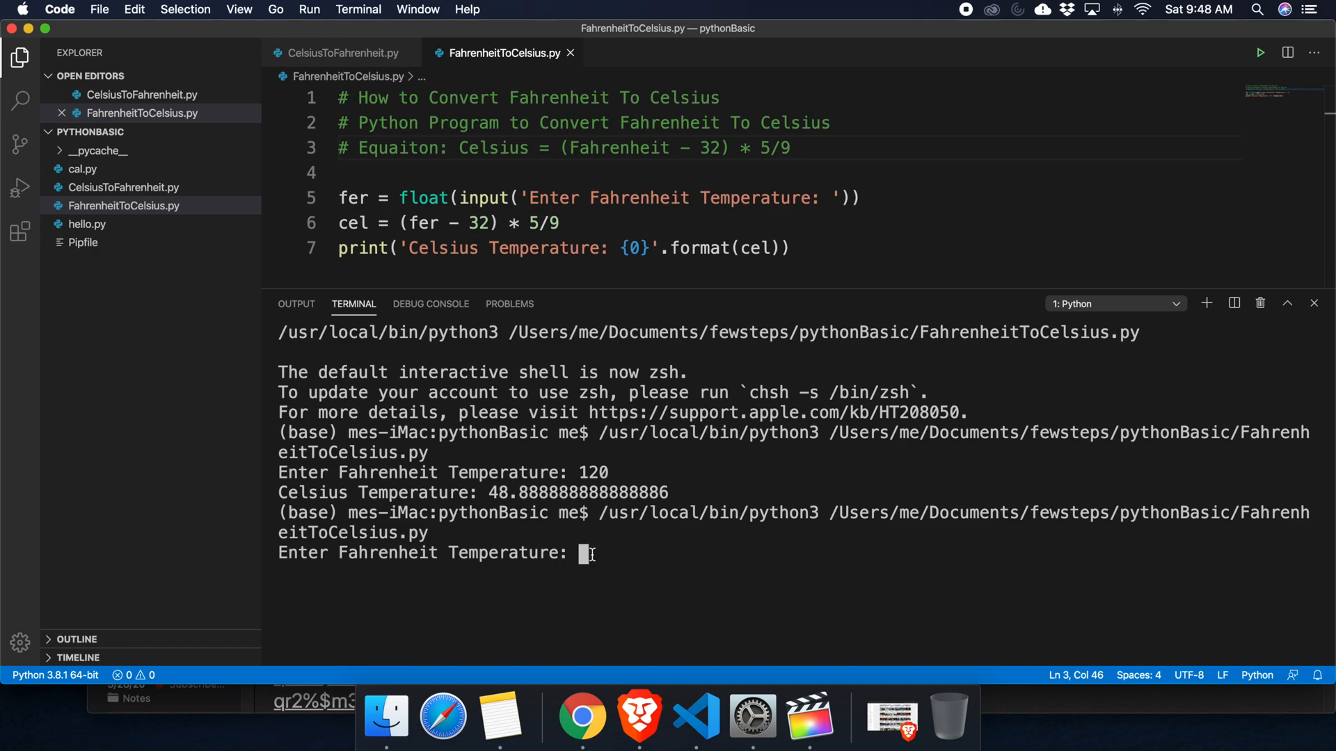
{"action": "mouse_move", "coordinate": [711, 543]}
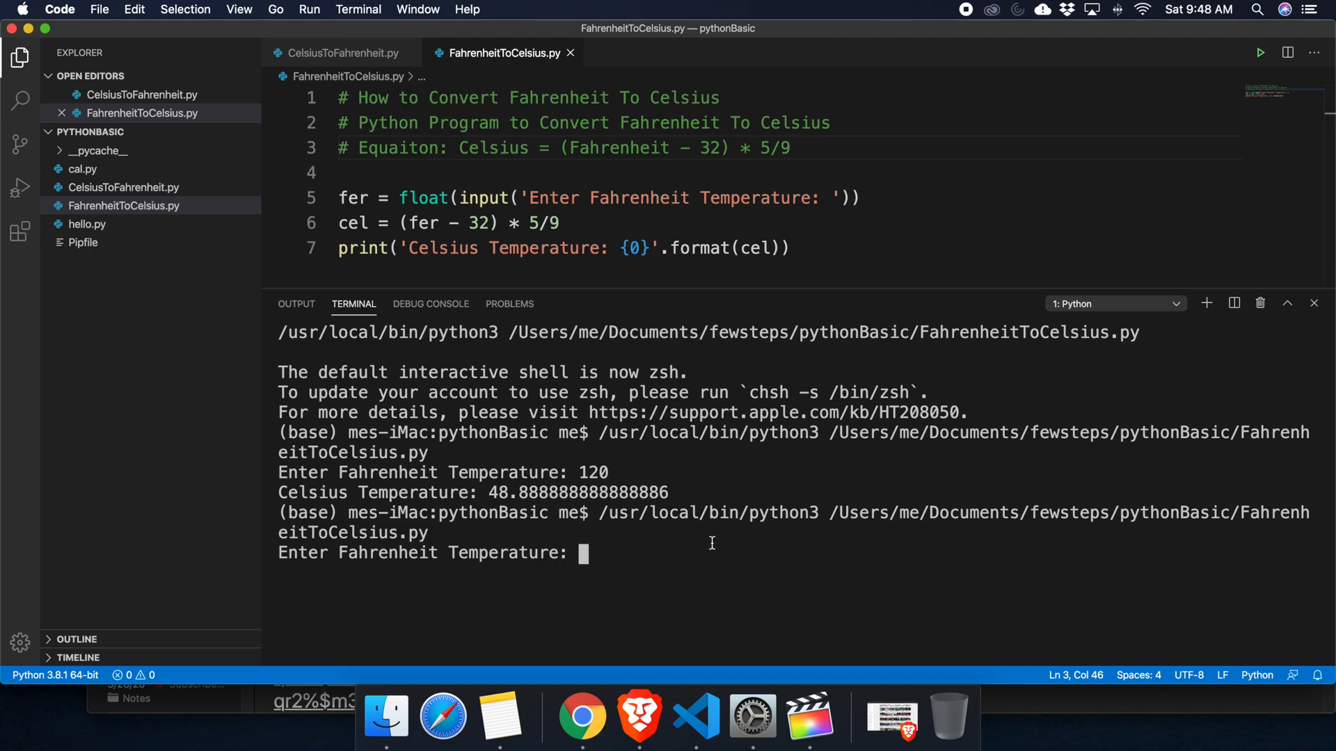
{"action": "type", "text": "96"}
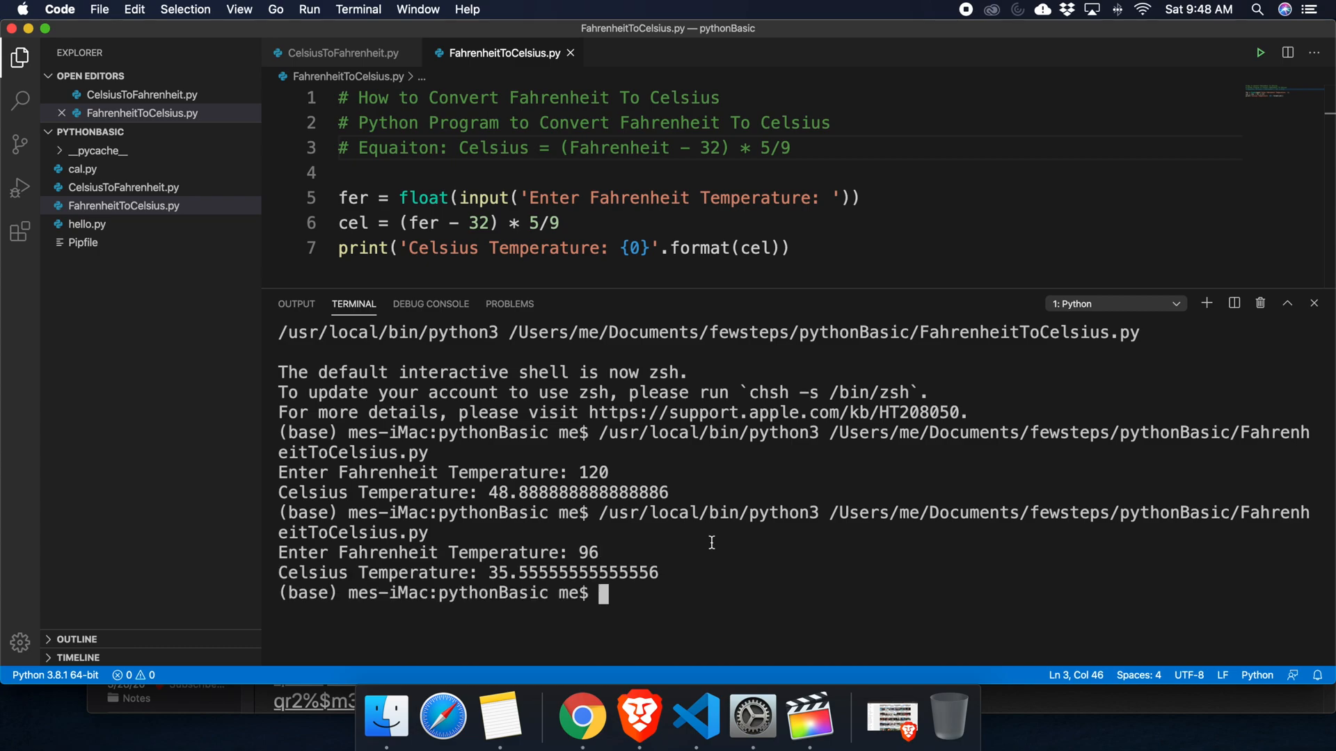
{"action": "mouse_move", "coordinate": [505, 608]}
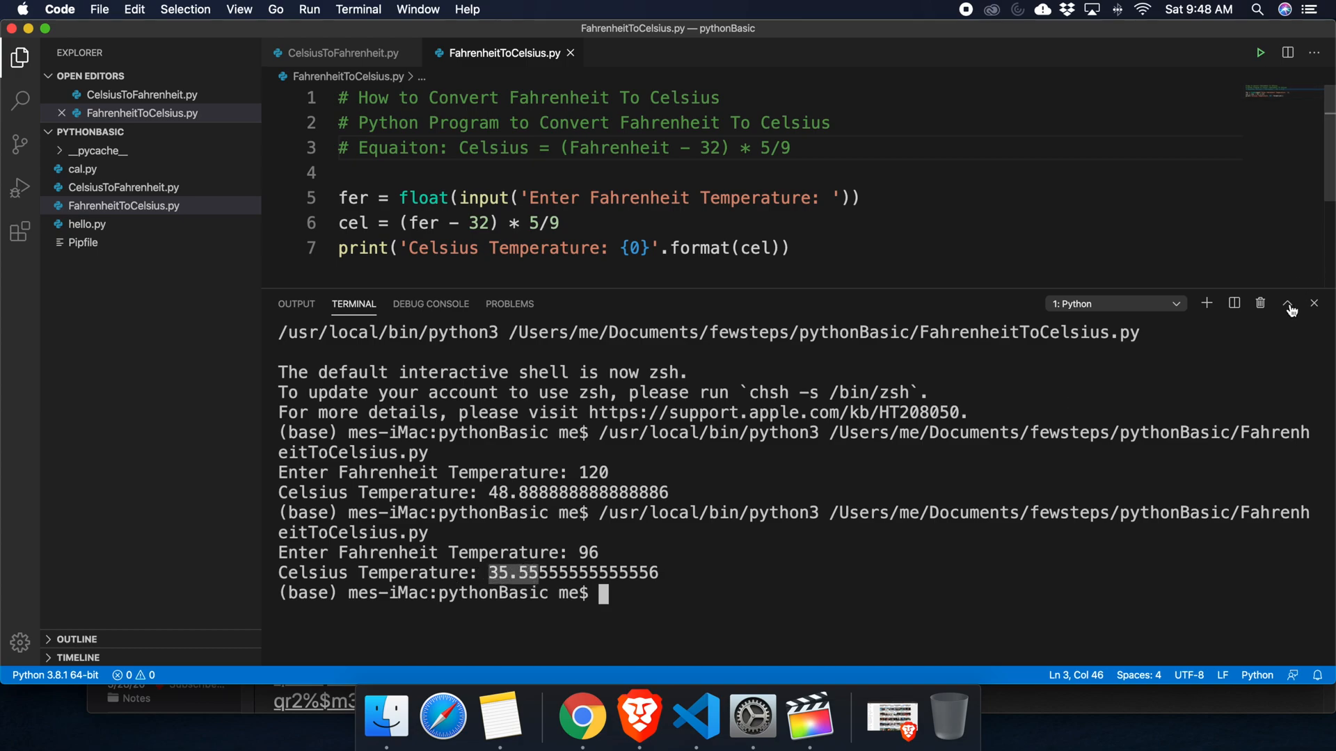
Close the terminal panel, leaving only the finished script visible
{"action": "left_click", "coordinate": [1288, 303]}
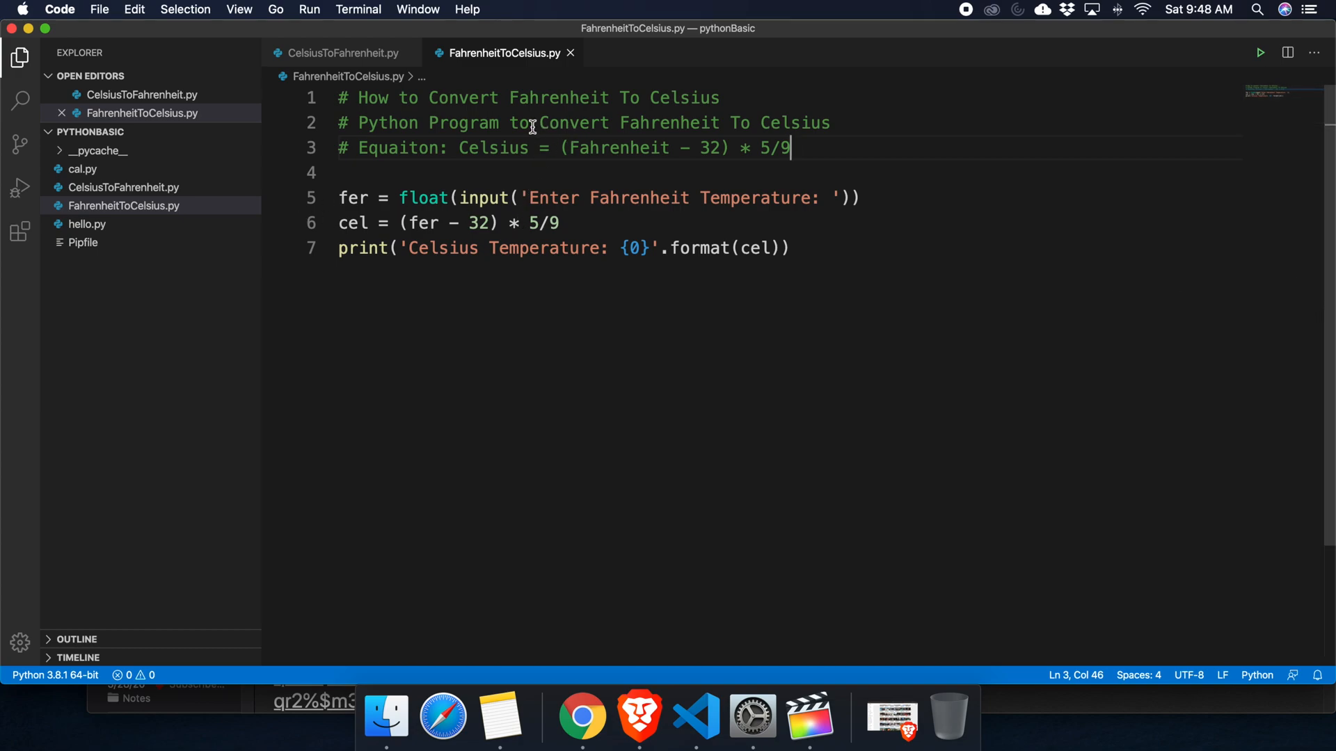
{"action": "mouse_move", "coordinate": [569, 93]}
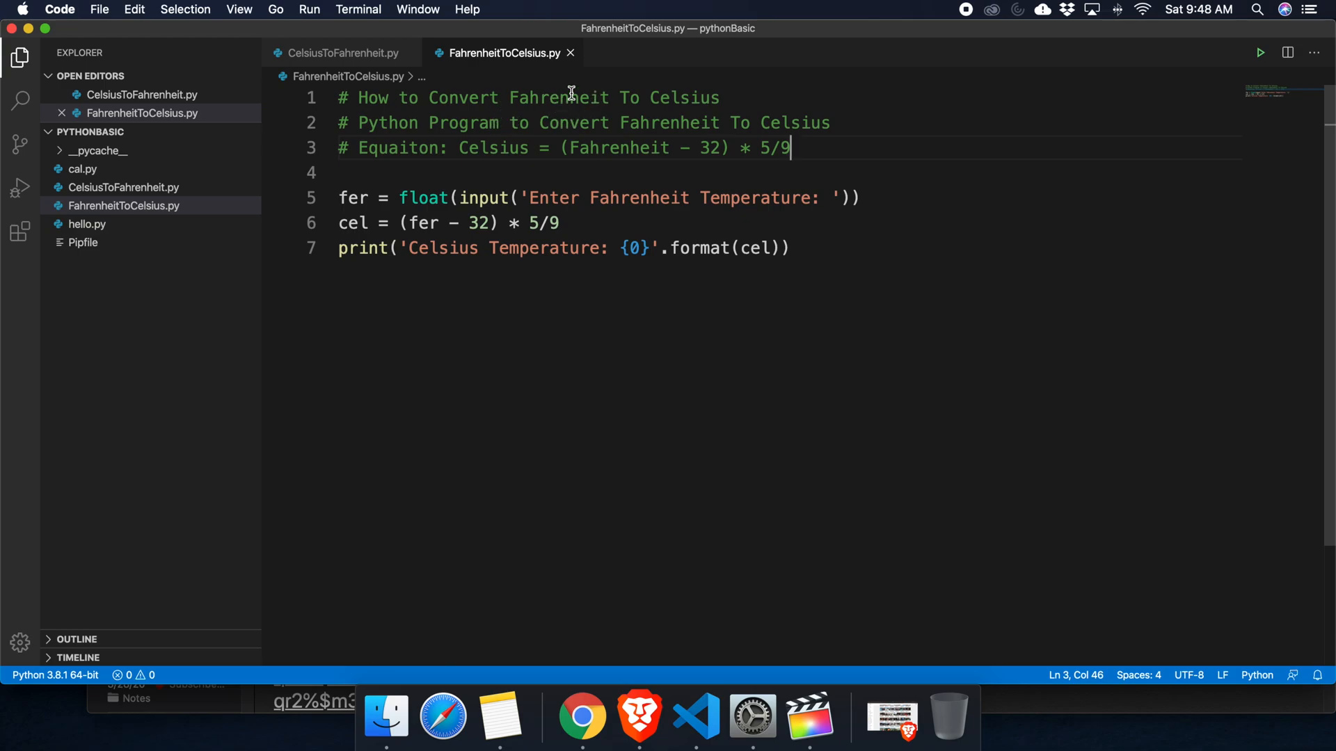
{"action": "mouse_move", "coordinate": [810, 148]}
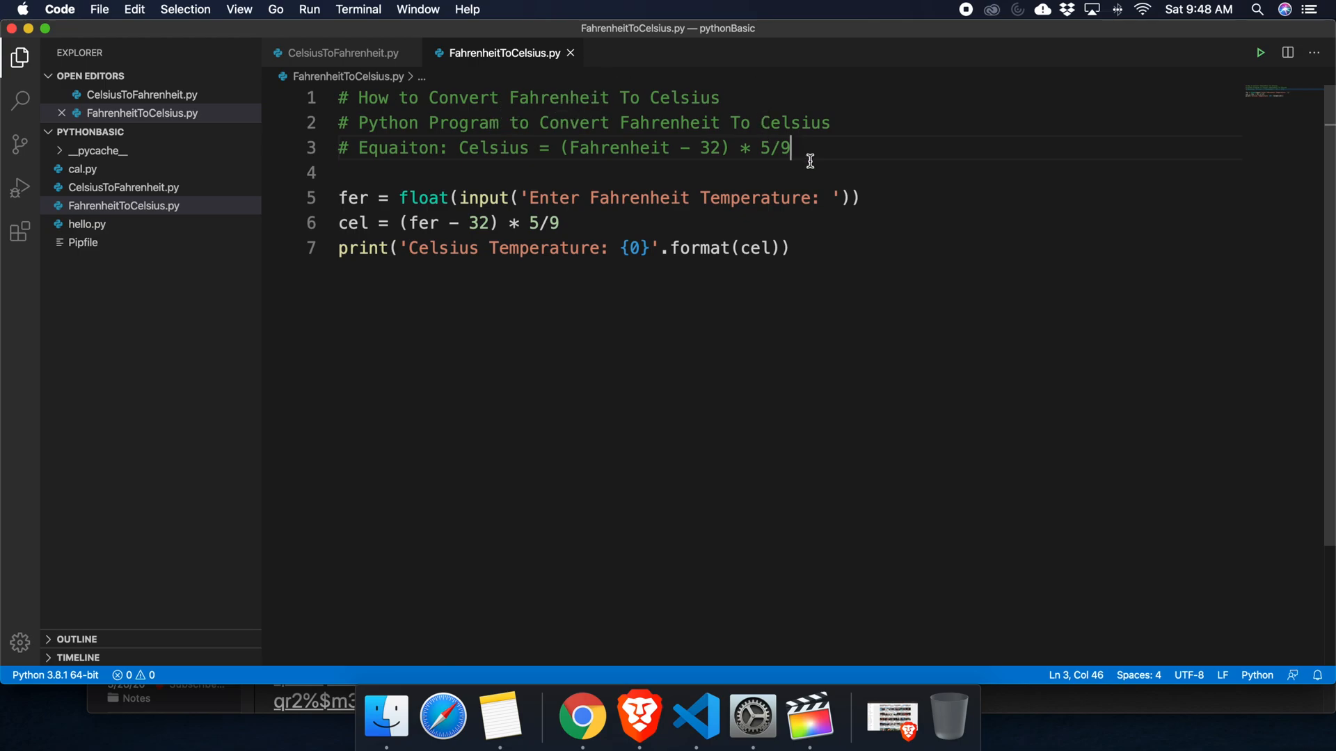